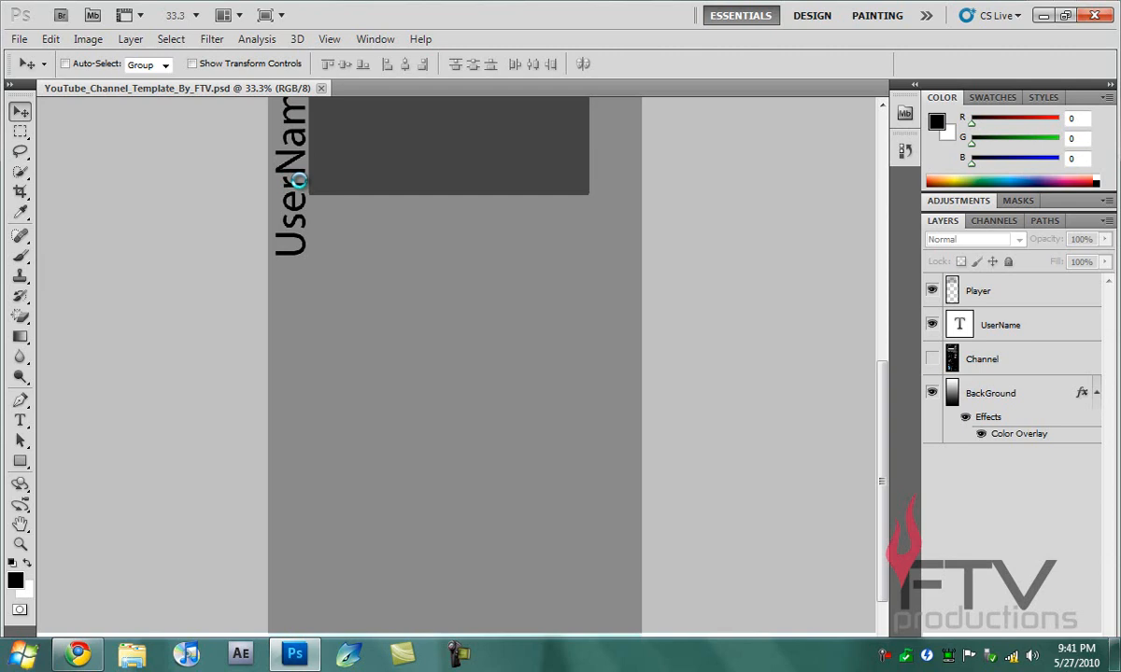
# Open the EliteGamerUK and Lingman1555 example backgrounds from the desktop for reference
pyautogui.click(467, 88)
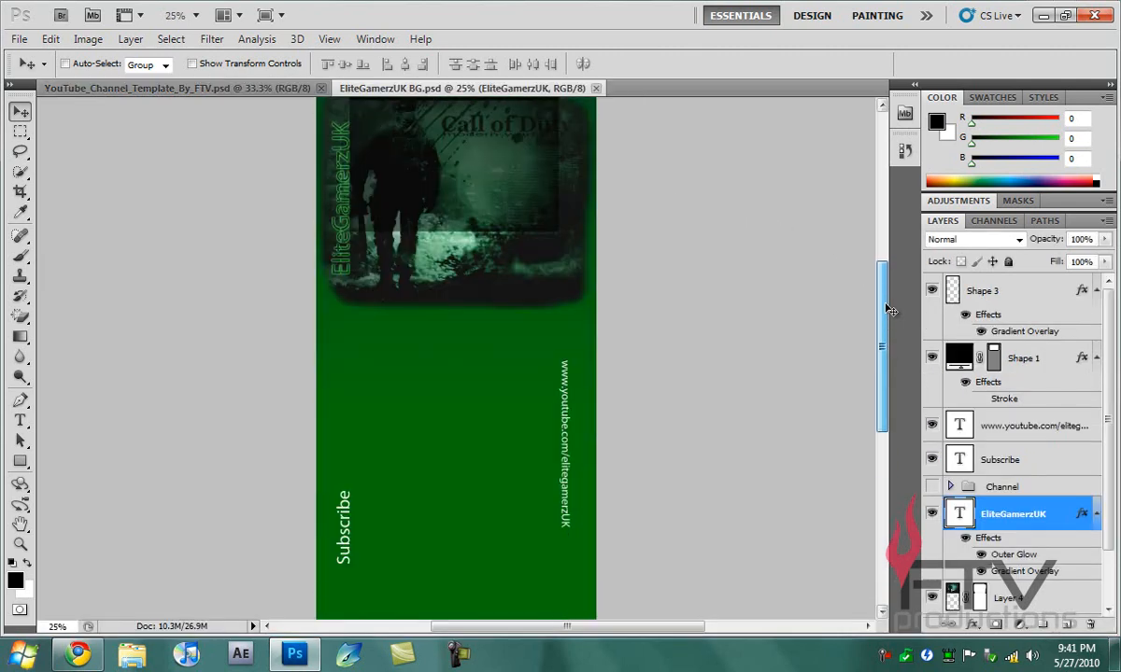
pyautogui.click(71, 653)
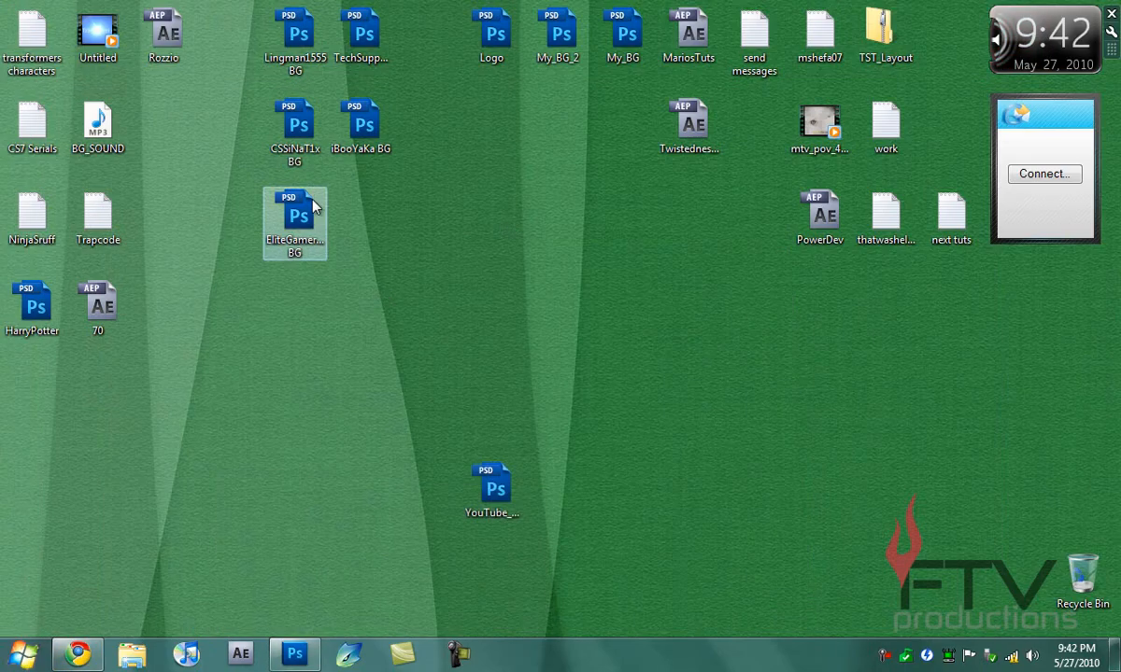
pyautogui.doubleClick(295, 215)
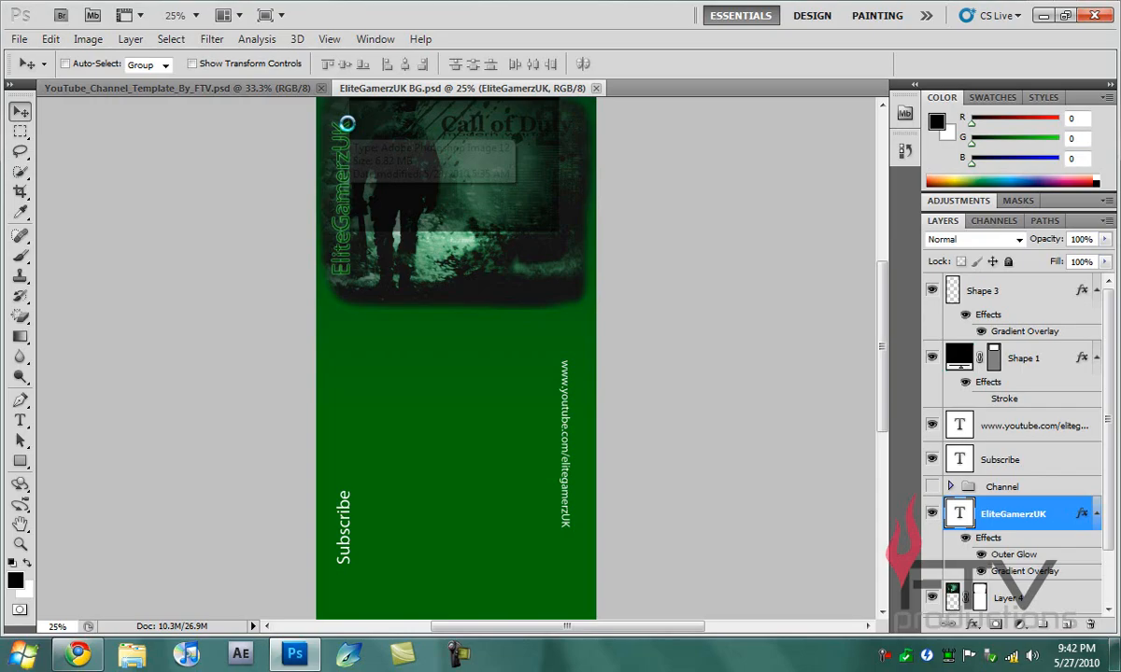
pyautogui.click(719, 88)
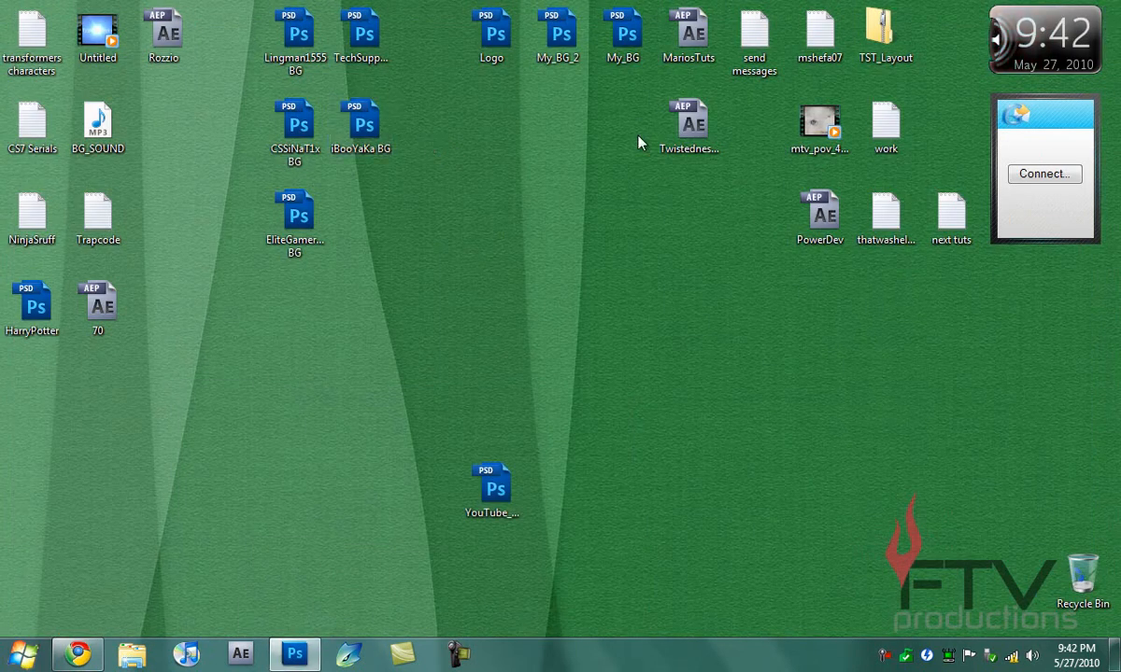
pyautogui.click(295, 654)
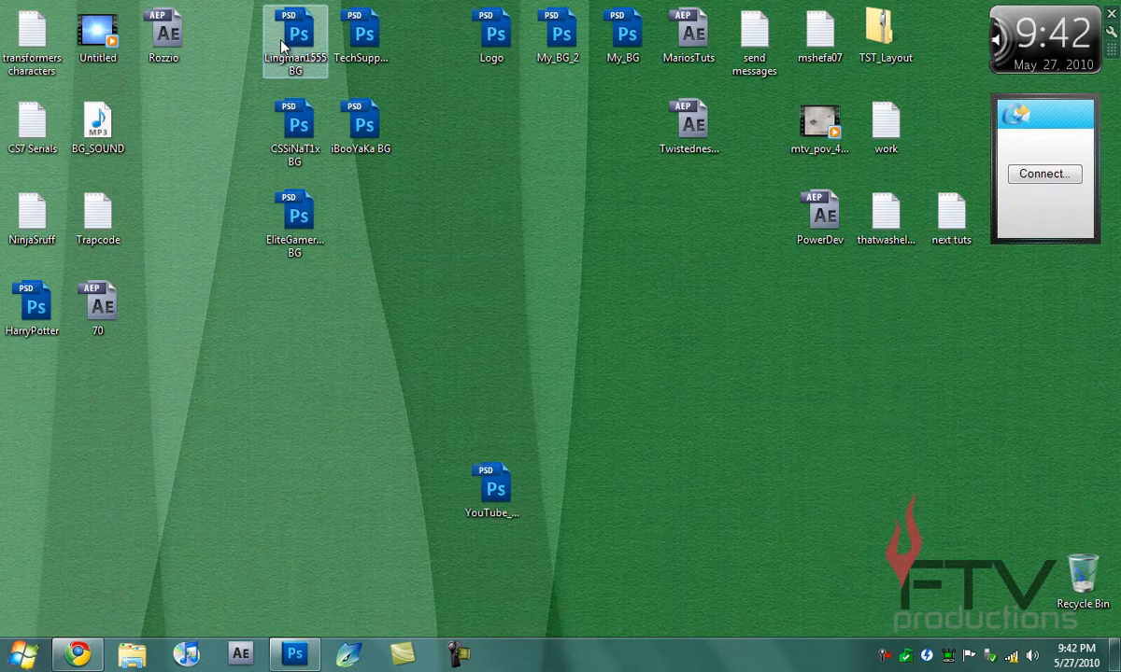
pyautogui.doubleClick(297, 37)
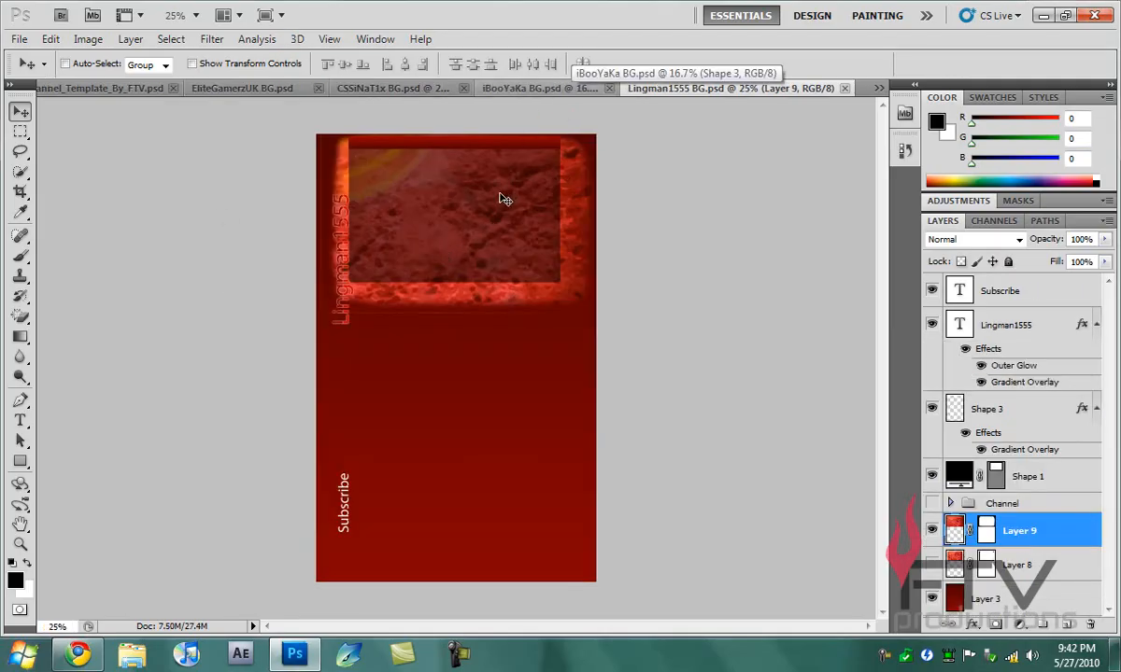
pyautogui.moveTo(751, 138)
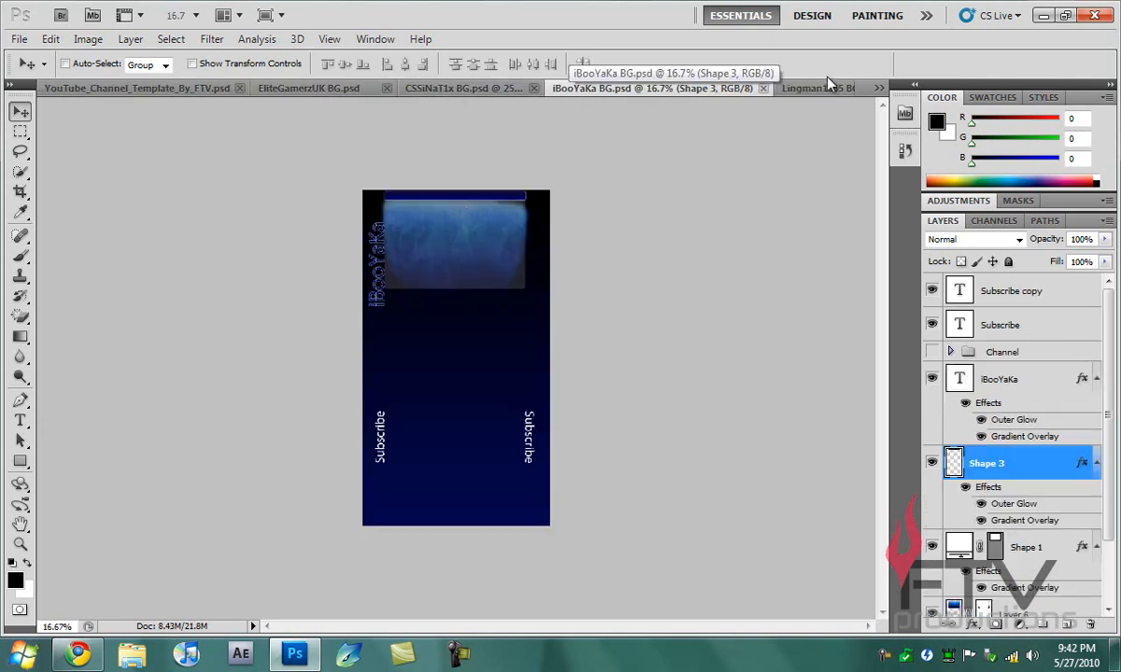
# Review the examples, then open YouTube_Channel_Template_By_FTV.psd from the desktop into Photoshop
pyautogui.click(826, 87)
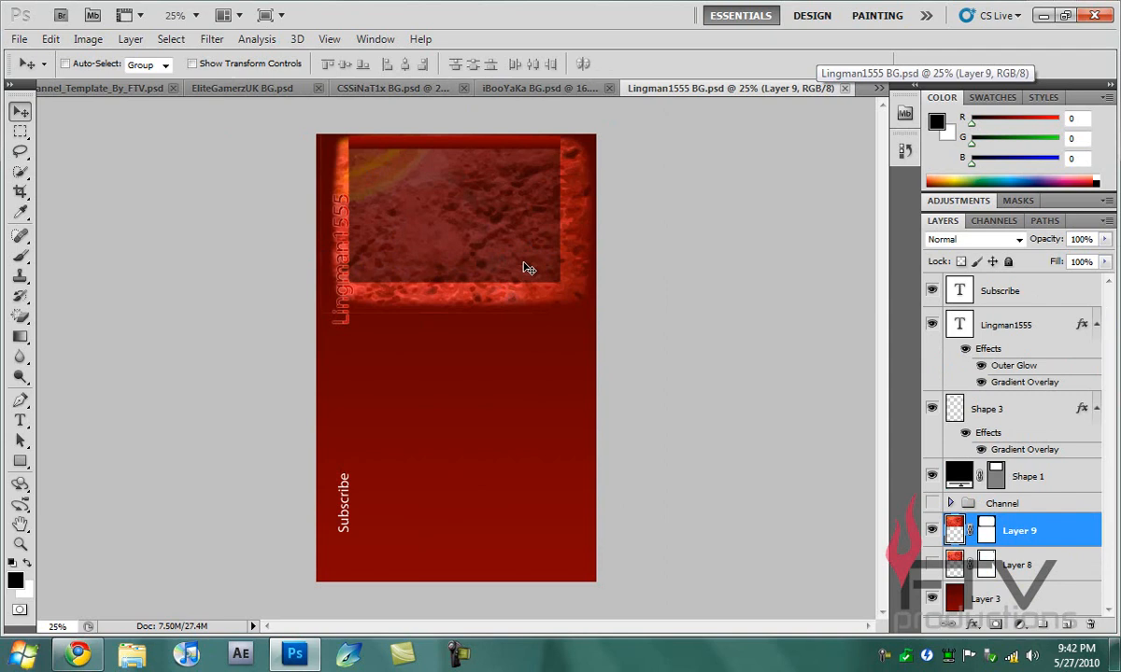
pyautogui.moveTo(627, 122)
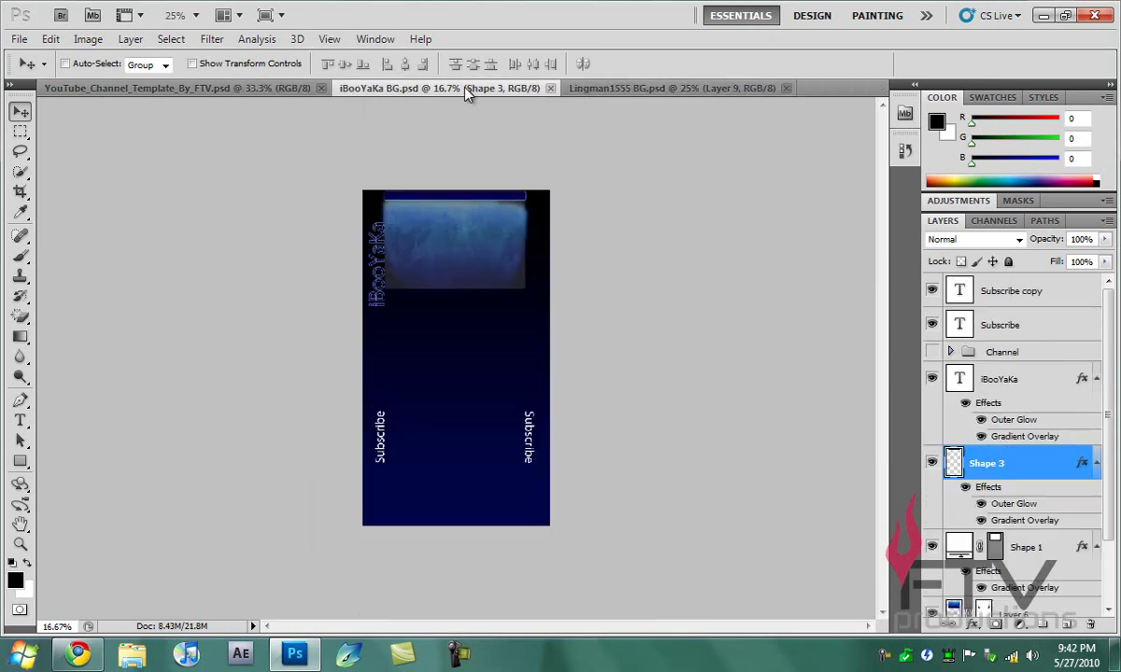
pyautogui.click(540, 88)
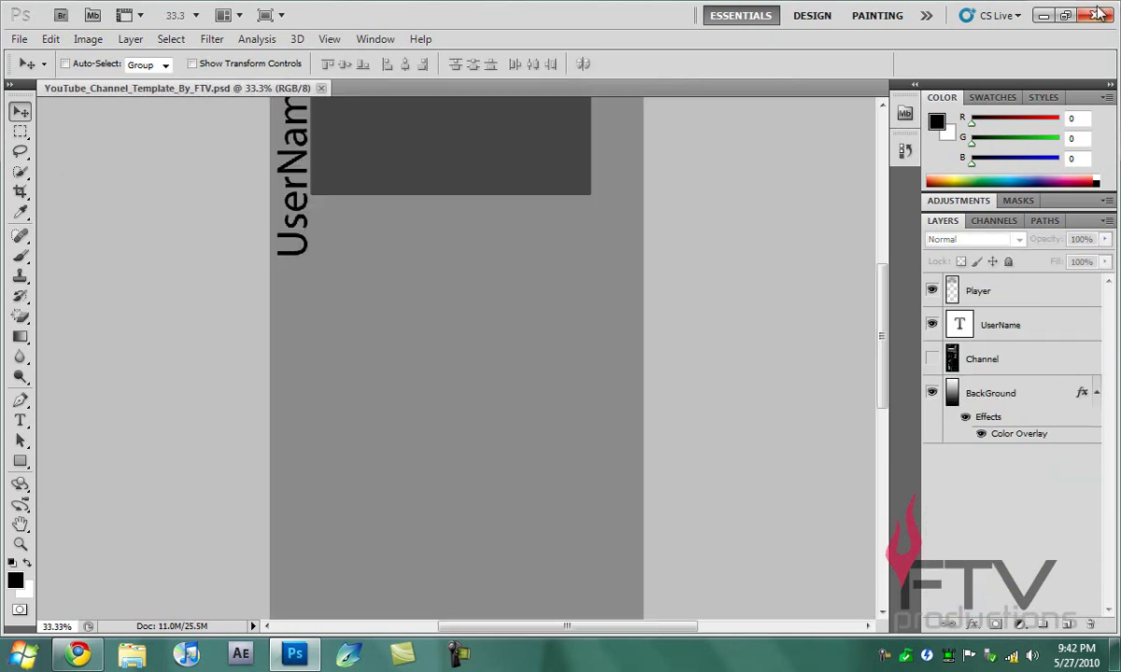
pyautogui.click(1093, 15)
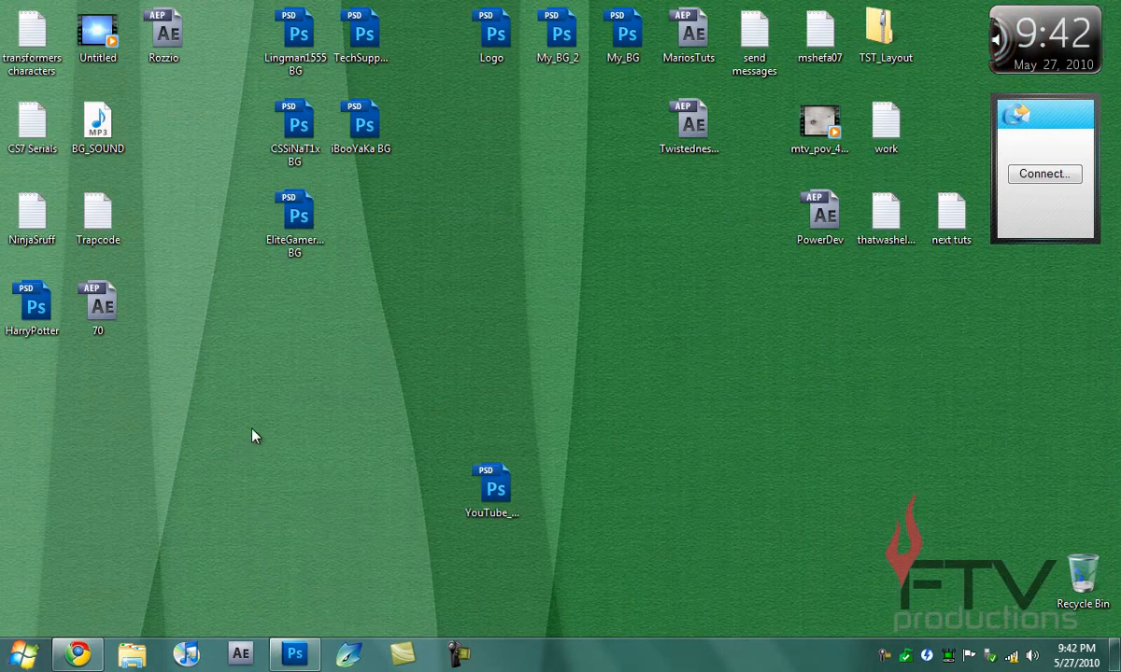
pyautogui.moveTo(332, 370); pyautogui.dragTo(569, 549)
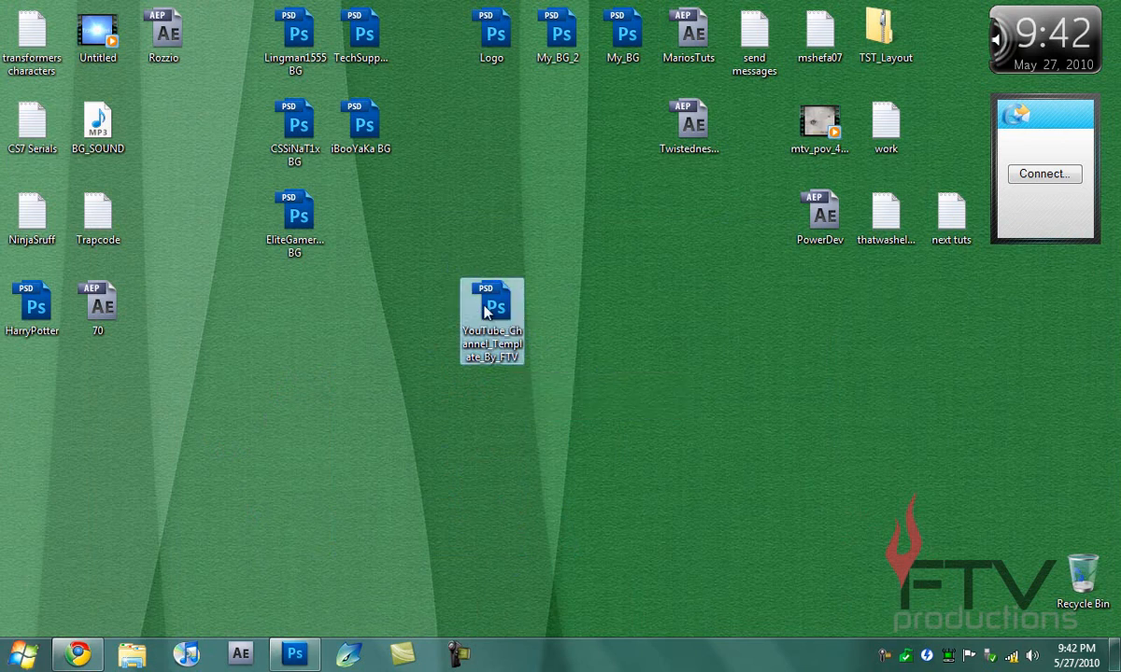
pyautogui.doubleClick(491, 317)
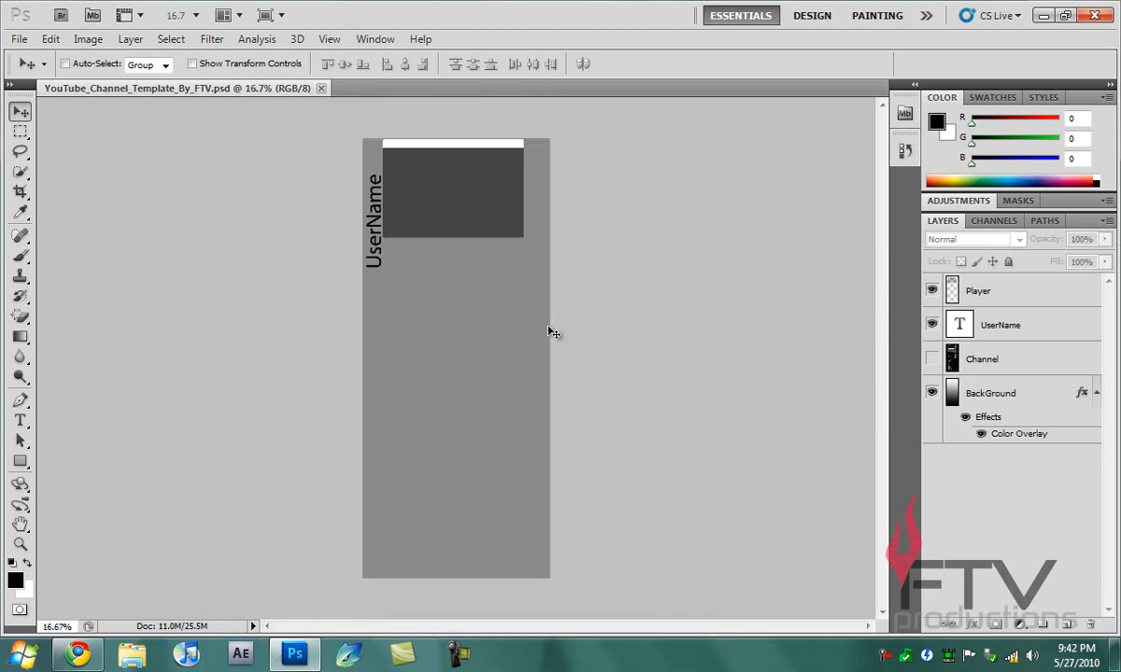
pyautogui.moveTo(516, 239)
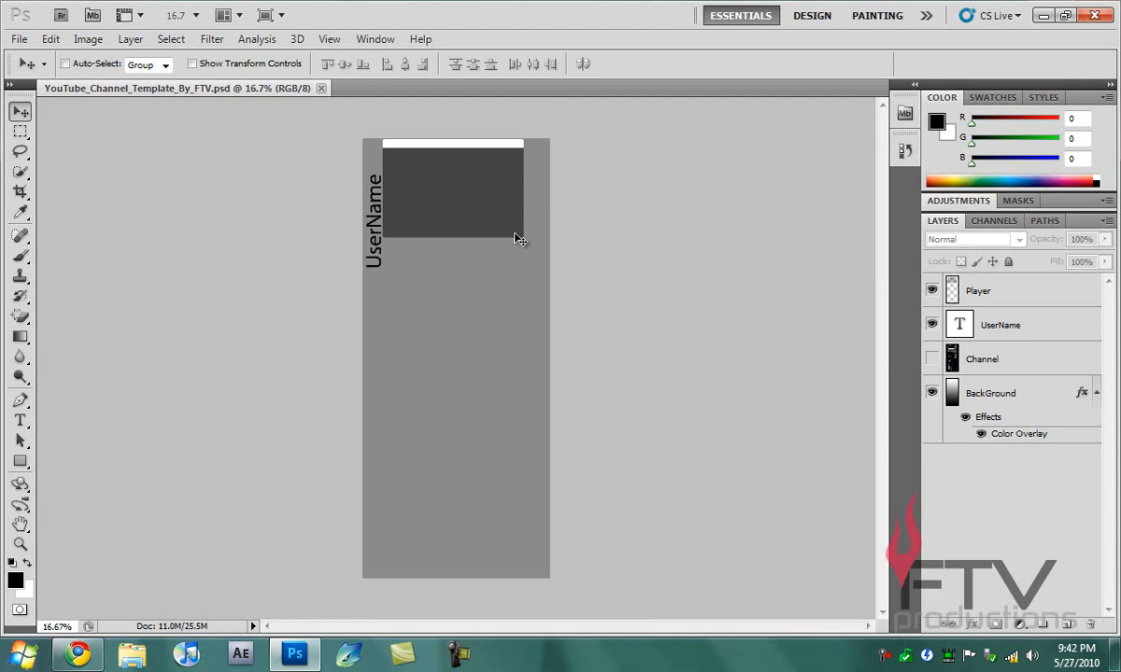
pyautogui.moveTo(891, 321)
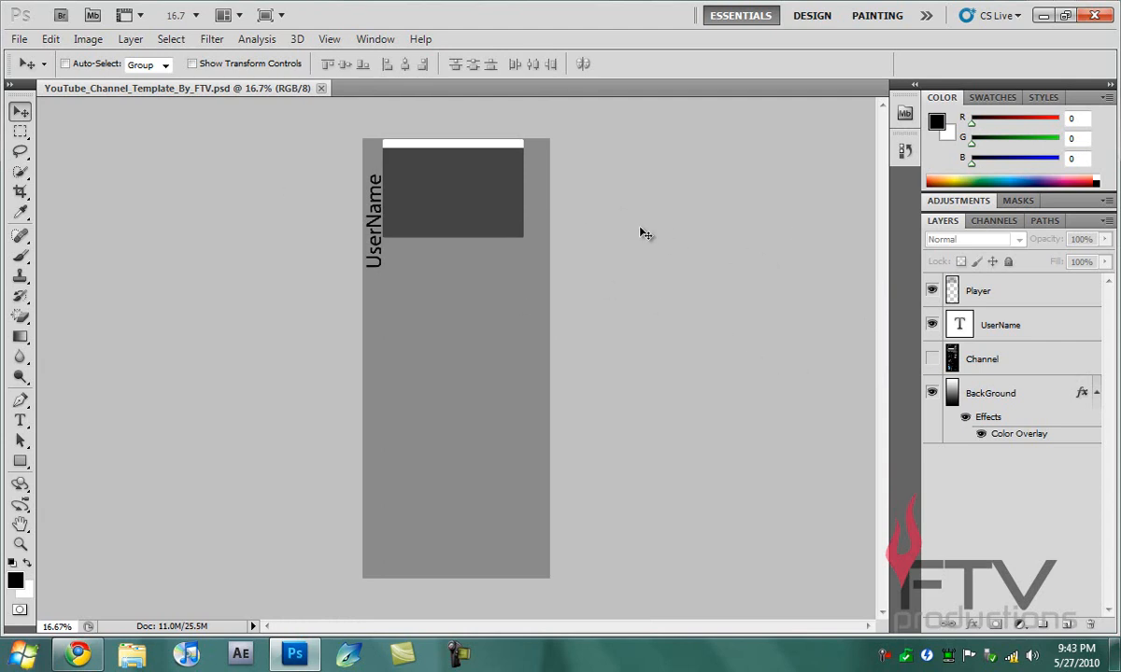
pyautogui.moveTo(914, 271)
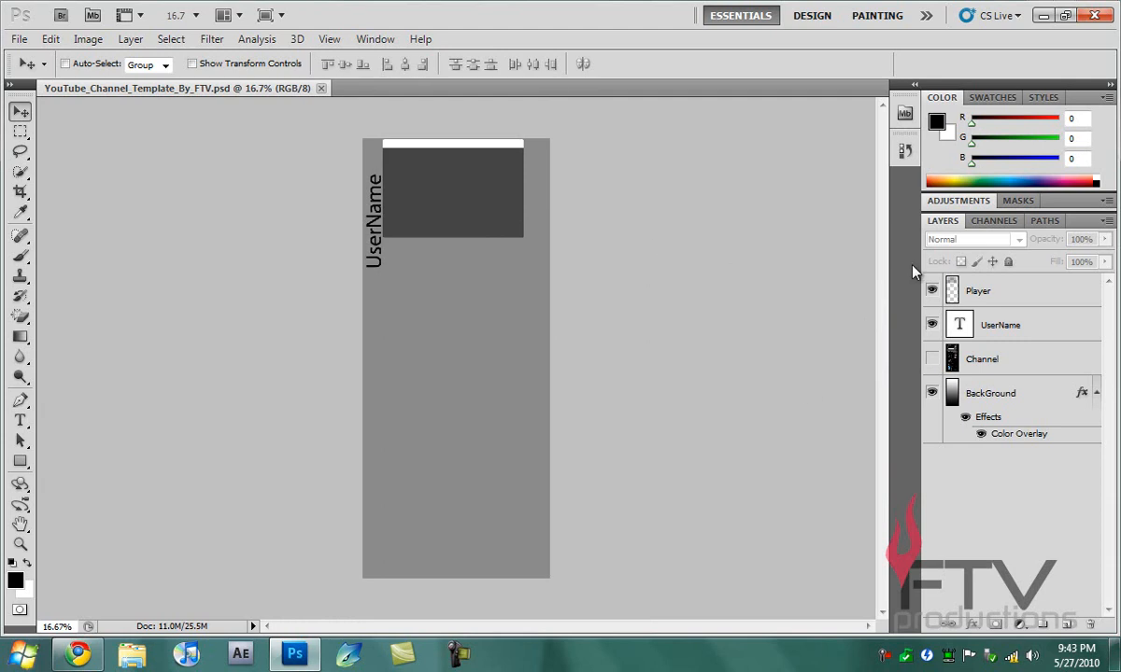
pyautogui.click(979, 291)
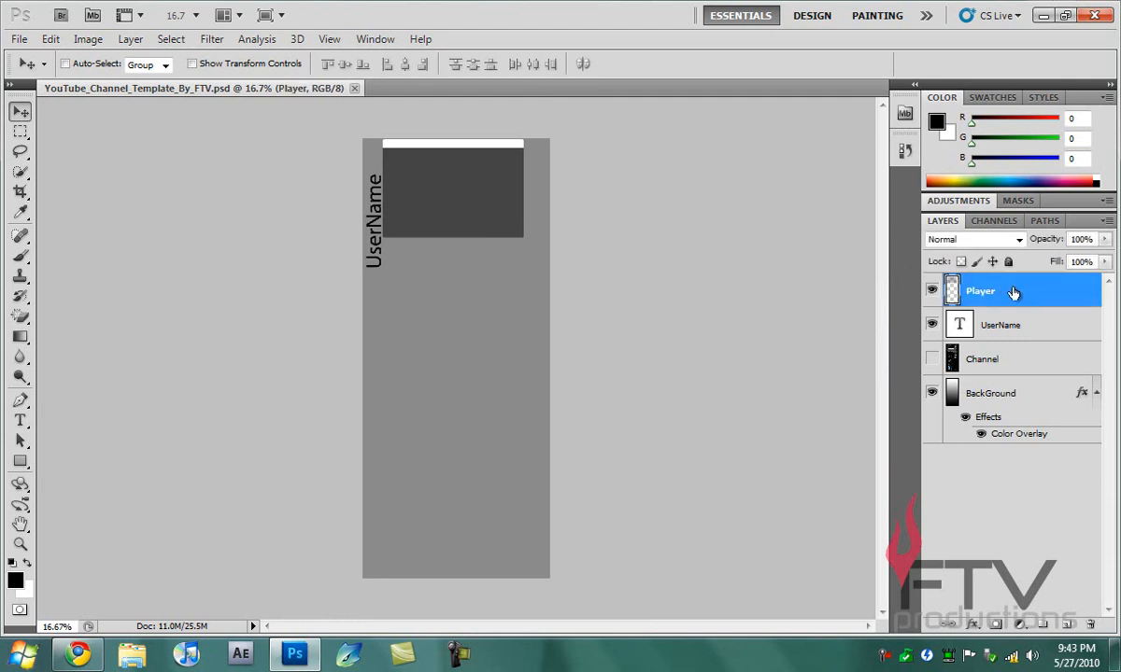
pyautogui.moveTo(412, 171)
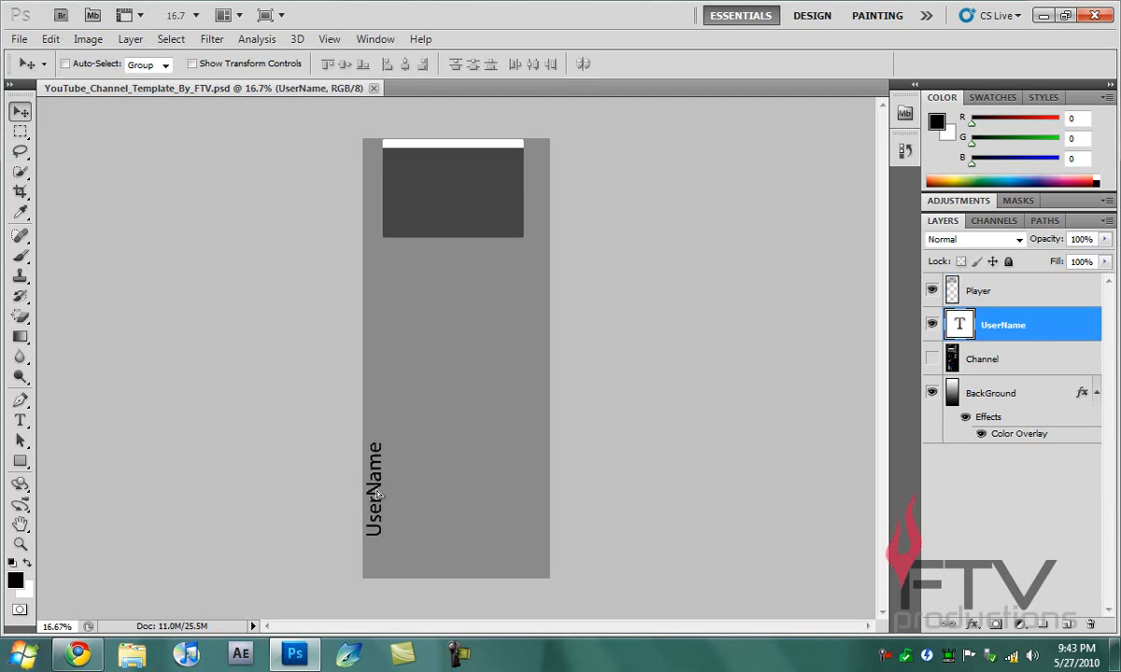
pyautogui.moveTo(378, 482); pyautogui.dragTo(376, 205)
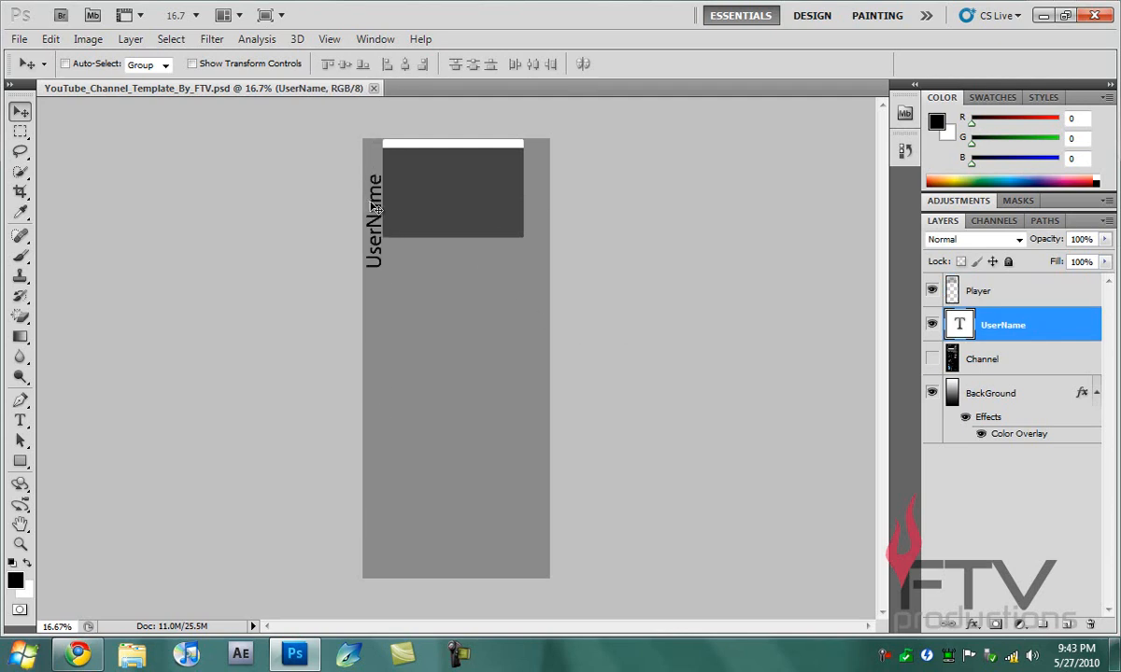
pyautogui.click(983, 358)
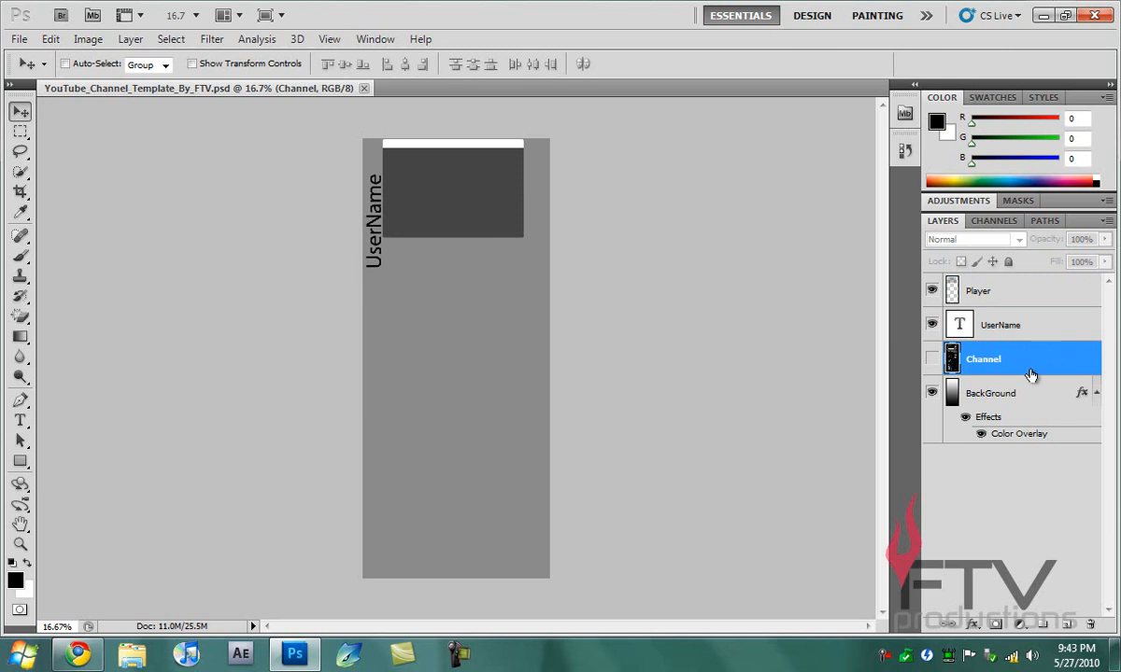
pyautogui.click(930, 359)
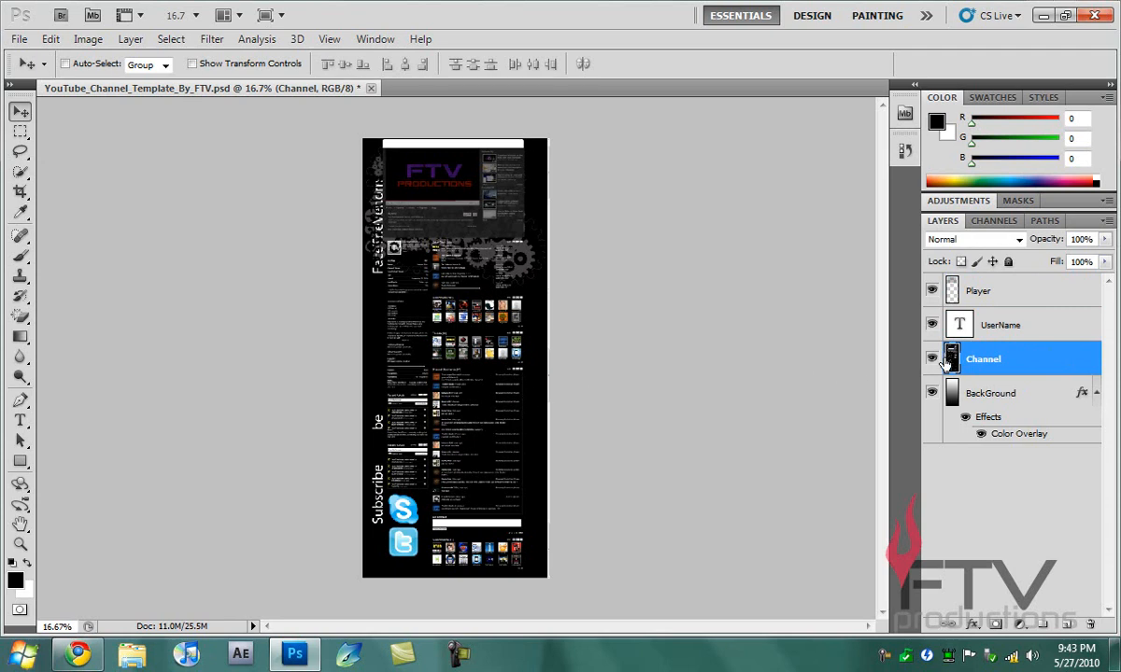
pyautogui.click(930, 358)
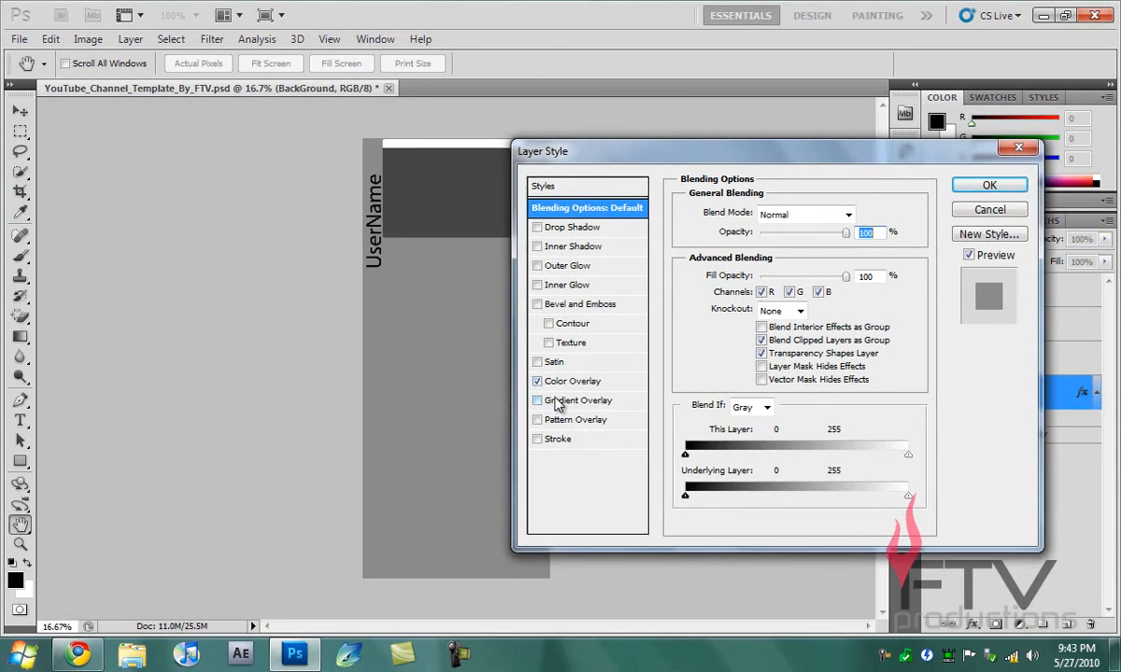
# Replace the background's grey colour overlay with a gradient overlay and make its left stop bright red
pyautogui.click(575, 381)
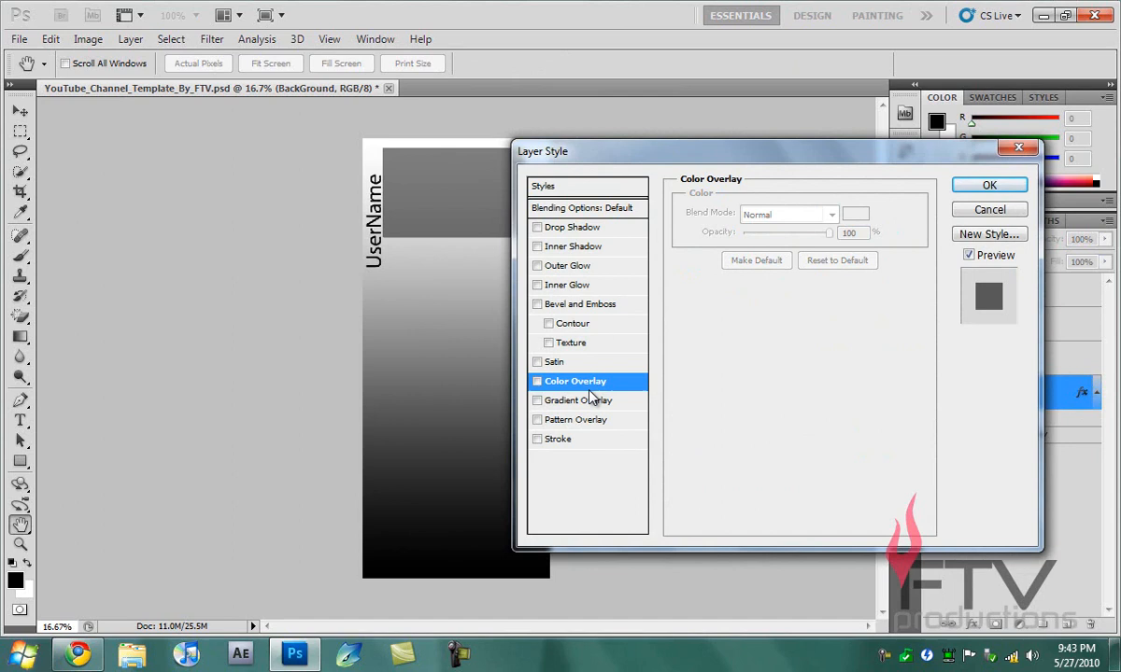
pyautogui.click(579, 400)
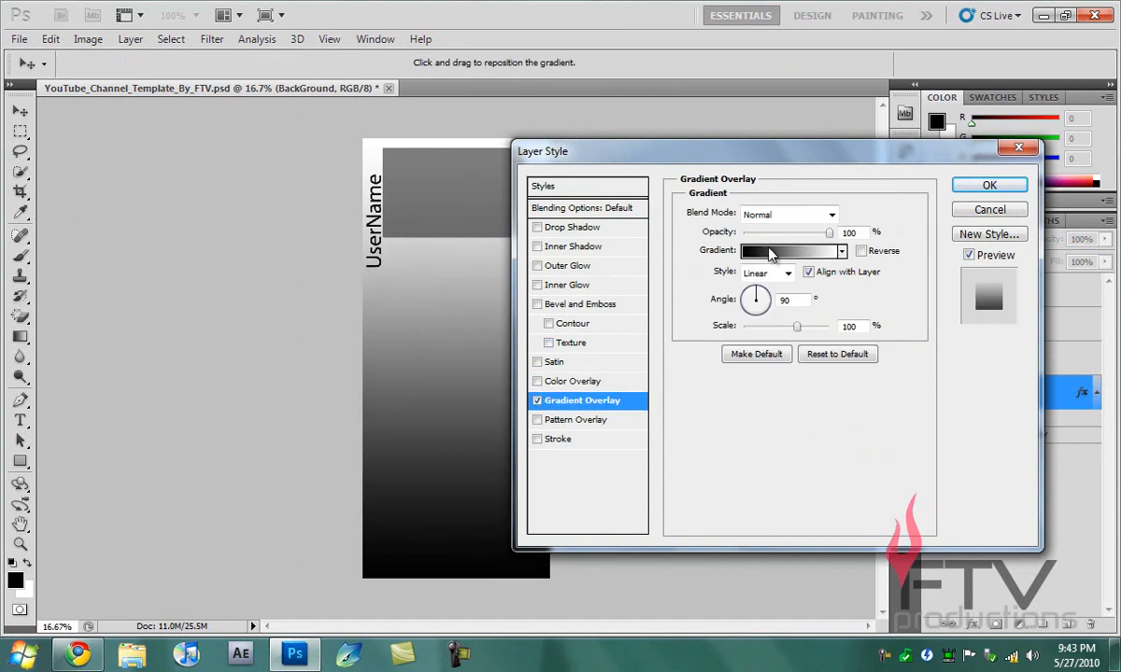
pyautogui.click(784, 251)
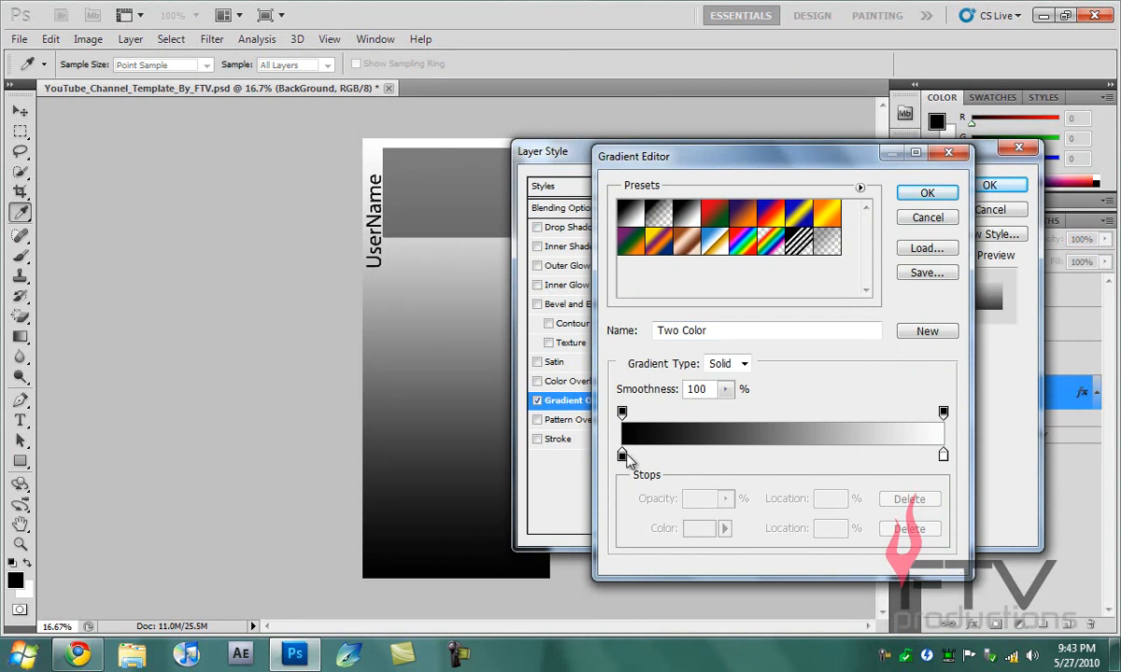
pyautogui.doubleClick(622, 452)
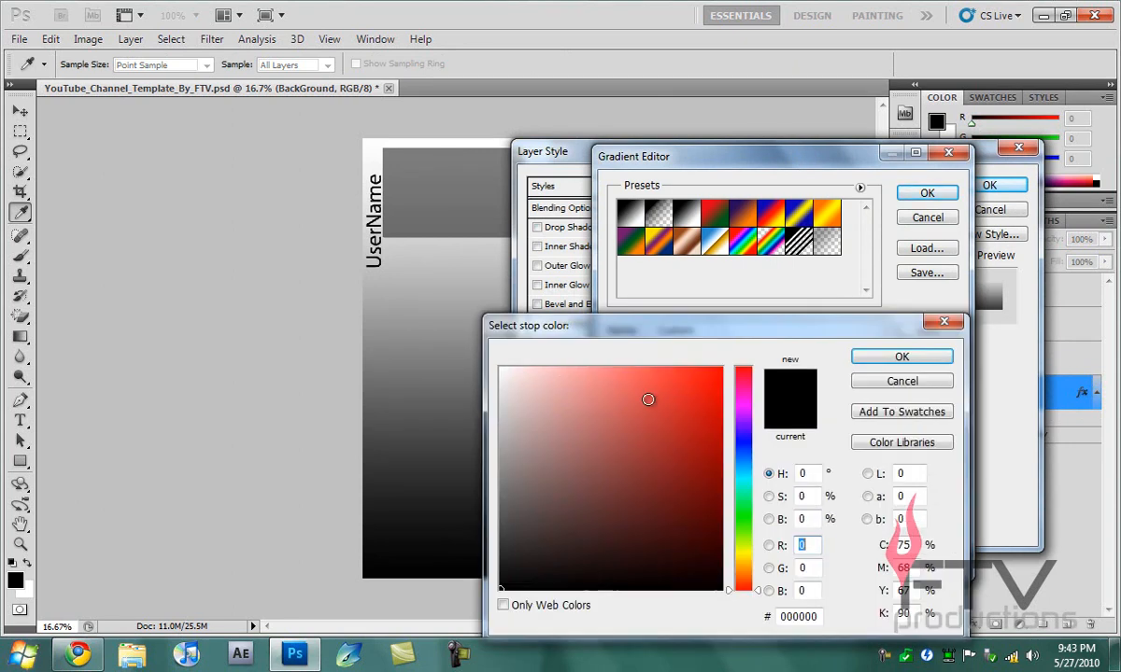
pyautogui.click(721, 433)
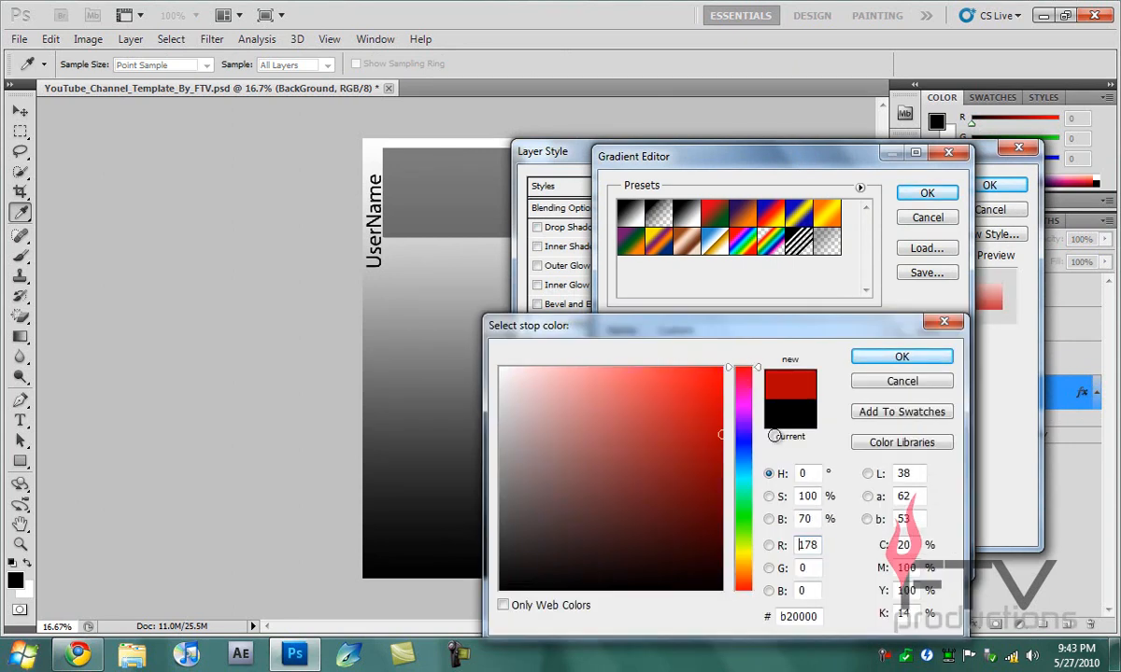
pyautogui.click(901, 357)
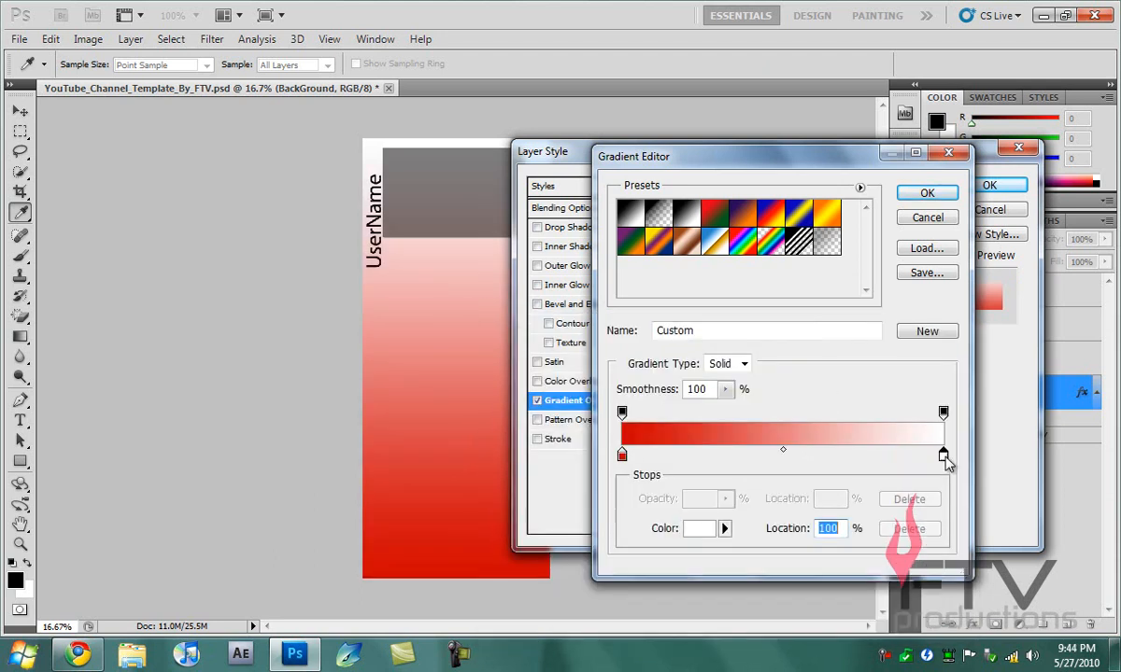
# Set the right stop to dark red and apply the dark-to-bright red gradient to the background
pyautogui.click(699, 528)
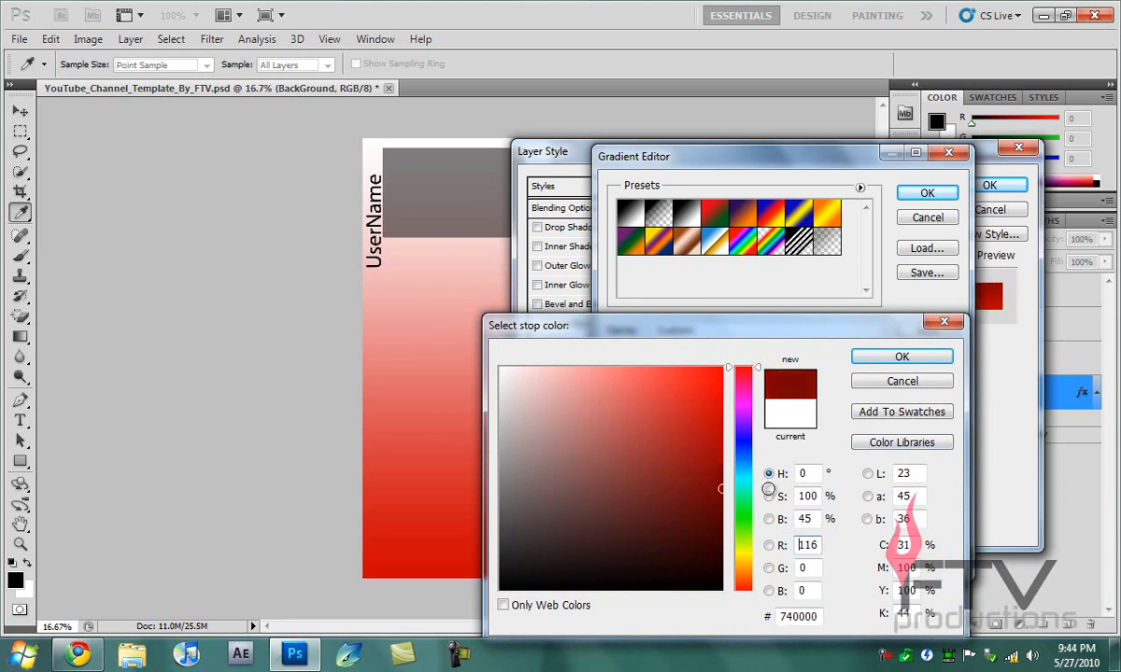
pyautogui.click(900, 355)
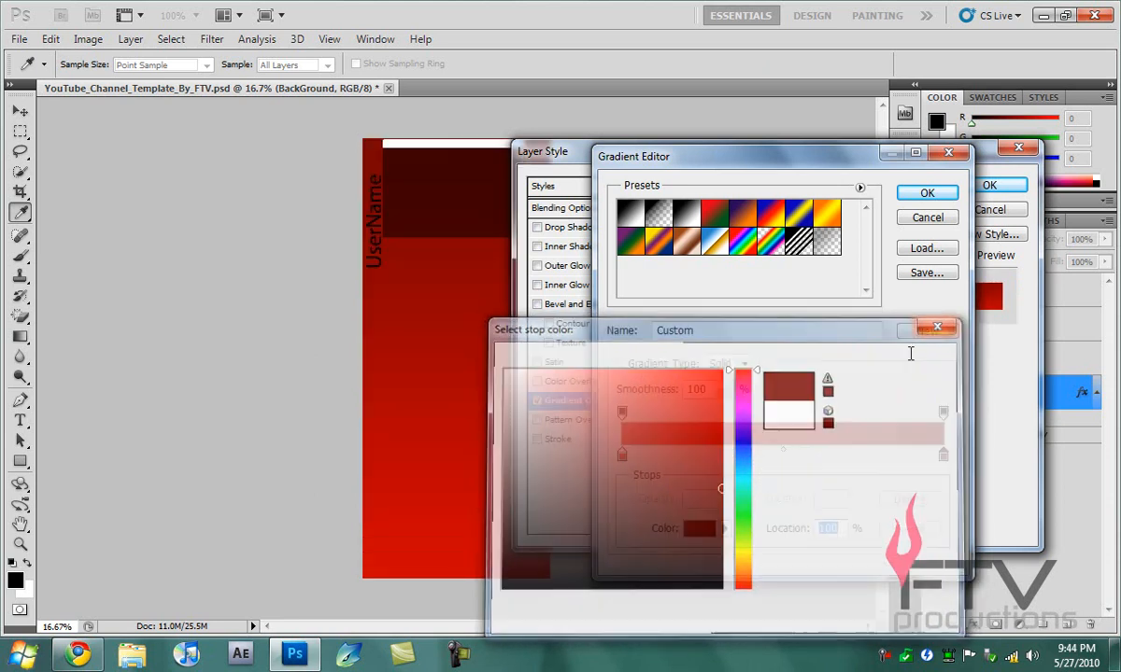
pyautogui.click(927, 193)
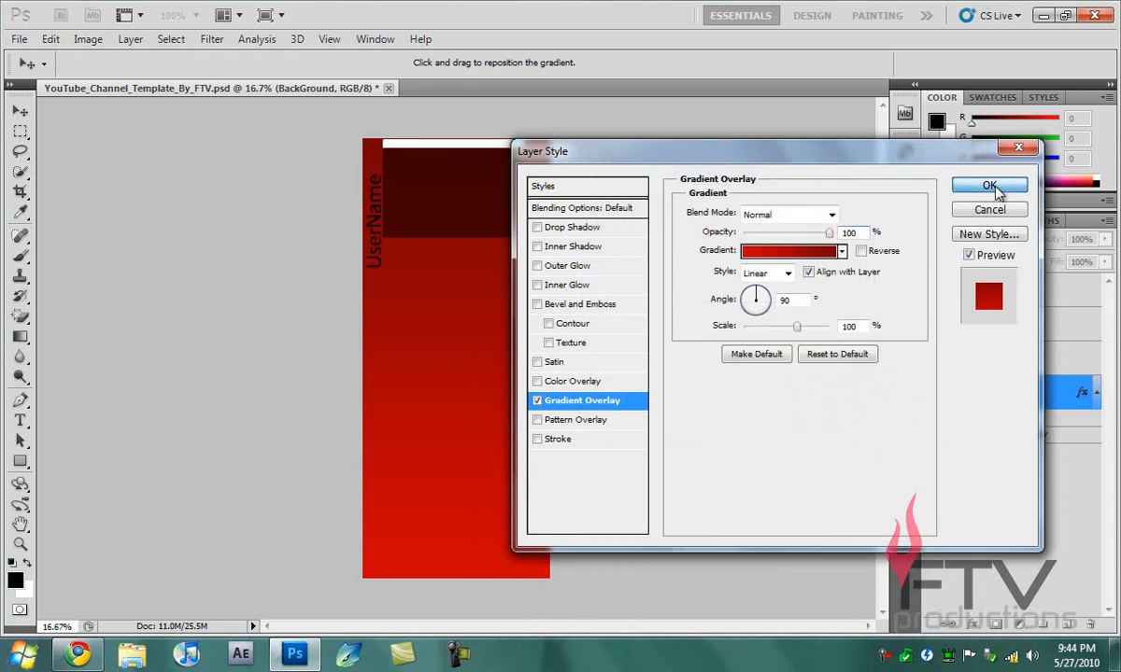
pyautogui.click(988, 185)
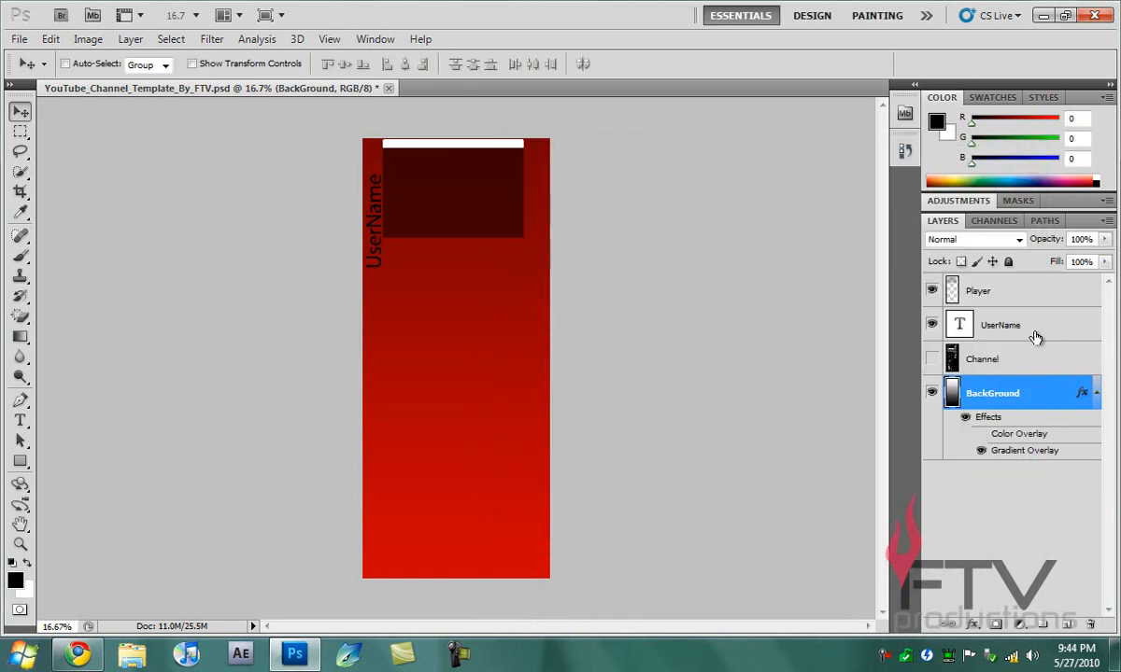
# Change the username text layer to read FaceTheVenom in the Newtown font
pyautogui.click(1001, 325)
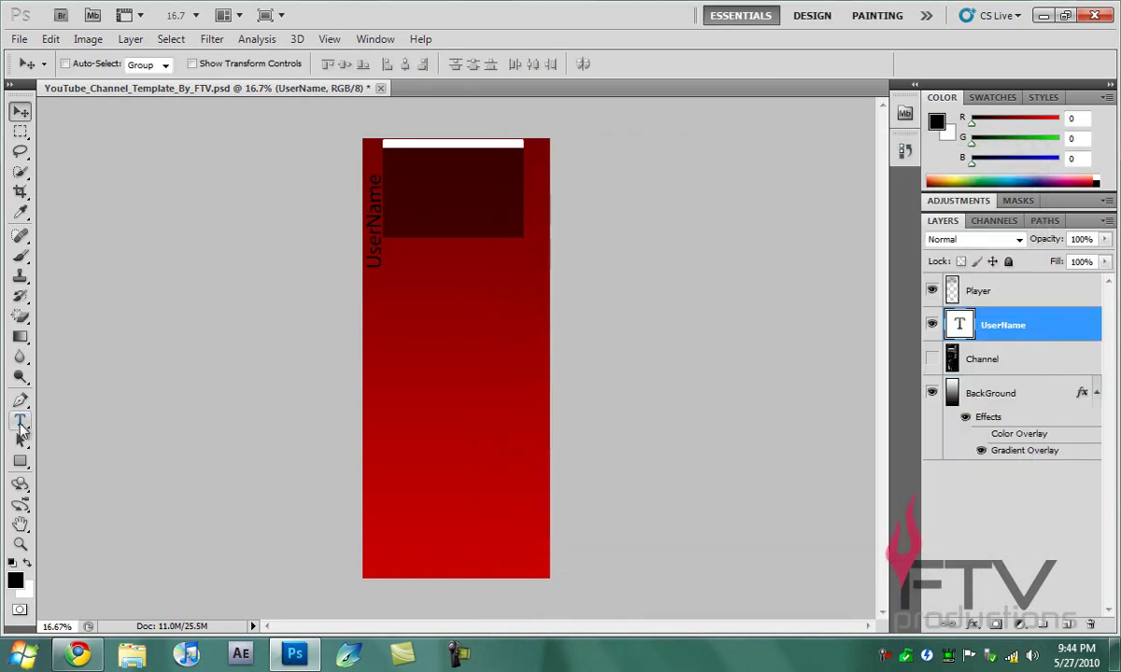
pyautogui.click(19, 423)
pyautogui.write('FaceThe')
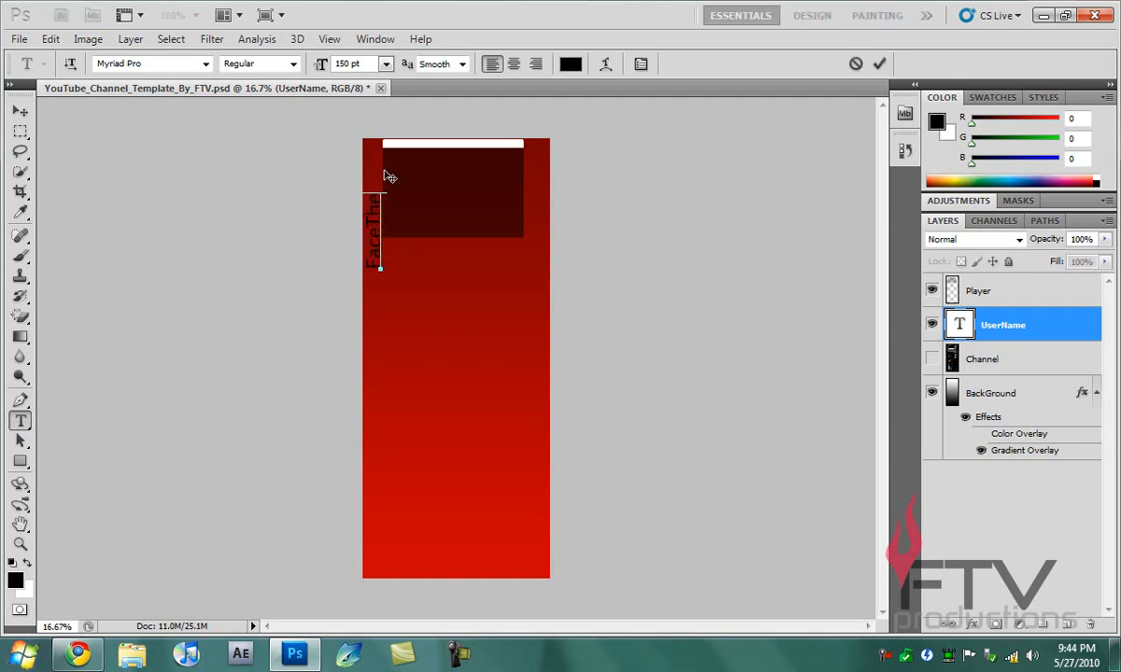
pyautogui.write('Venom')
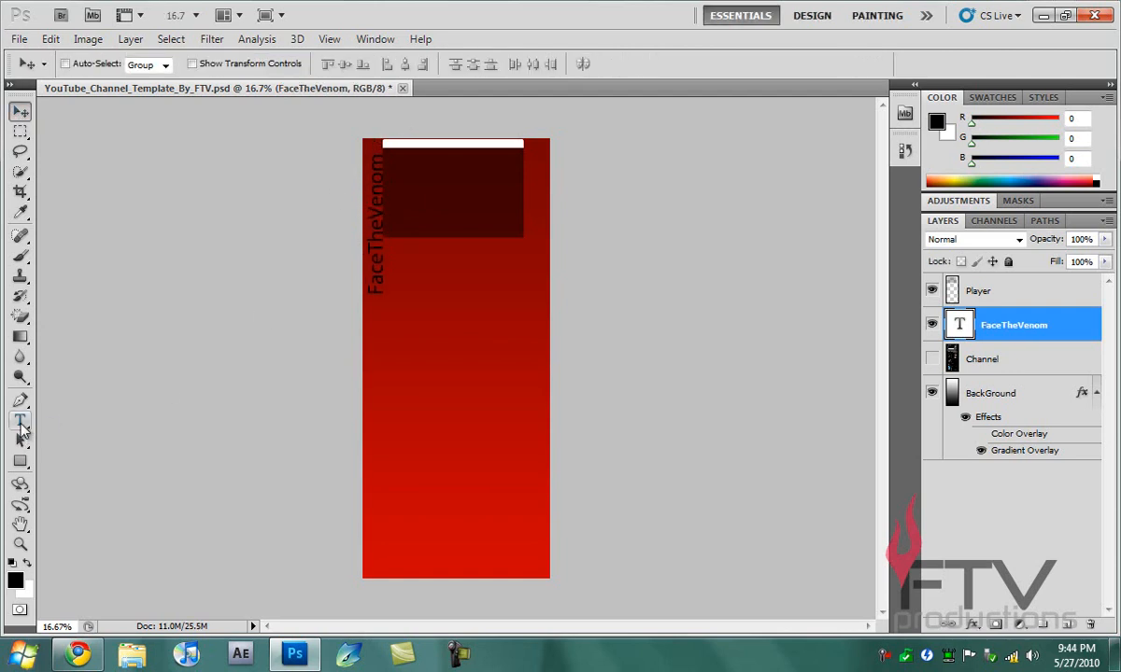
pyautogui.click(19, 419)
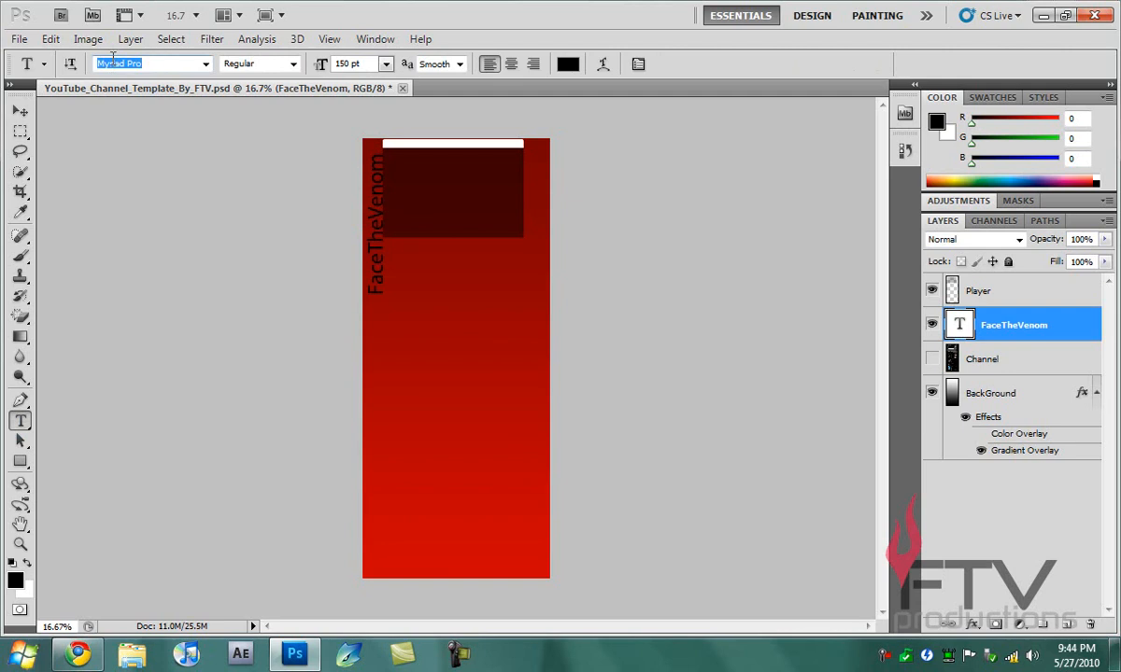
pyautogui.write('Newtown')
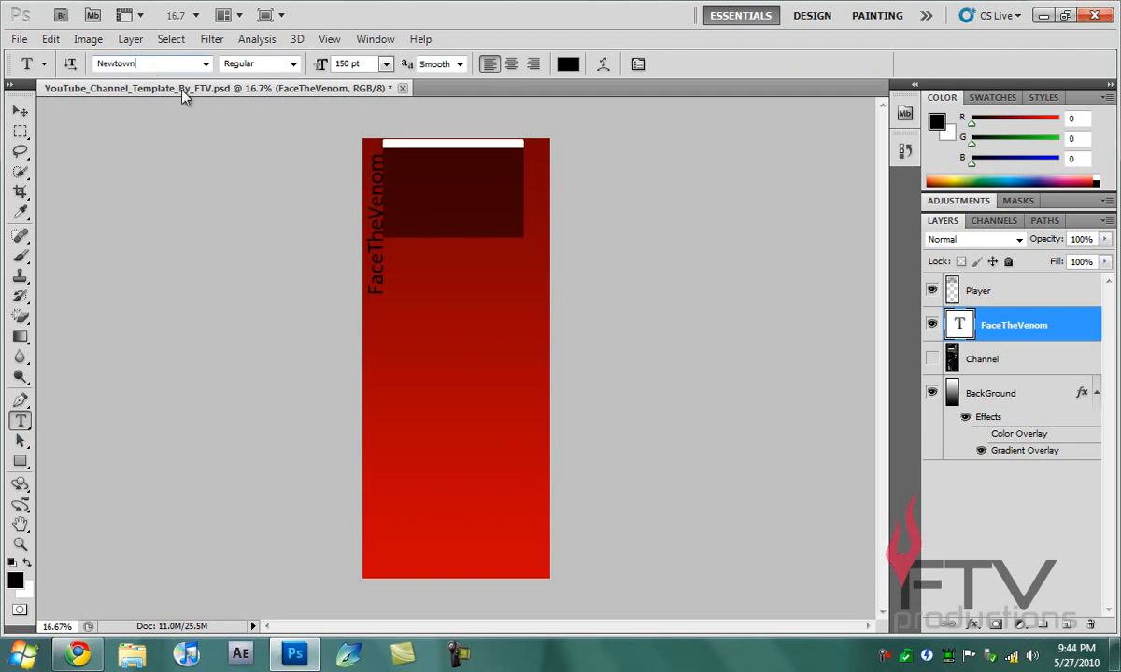
pyautogui.click(13, 114)
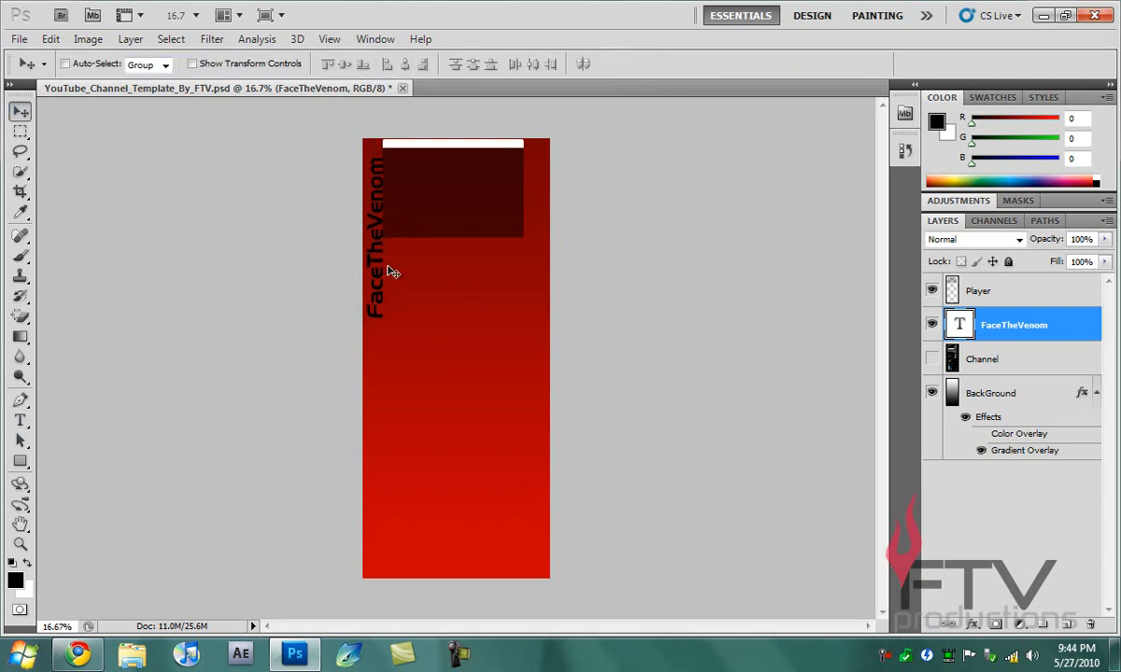
pyautogui.moveTo(404, 222)
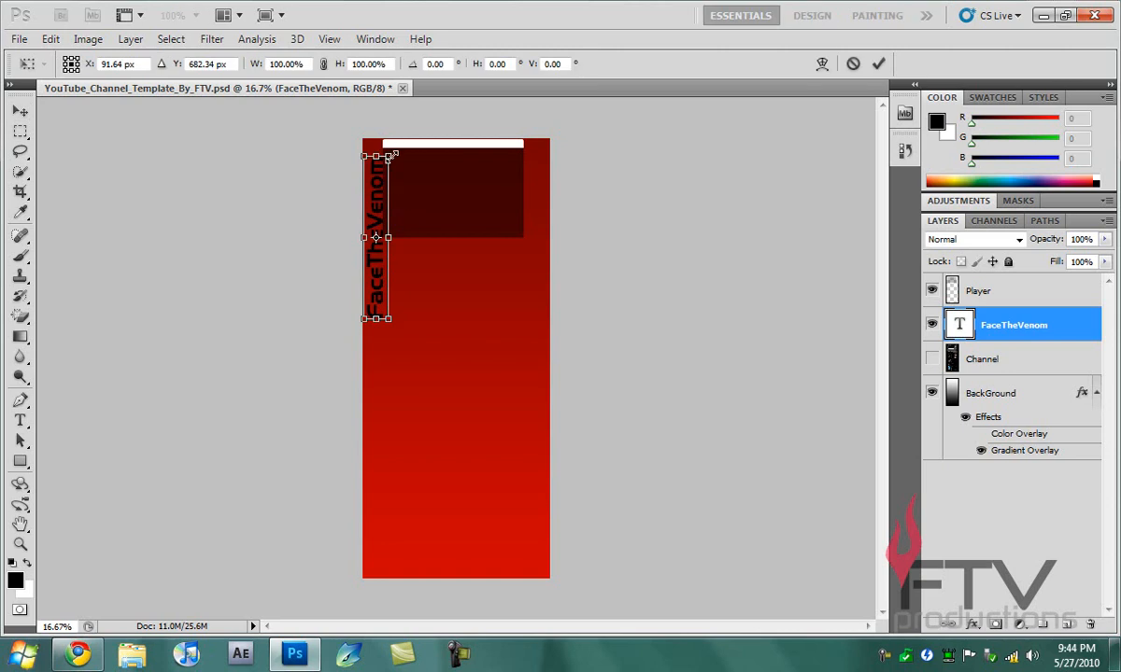
# Scale the name down to about three-quarters size and zoom the canvas to 50%
pyautogui.moveTo(377, 157); pyautogui.dragTo(371, 198)
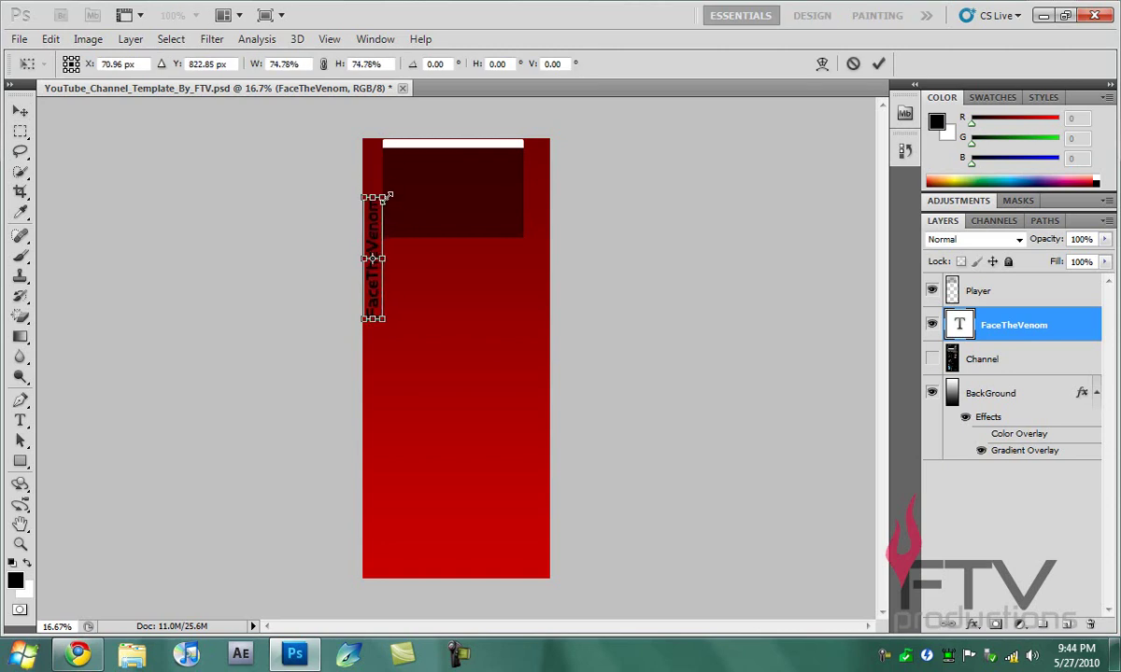
pyautogui.moveTo(373, 257); pyautogui.dragTo(374, 239)
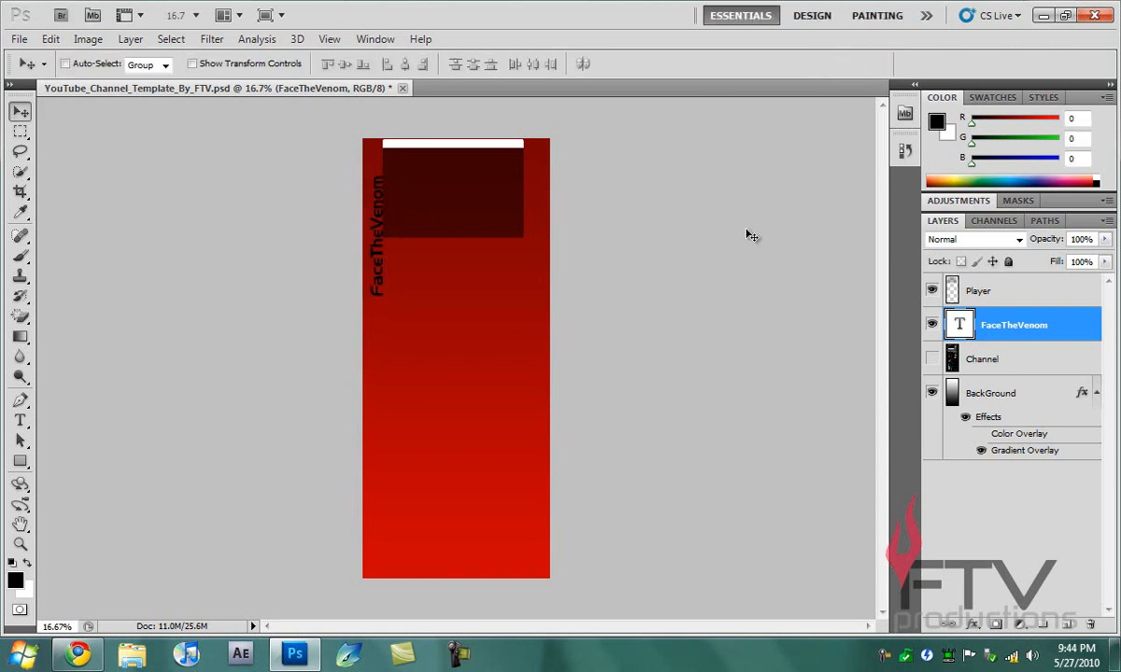
pyautogui.write('50%')
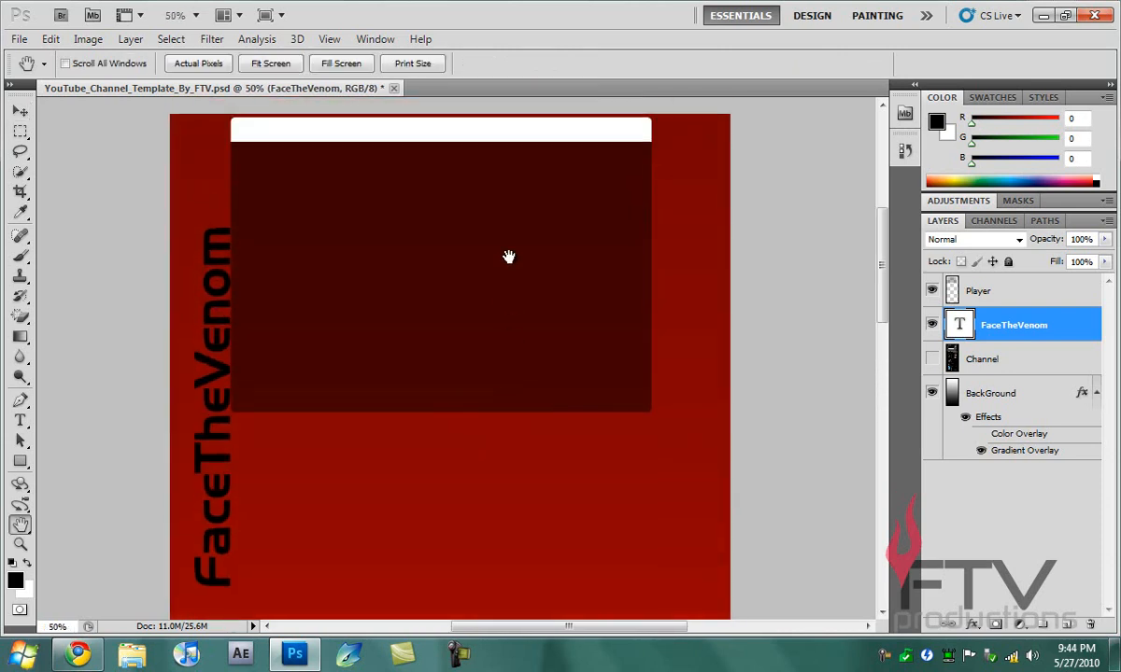
pyautogui.click(11, 112)
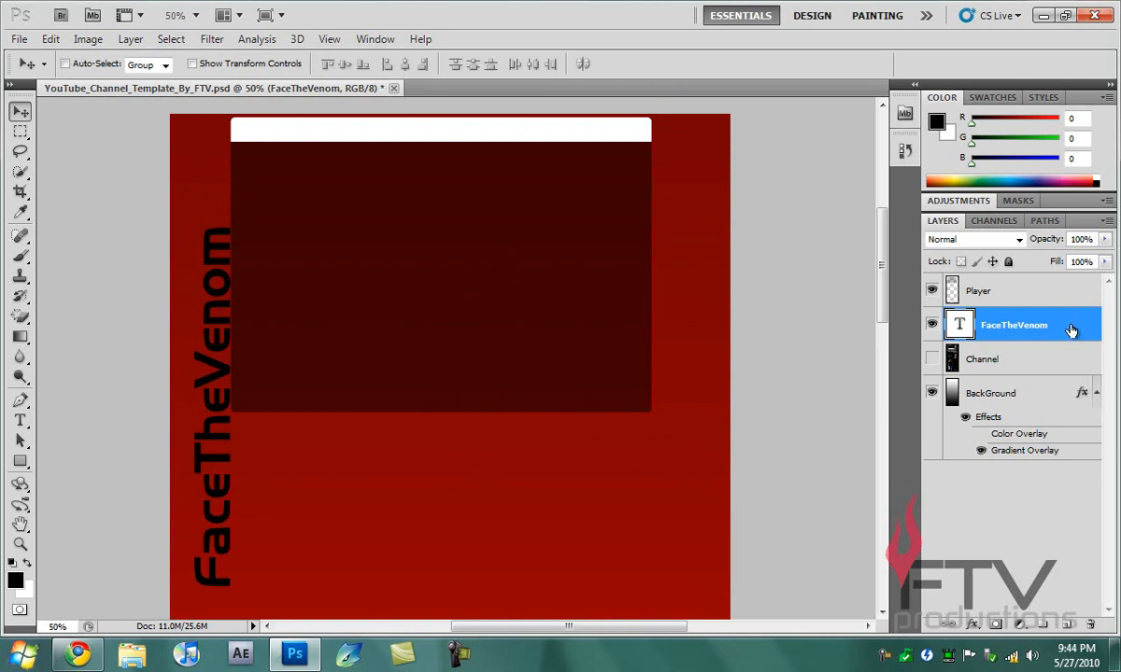
# Add a gradient overlay to the FaceTheVenom text and set a stop to dark red
pyautogui.doubleClick(1012, 325)
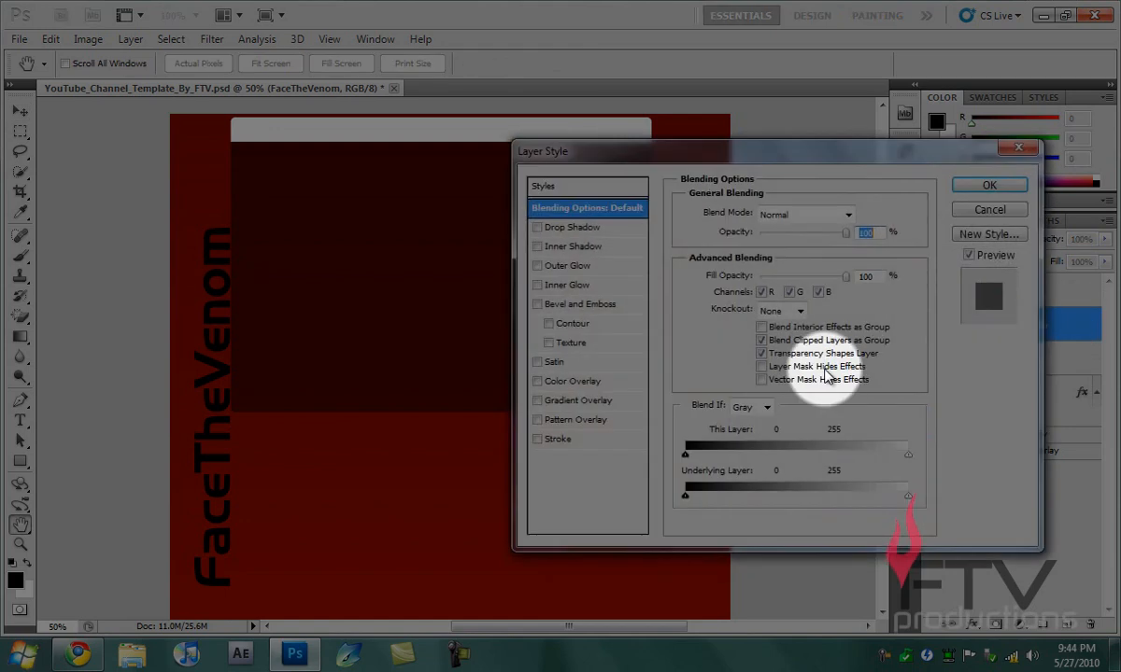
pyautogui.click(579, 400)
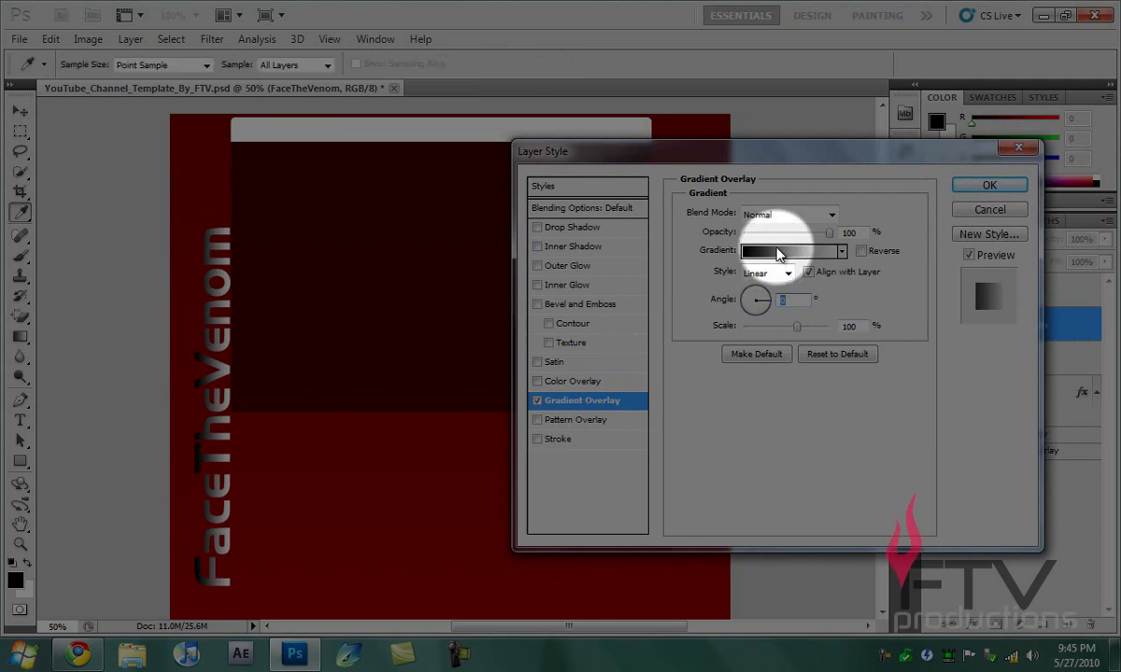
pyautogui.click(799, 251)
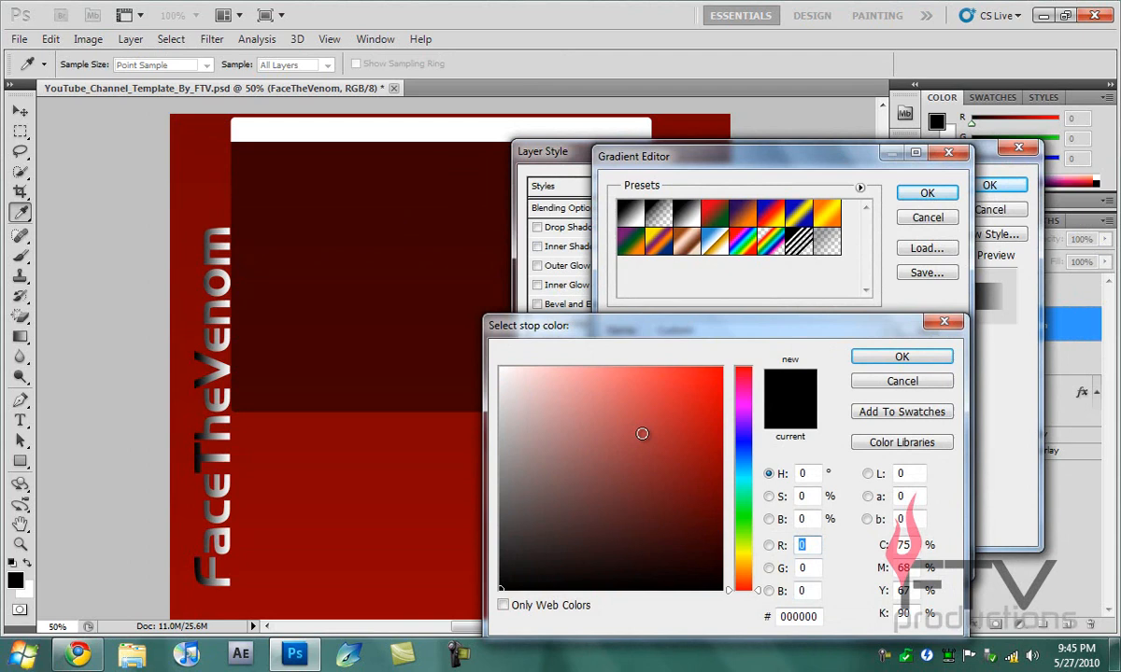
pyautogui.click(672, 353)
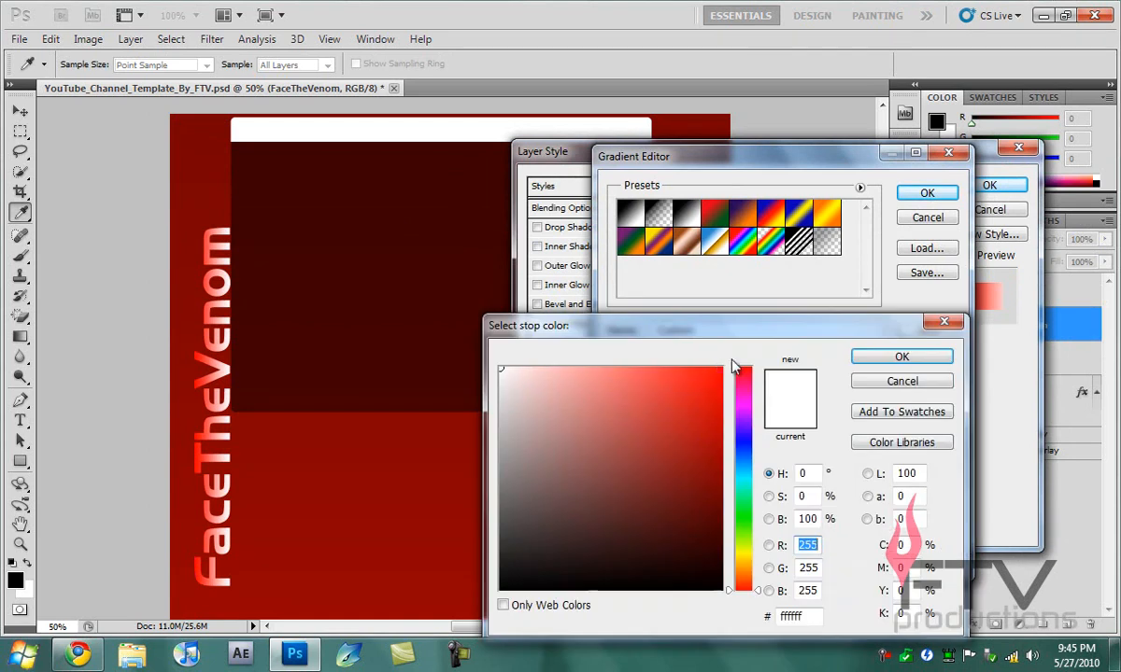
pyautogui.click(721, 404)
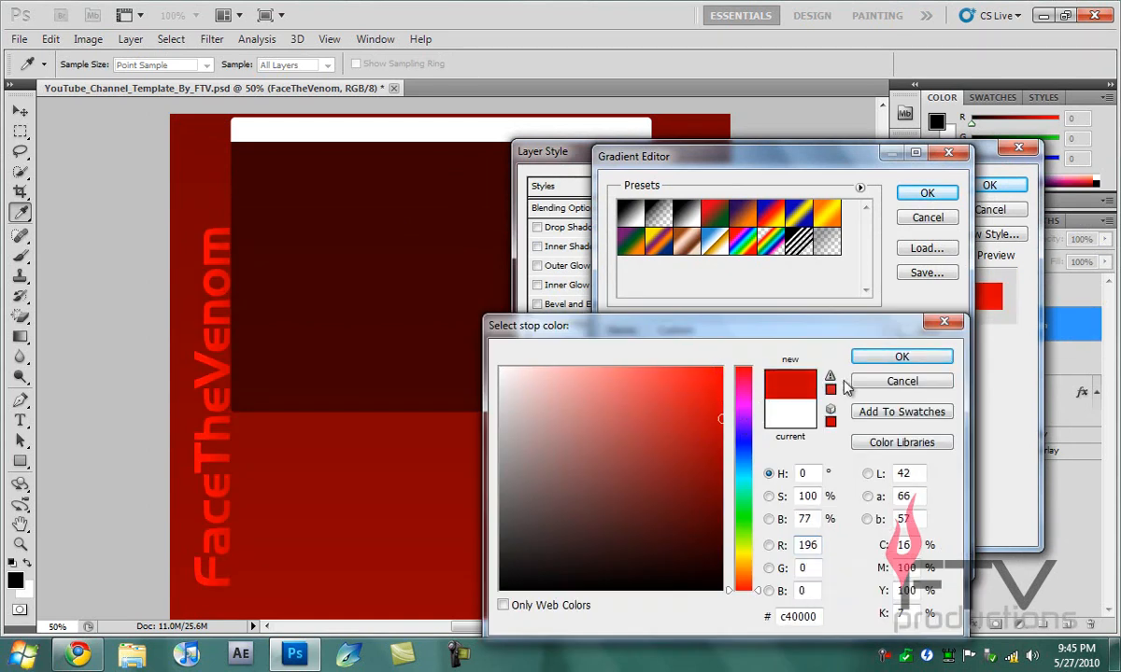
pyautogui.click(900, 355)
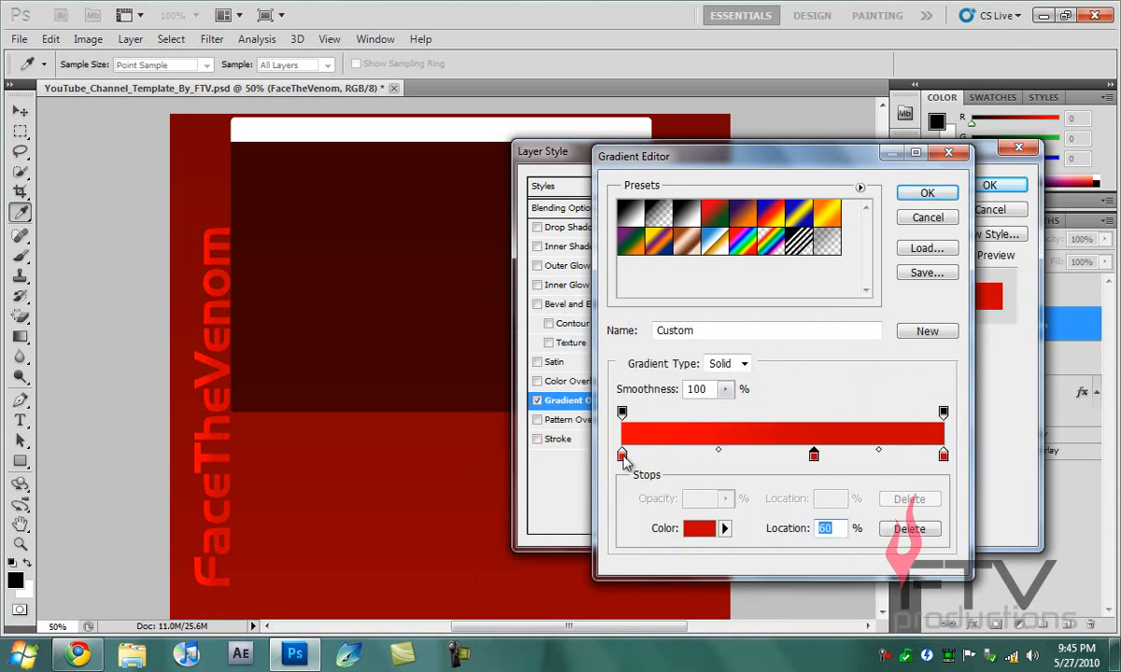
# Colour the remaining stops red with a light pink highlight and accept the gradient
pyautogui.click(622, 454)
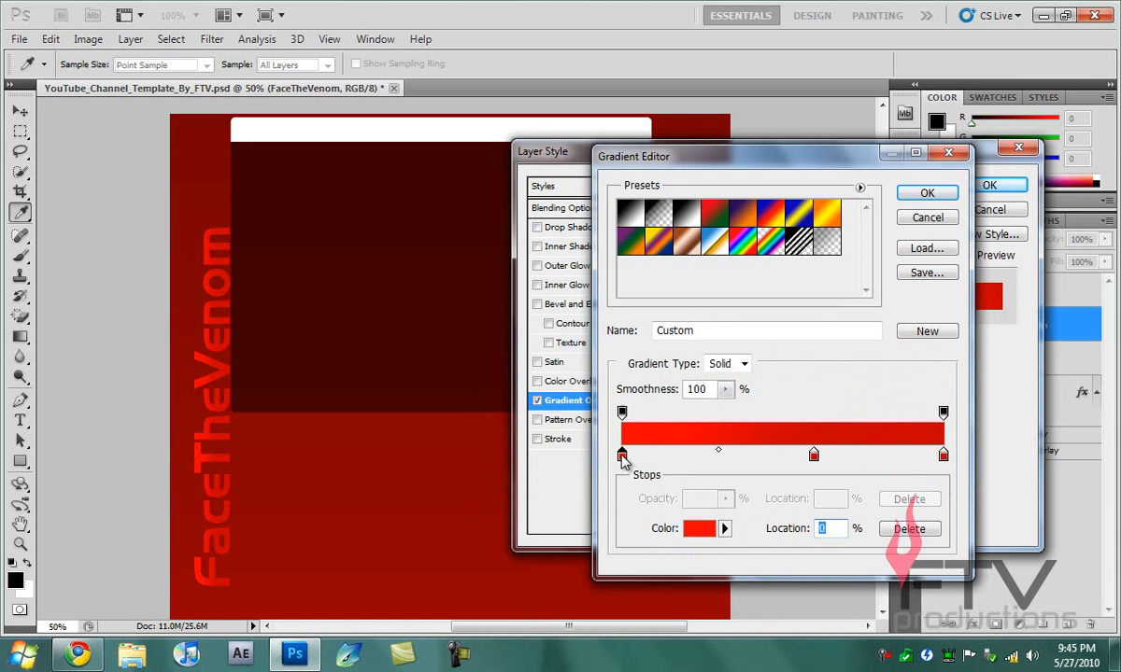
pyautogui.click(688, 529)
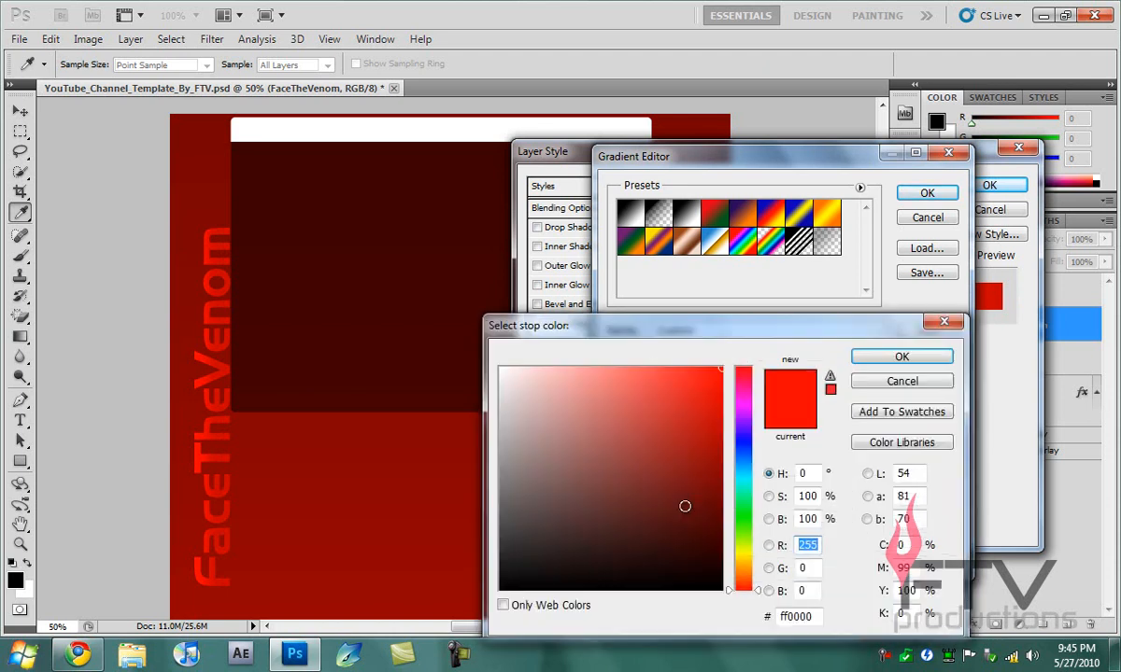
pyautogui.click(901, 356)
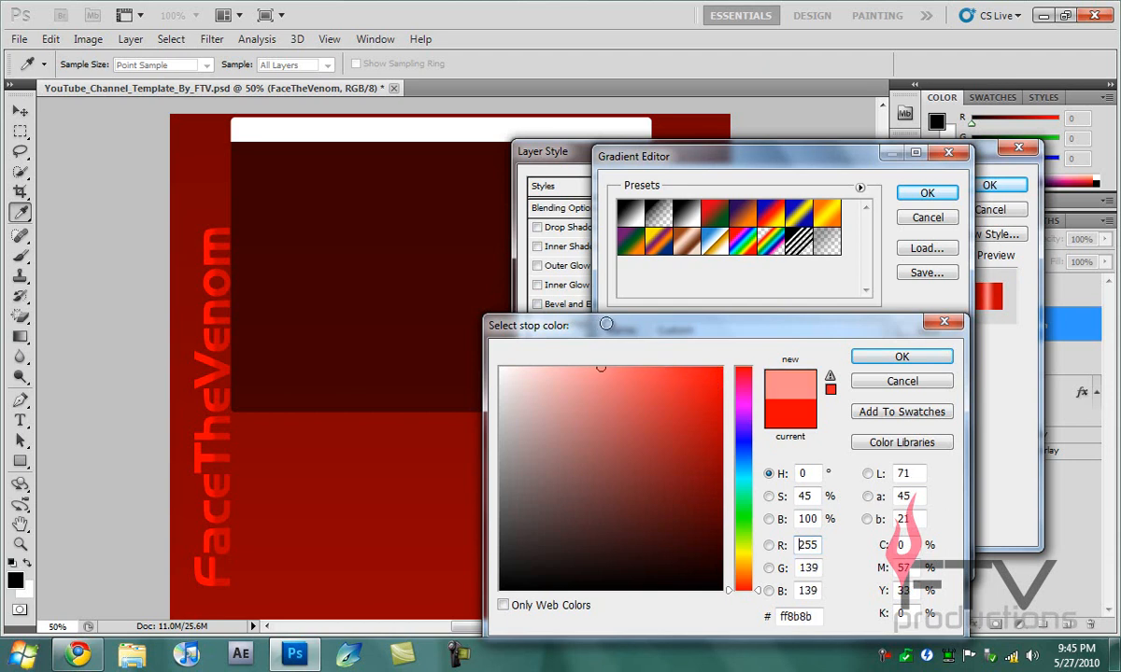
pyautogui.click(633, 392)
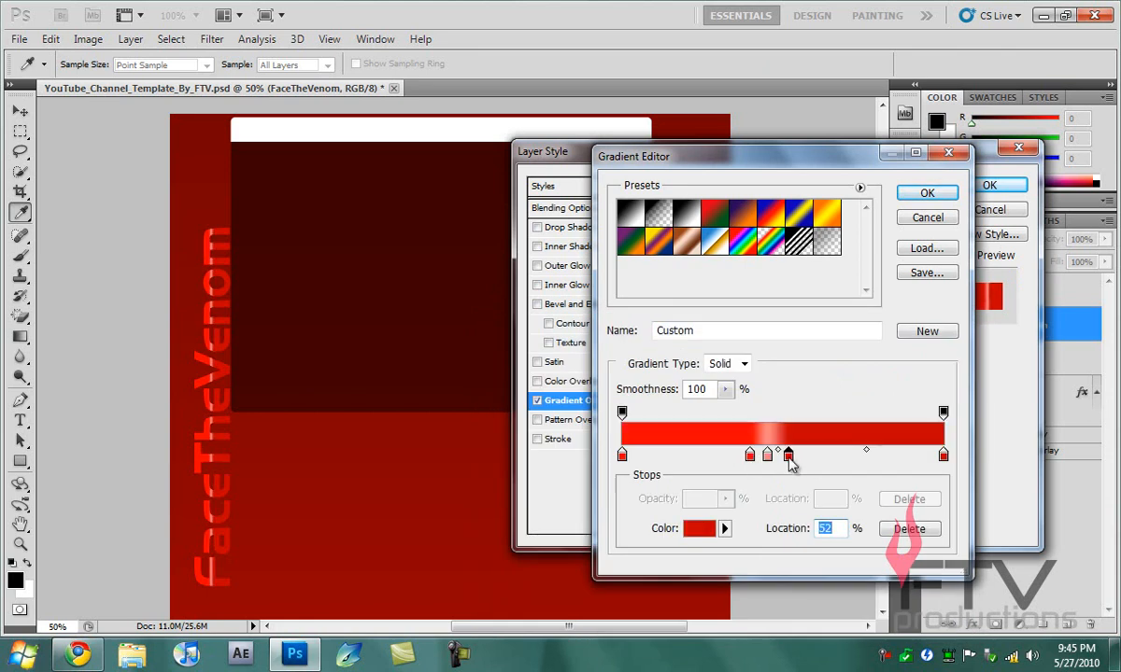
pyautogui.click(927, 193)
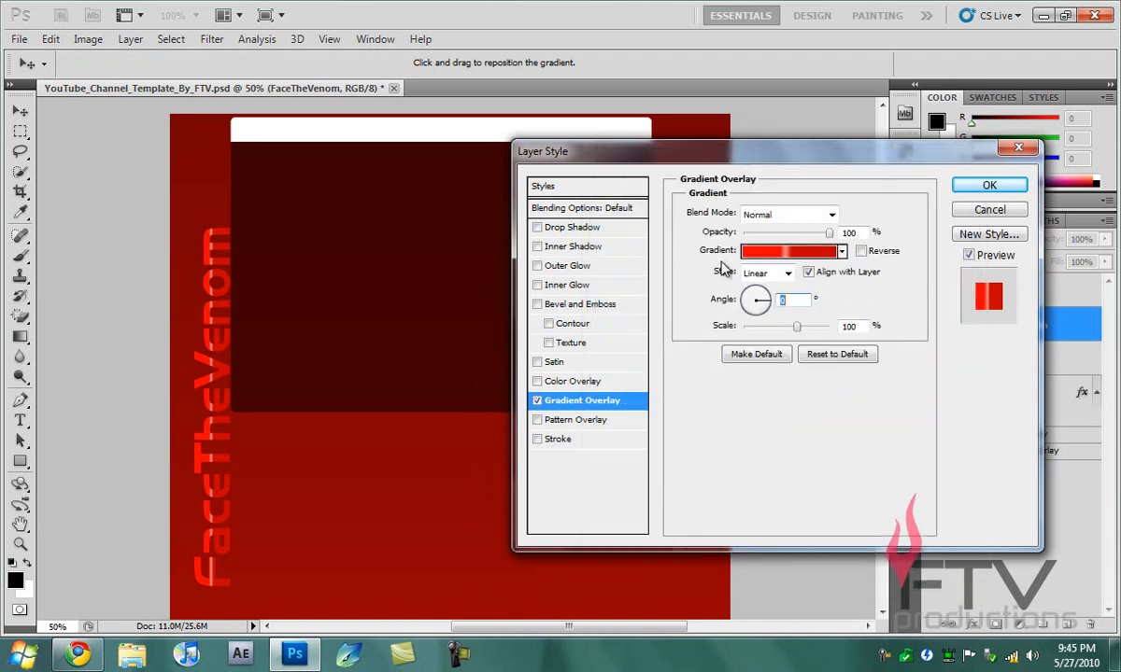
# Enable a red outer glow on the FaceTheVenom text
pyautogui.click(570, 265)
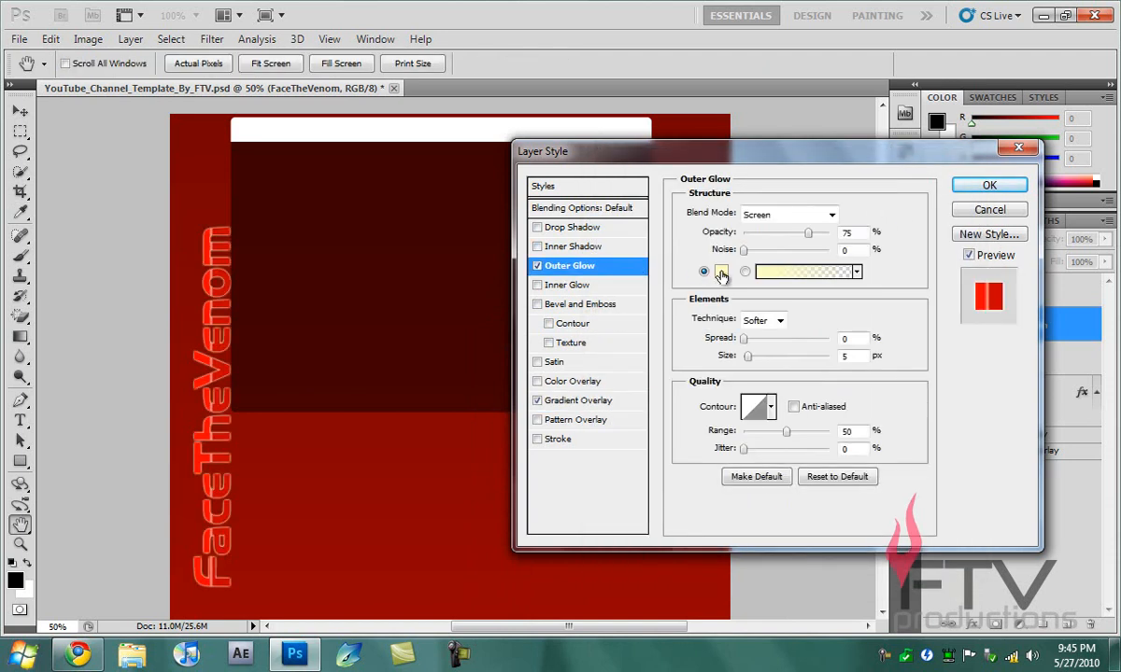
pyautogui.click(721, 273)
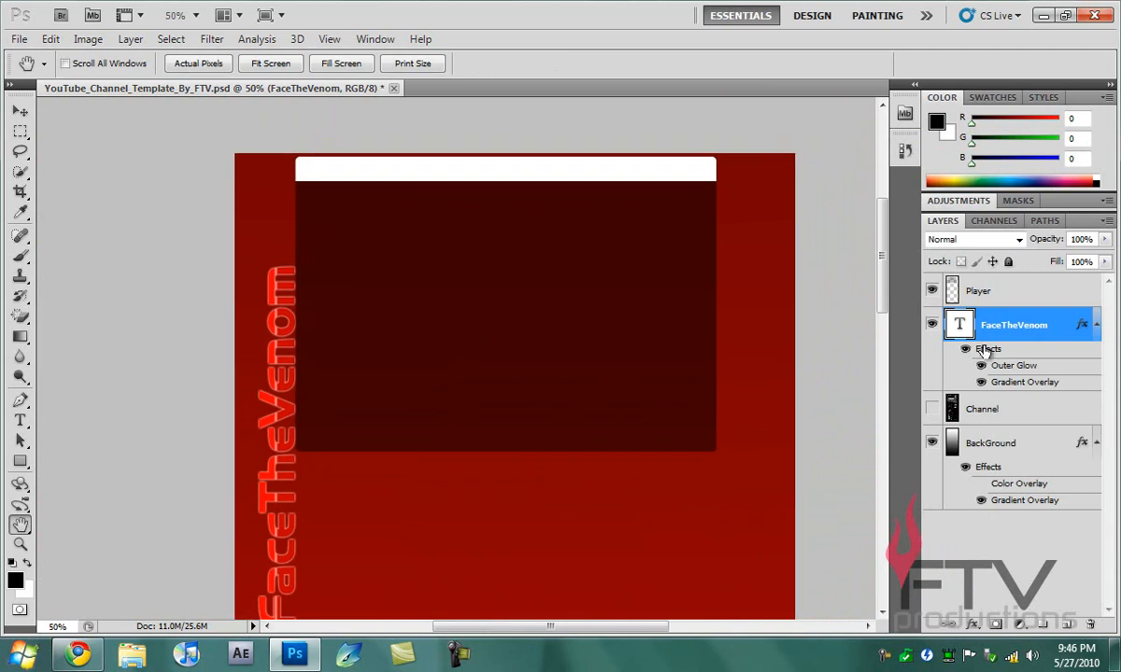
# Inspect the Player layer's gradient overlay in the Gradient Editor and close it unchanged
pyautogui.click(979, 291)
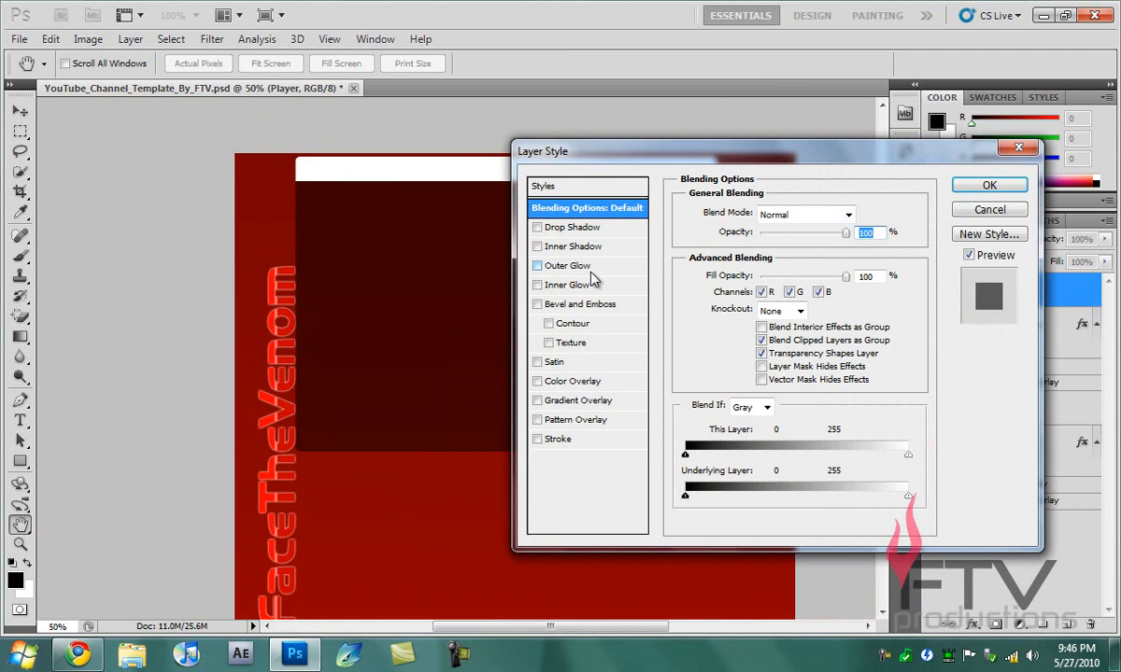
pyautogui.moveTo(590, 407)
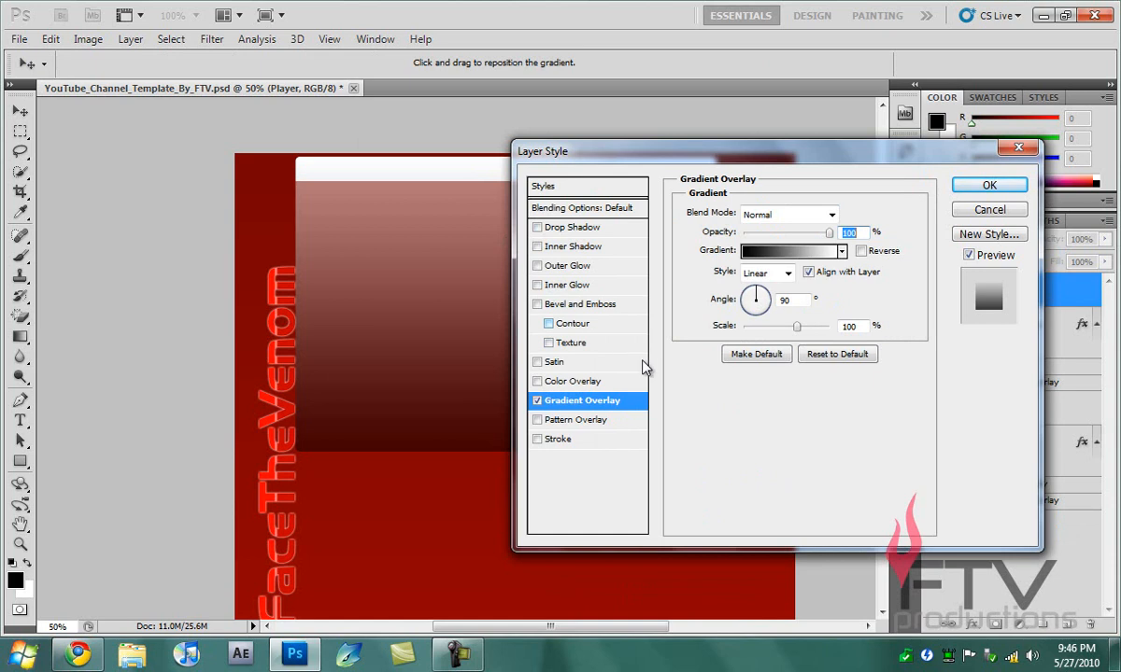
pyautogui.moveTo(619, 344)
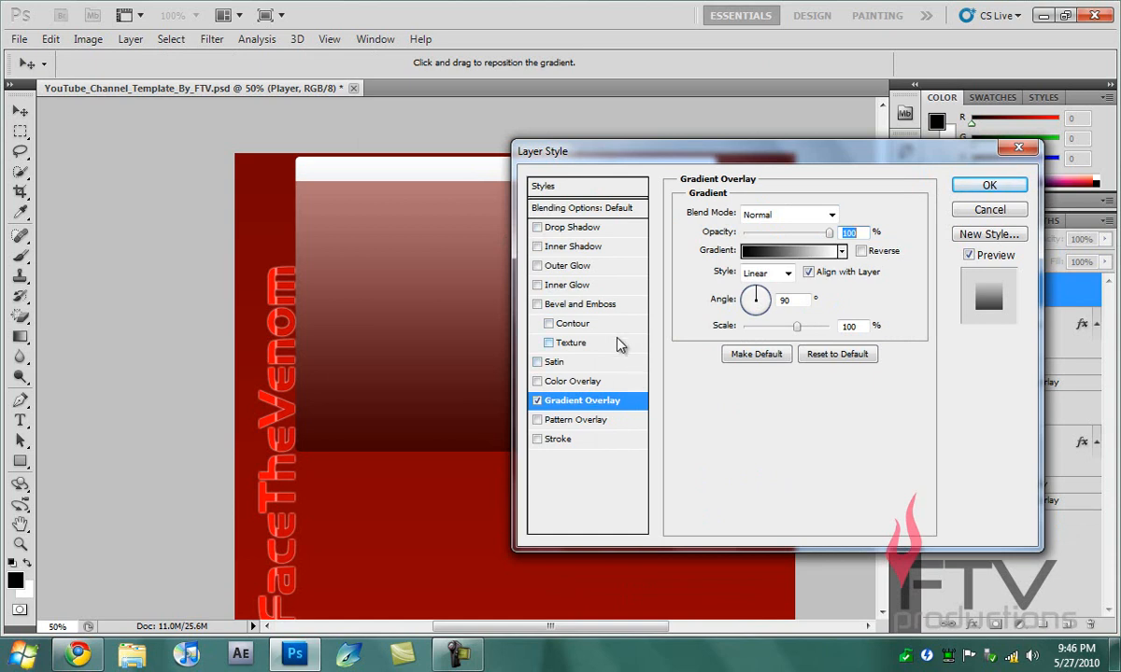
pyautogui.click(786, 250)
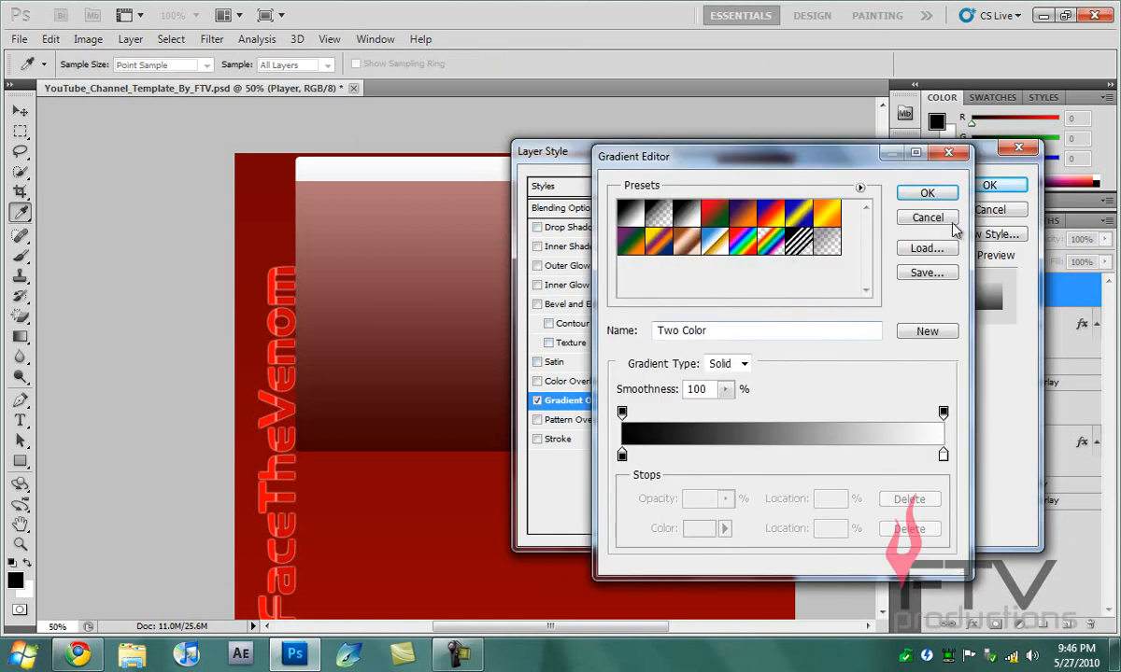
pyautogui.click(927, 192)
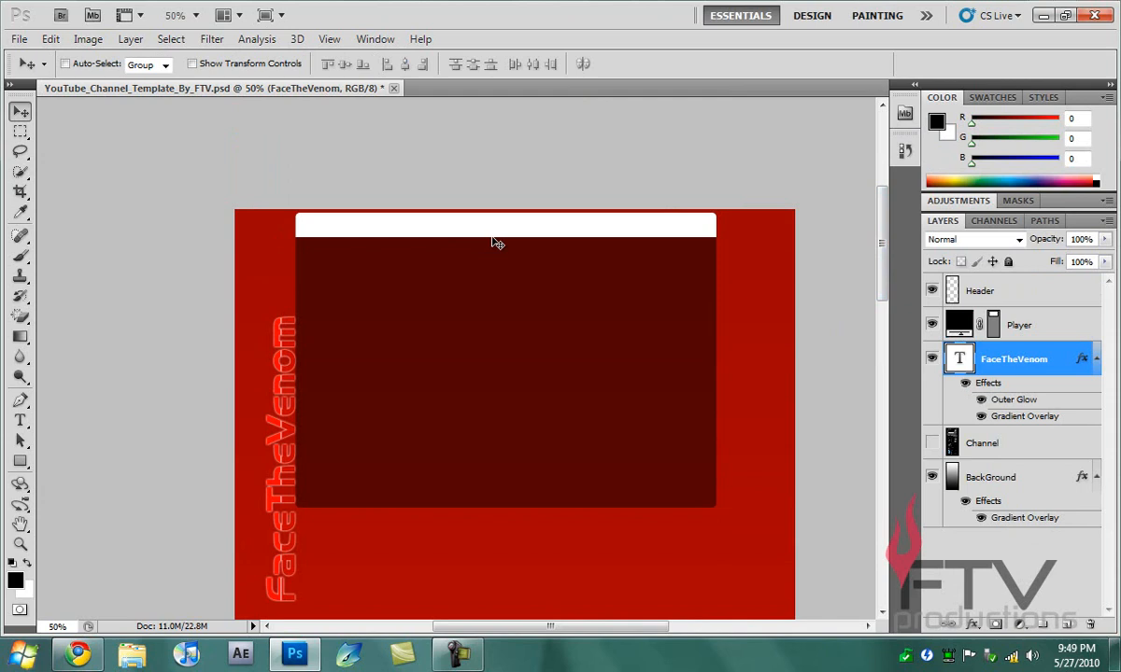
# Recolour the Header layer's gradient overlay stops to dark reds and apply it
pyautogui.click(1020, 325)
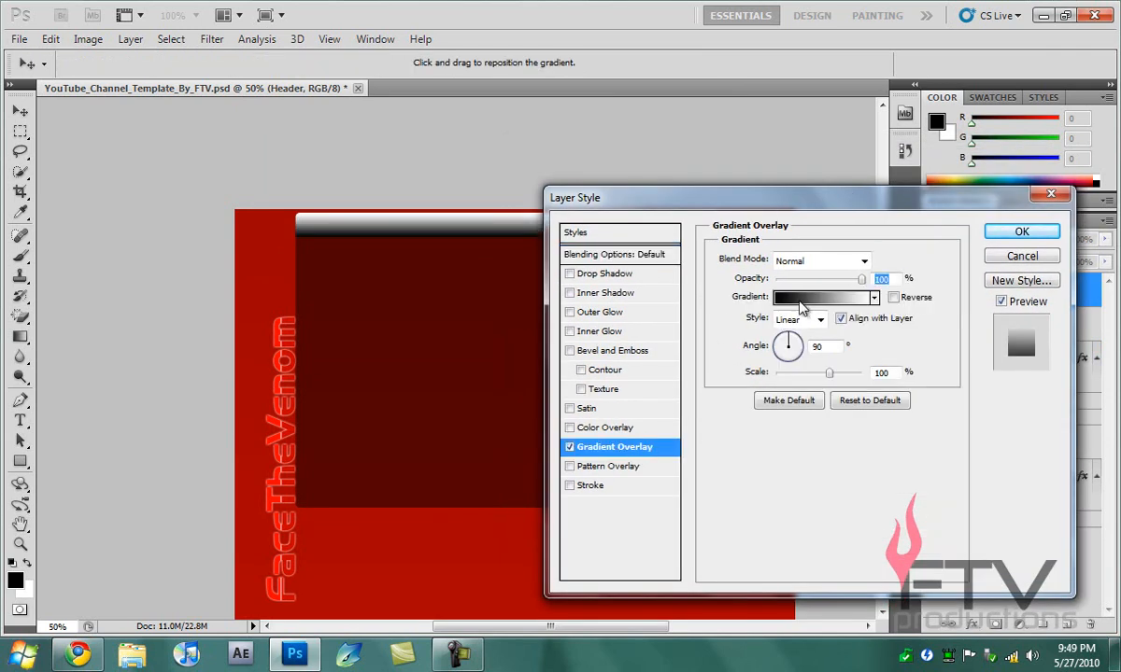
pyautogui.click(820, 297)
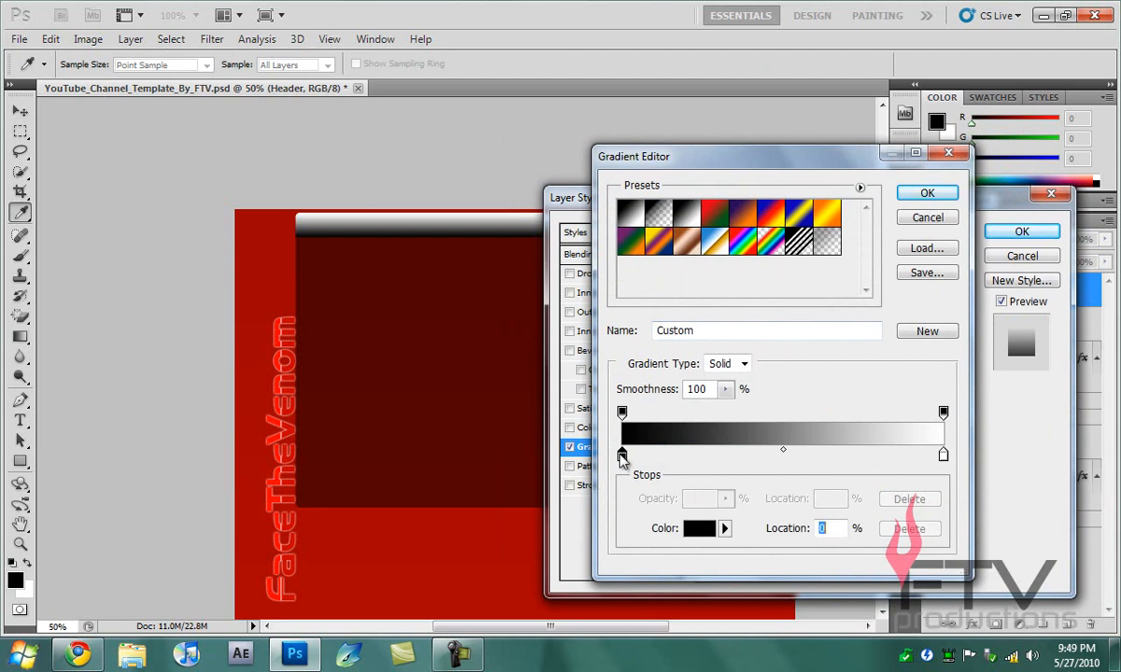
pyautogui.click(699, 529)
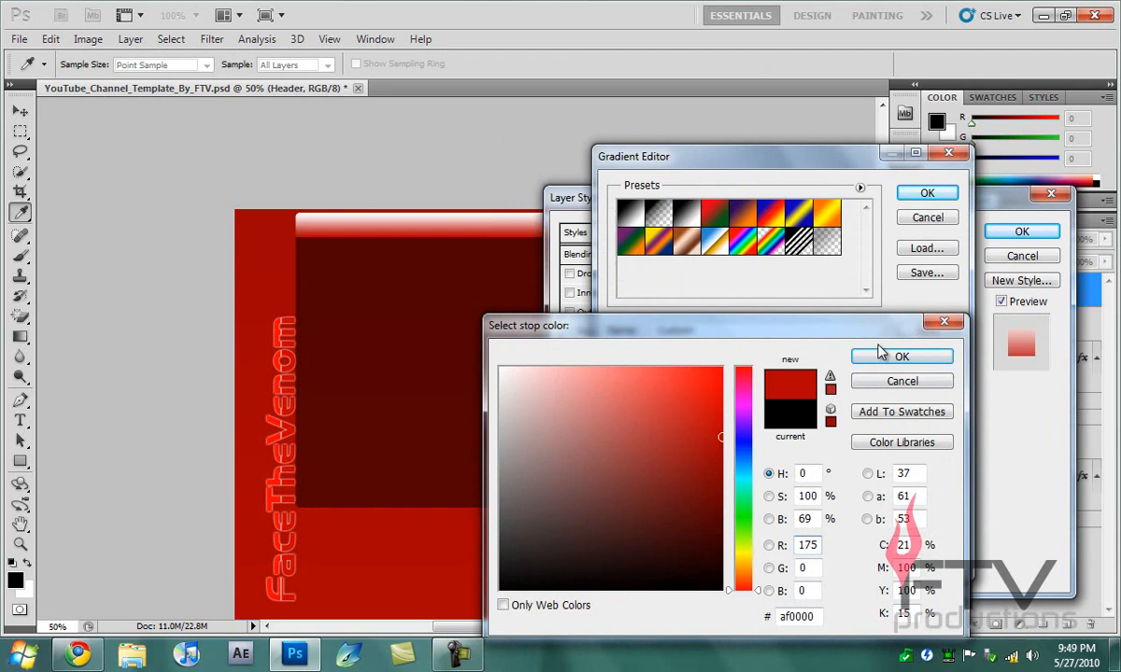
pyautogui.click(900, 355)
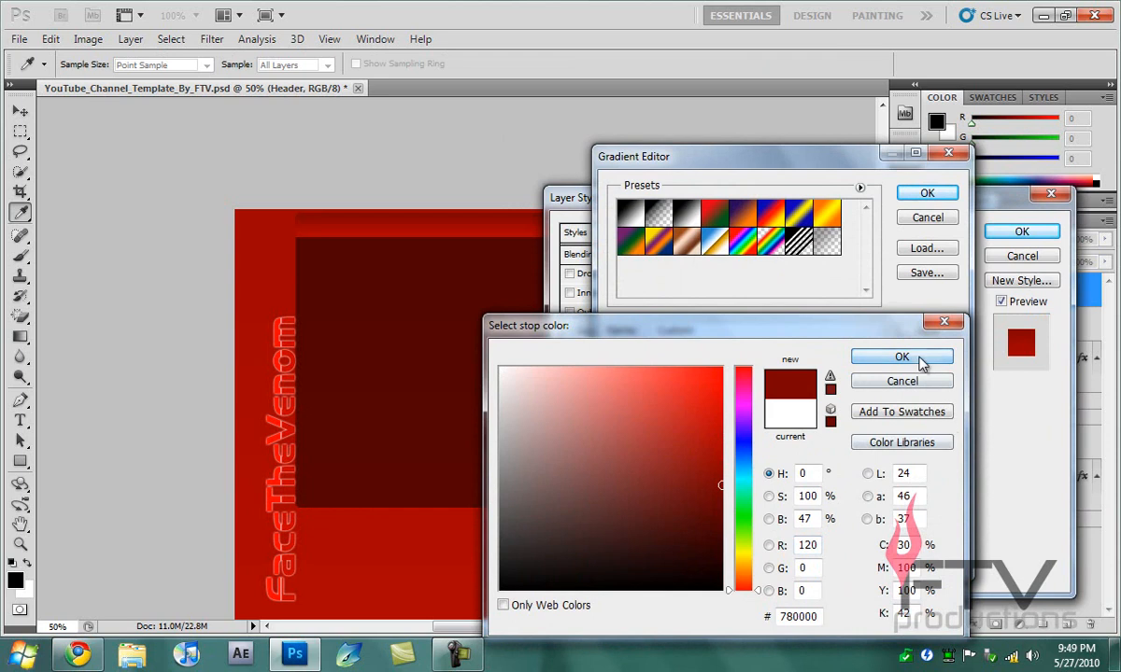
pyautogui.click(900, 357)
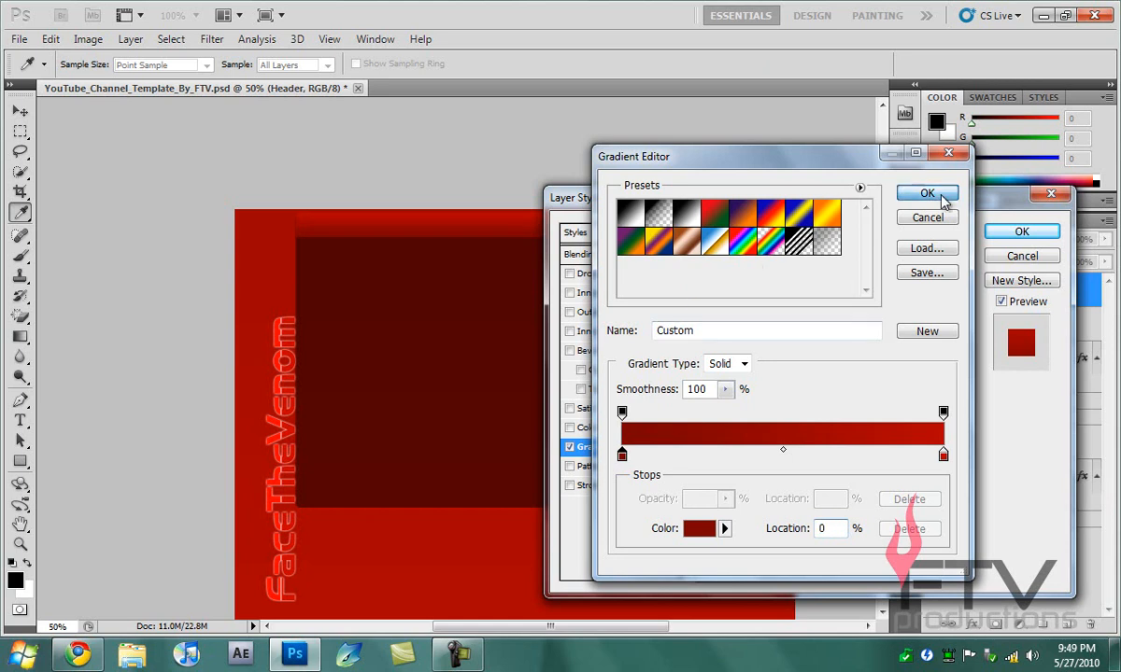
pyautogui.click(926, 192)
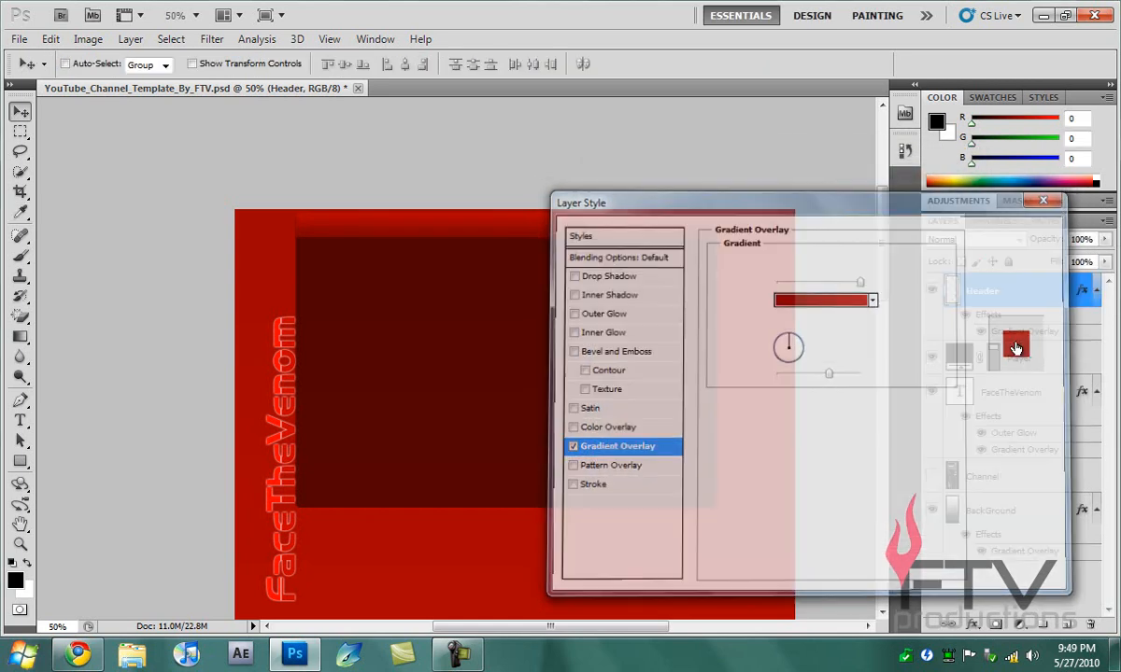
pyautogui.click(1042, 202)
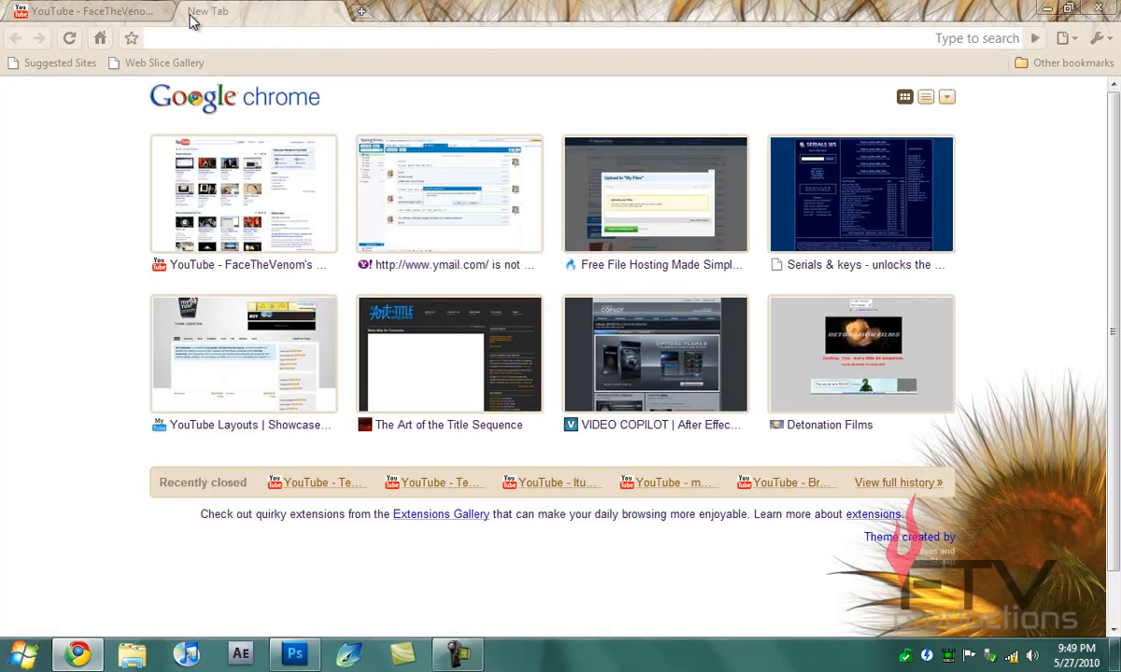
# Search Google Images for 'red textures' and scroll through the first page of results
pyautogui.write('red textures')
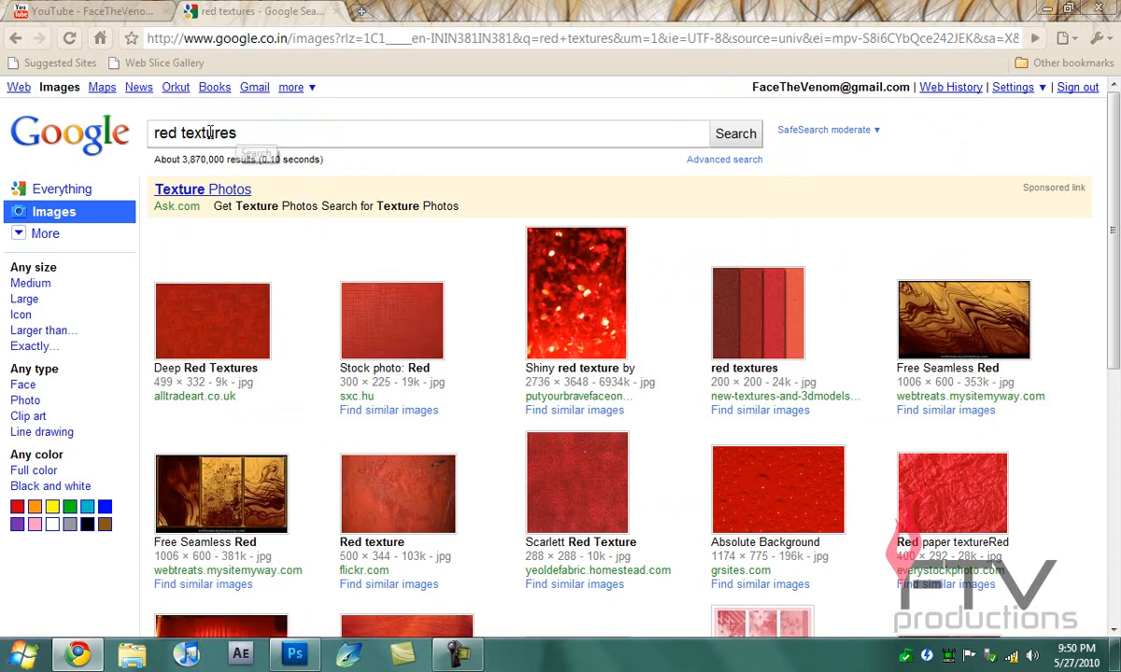
pyautogui.scroll(-3)
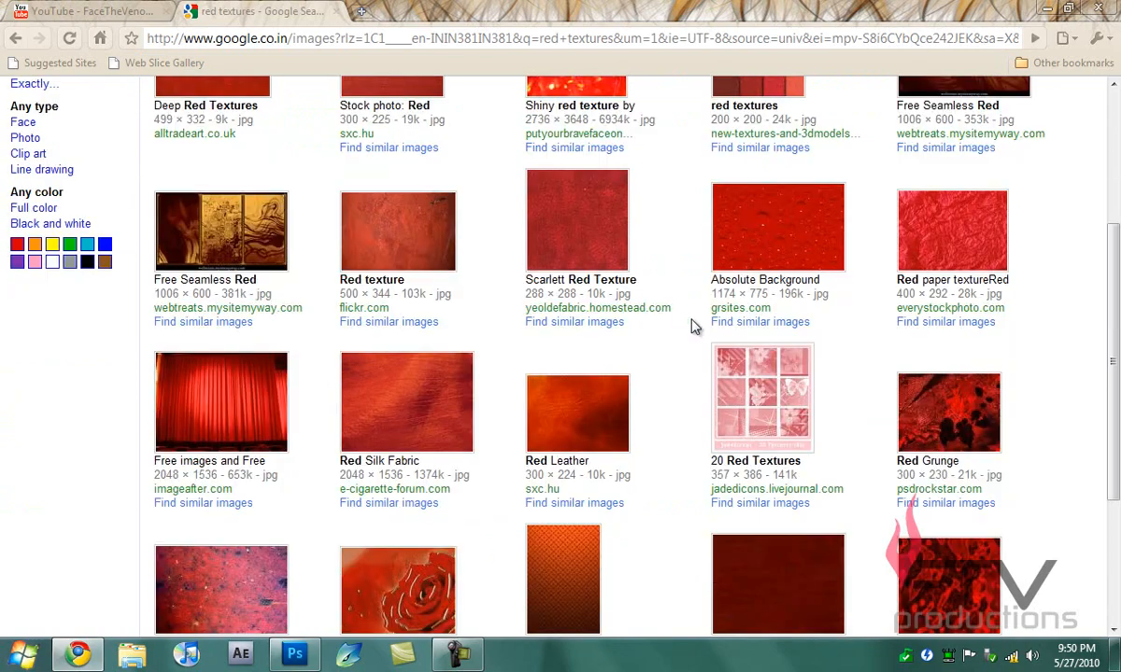
pyautogui.click(295, 653)
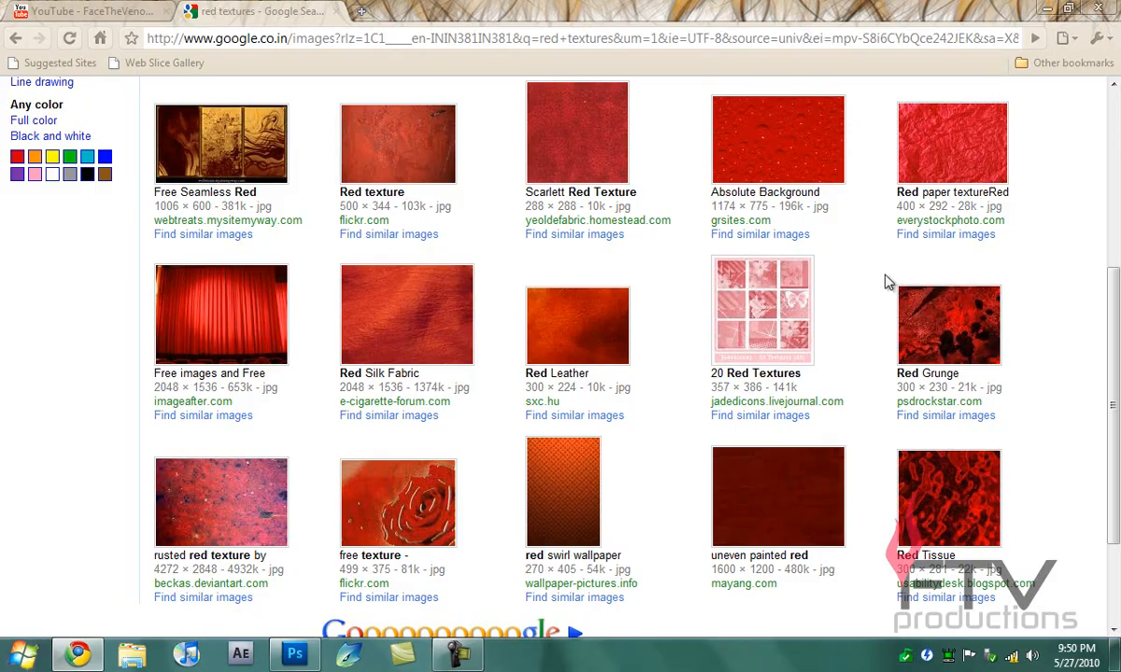
pyautogui.scroll(-3)
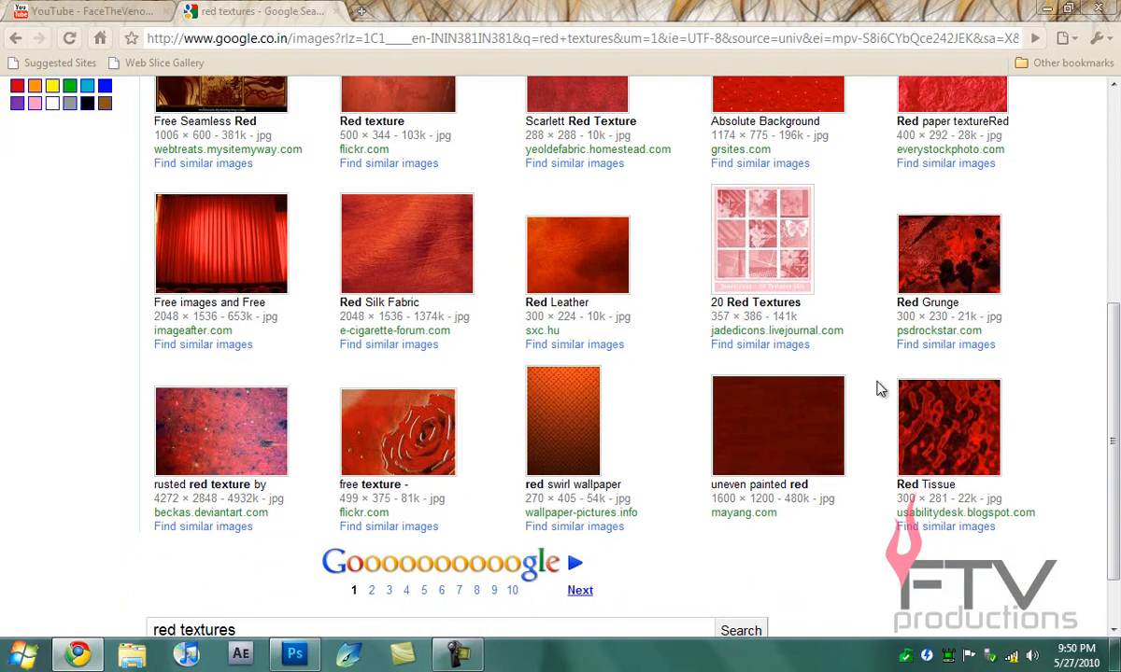
# Open the full-size rusted red texture and save the image to the desktop
pyautogui.click(220, 431)
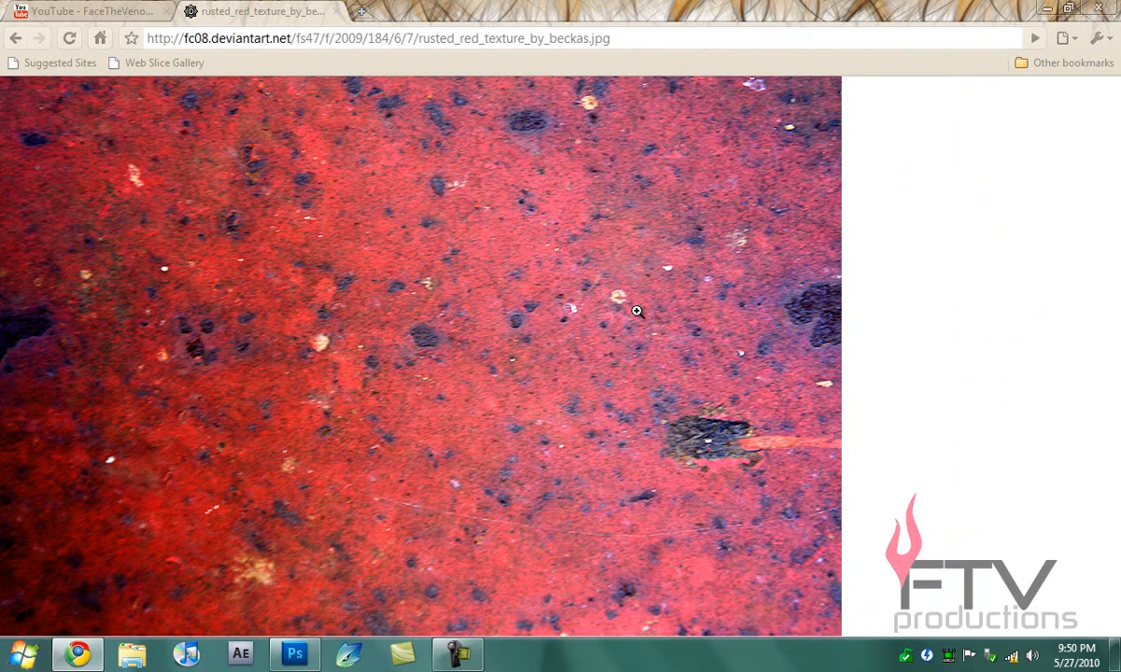
pyautogui.moveTo(673, 325)
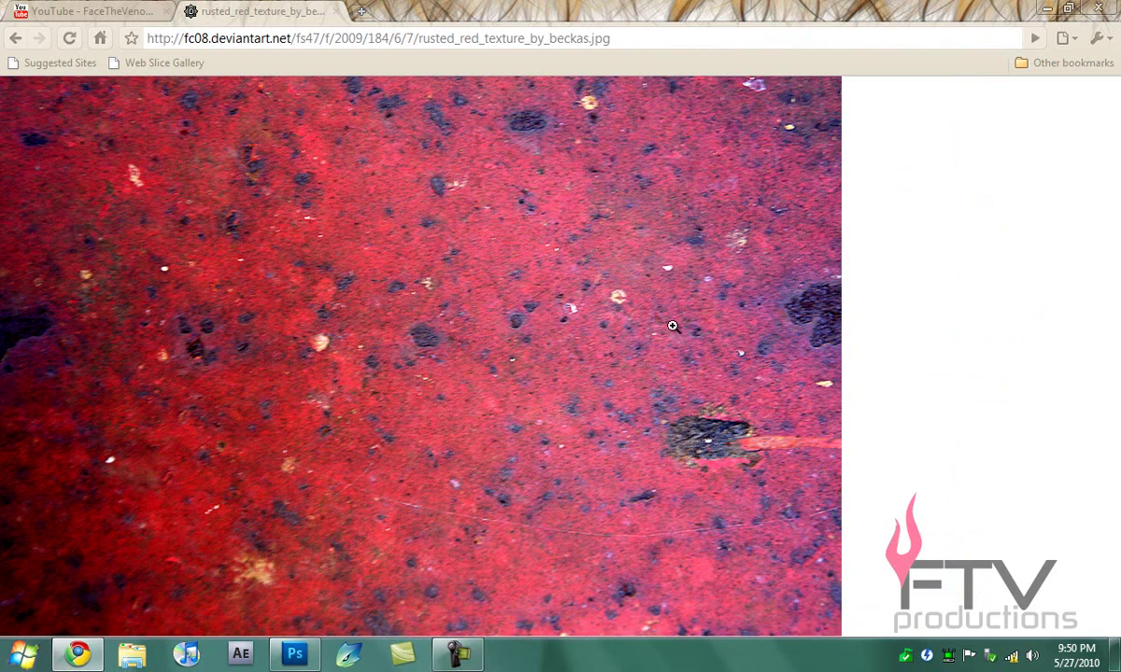
pyautogui.rightClick(673, 325)
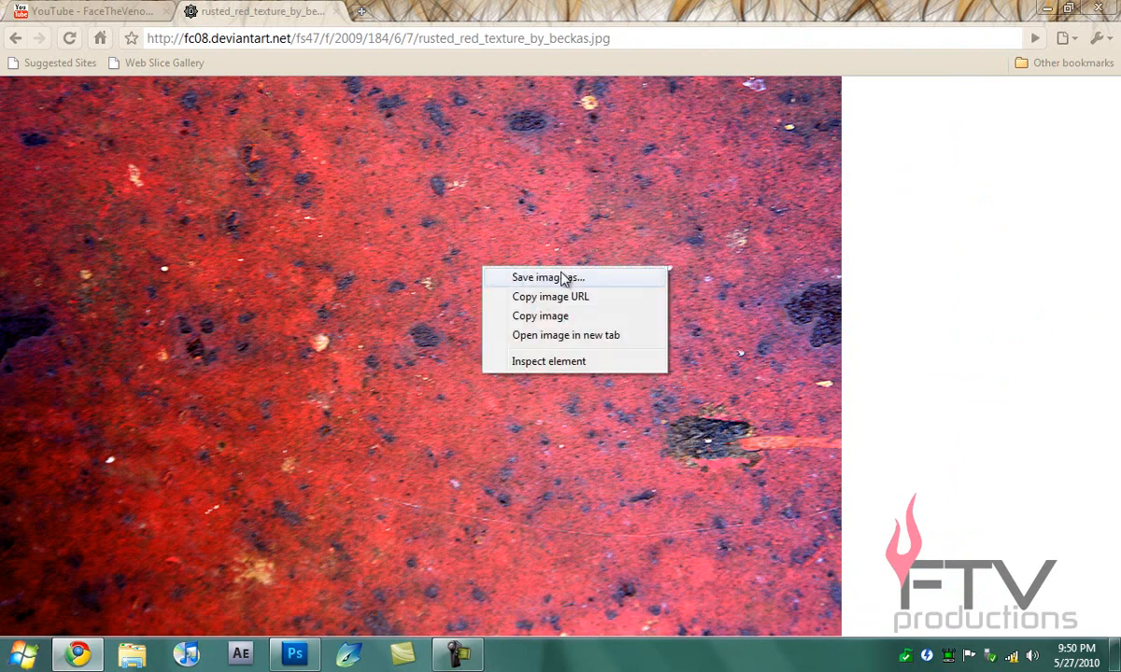
pyautogui.click(557, 277)
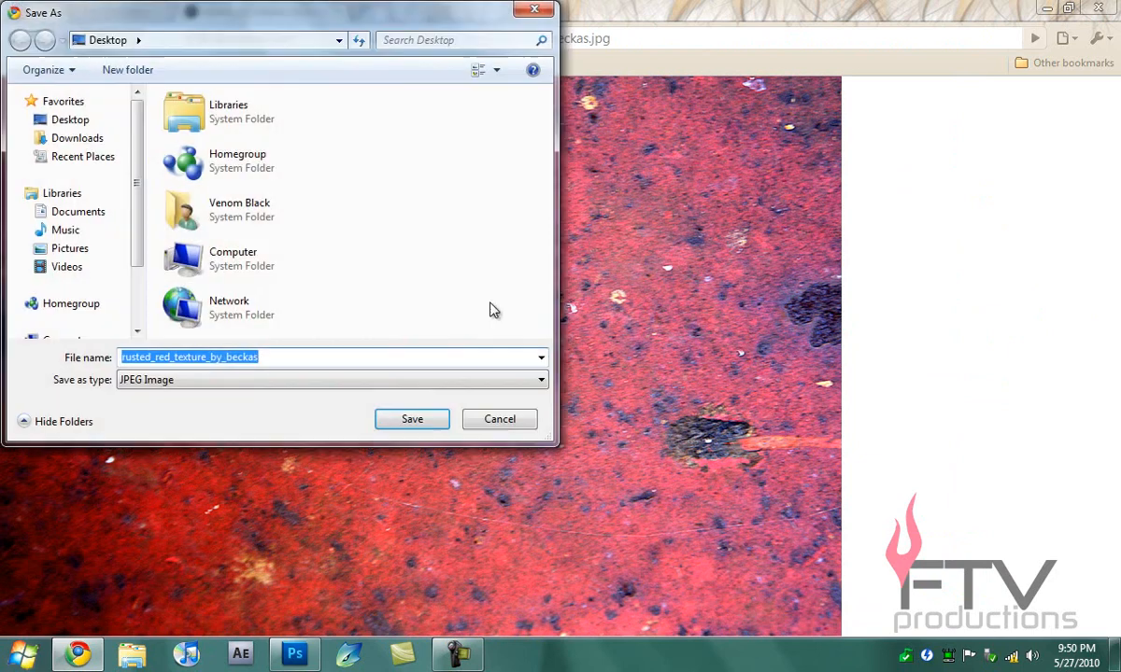
pyautogui.click(411, 418)
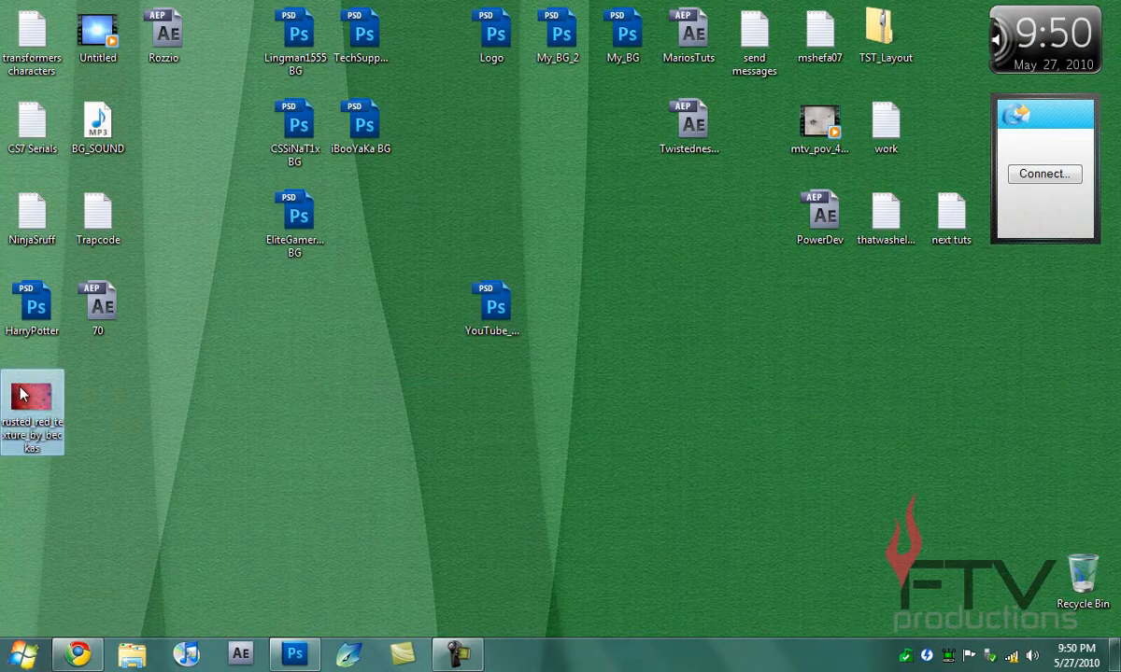
# Switch back to the channel template in Photoshop from the taskbar
pyautogui.click(295, 654)
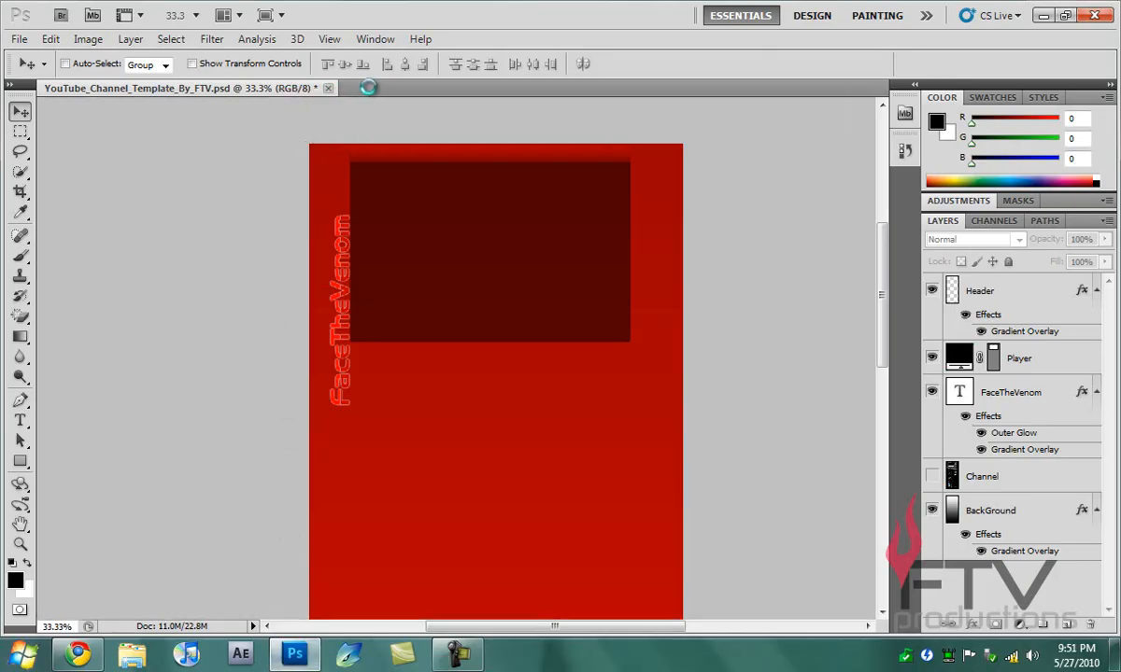
# Open the rusted red texture JPEG, unlock its Background into Layer 0 and add a layer mask
pyautogui.click(482, 101)
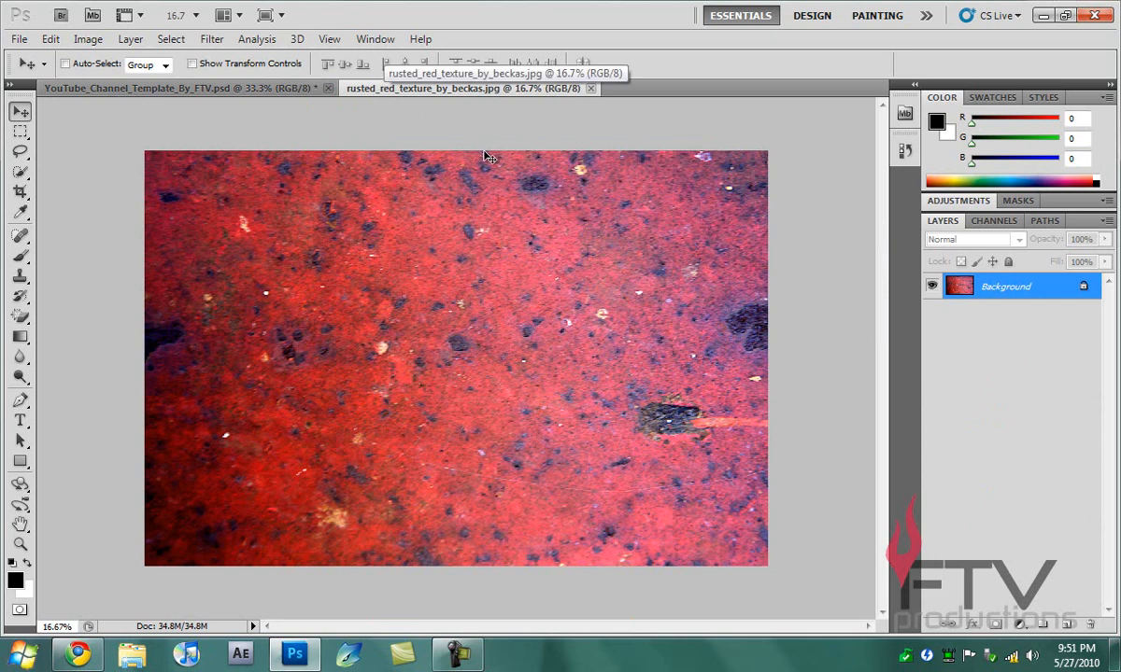
pyautogui.moveTo(1051, 399)
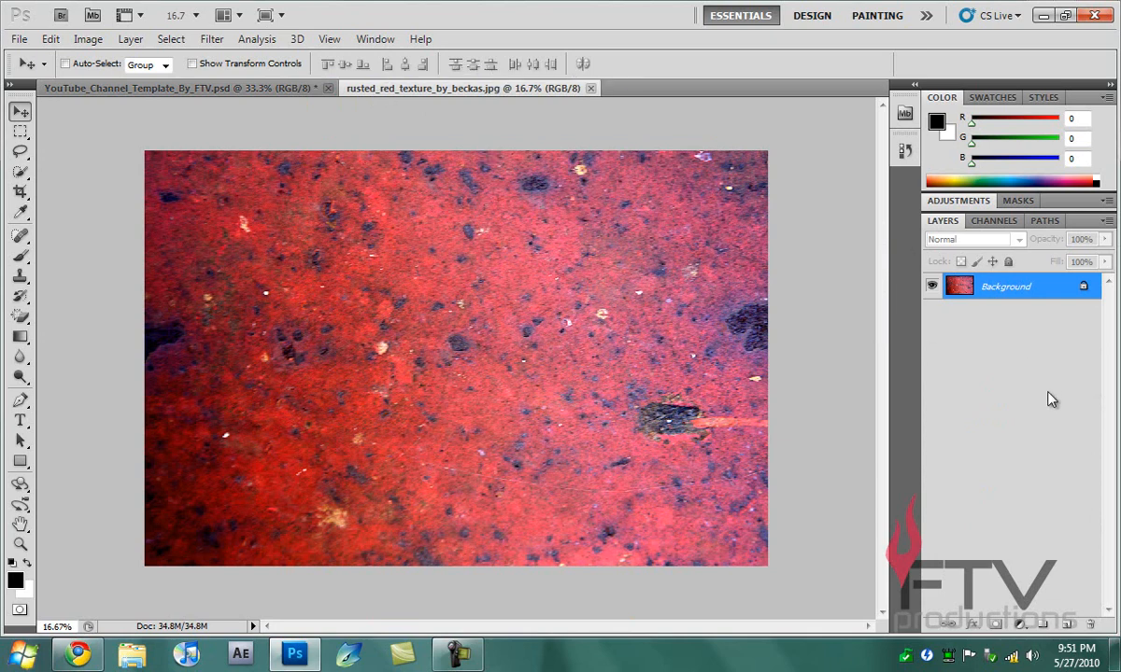
pyautogui.moveTo(187, 217)
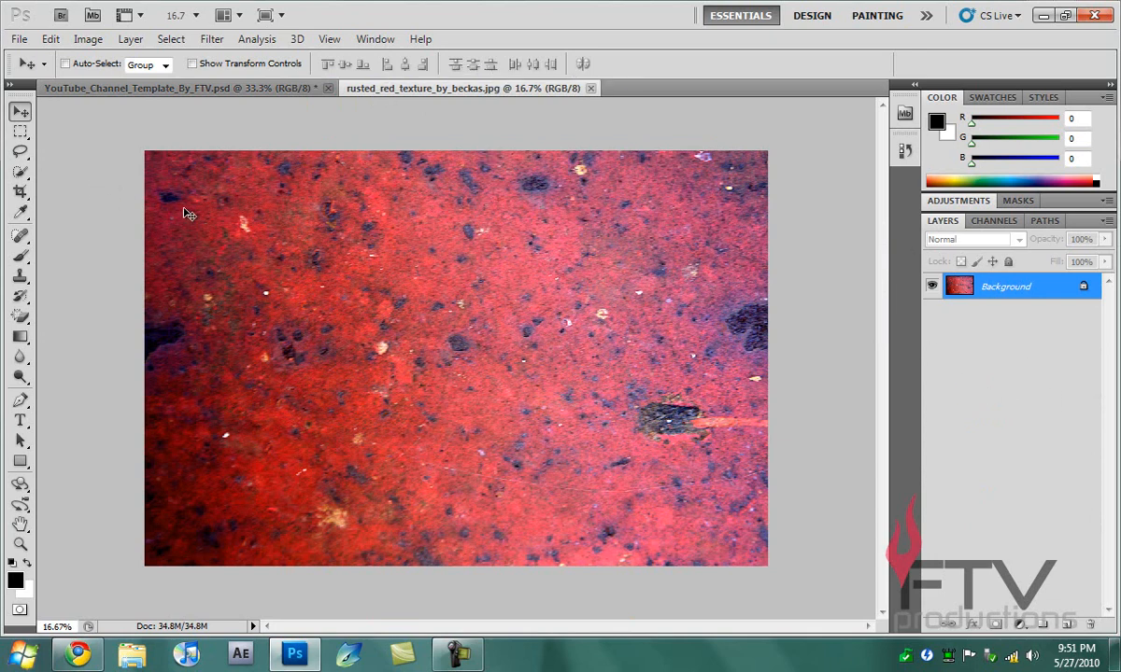
pyautogui.moveTo(164, 129)
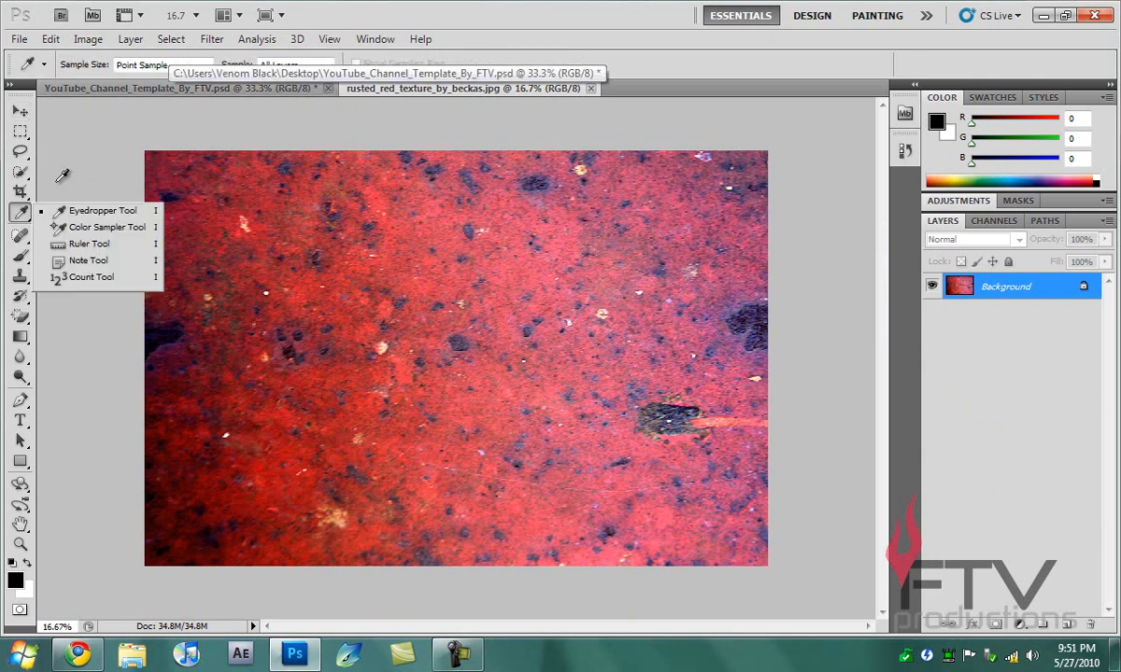
pyautogui.click(15, 112)
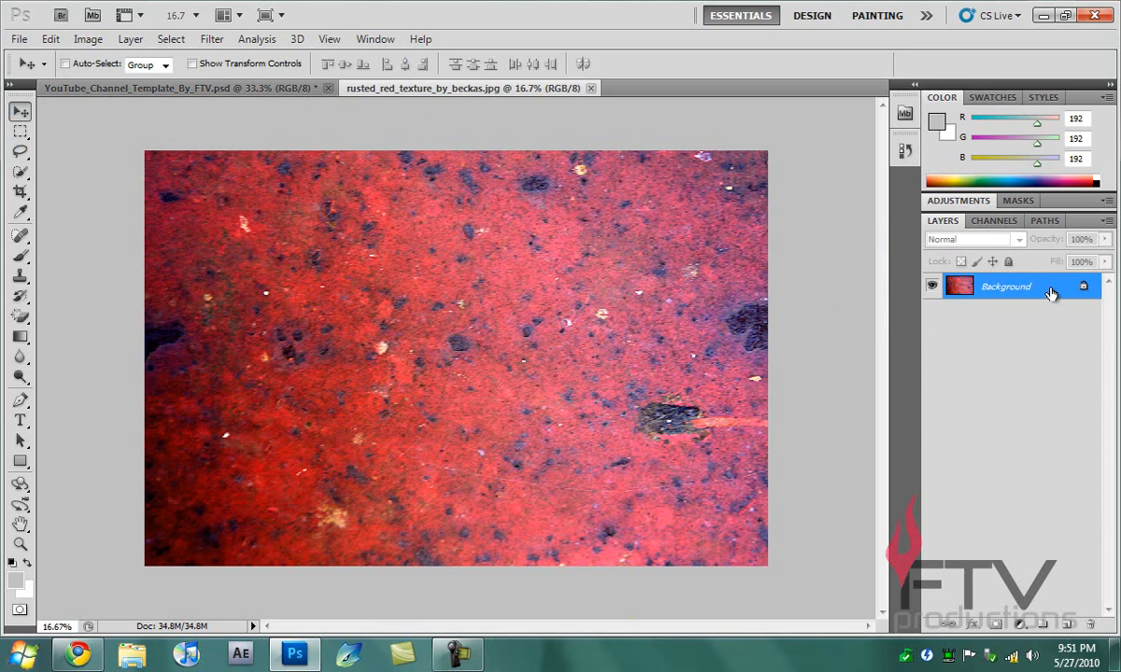
pyautogui.doubleClick(1005, 285)
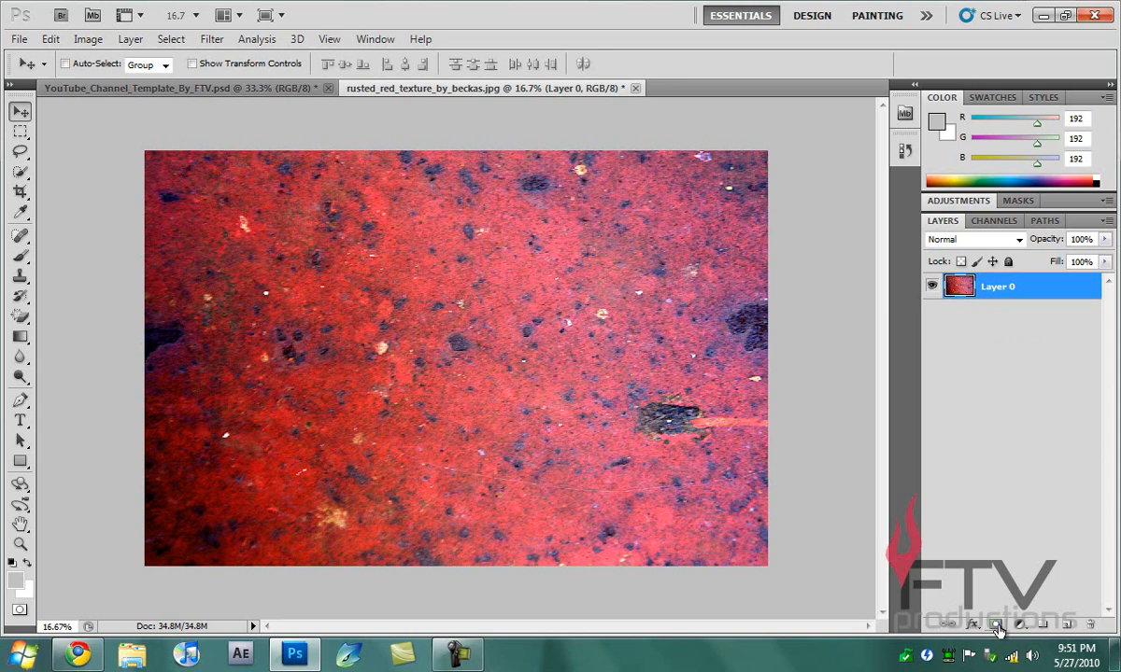
pyautogui.click(998, 624)
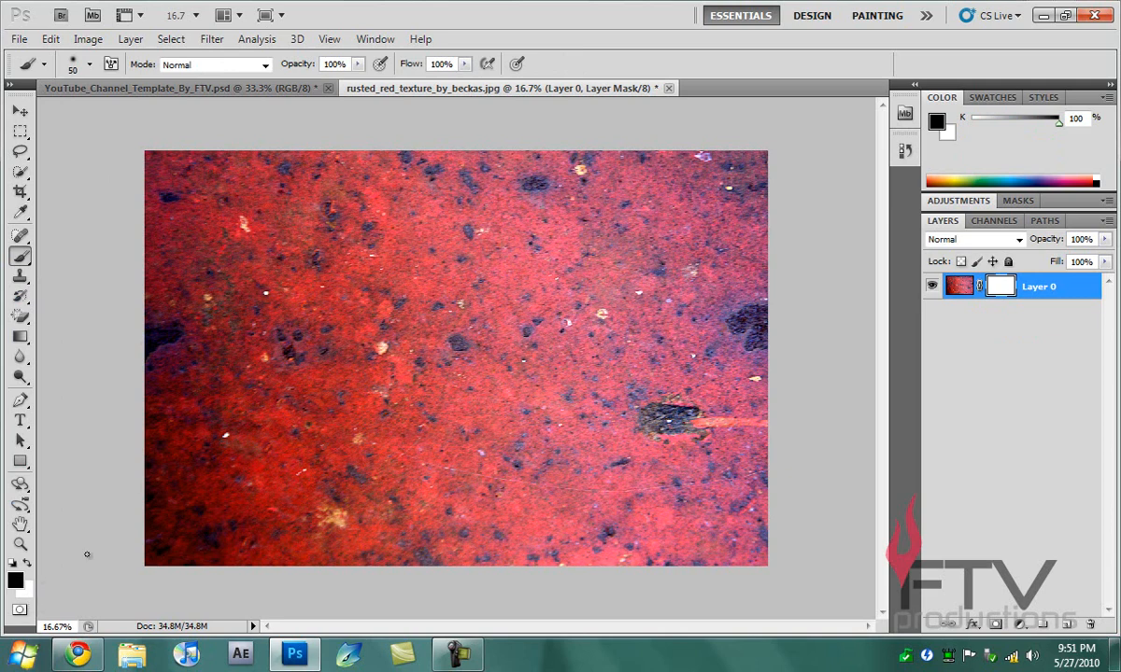
# Paint the mask with a large soft black brush along the top, right, bottom and left edges so the texture fades out
pyautogui.click(54, 66)
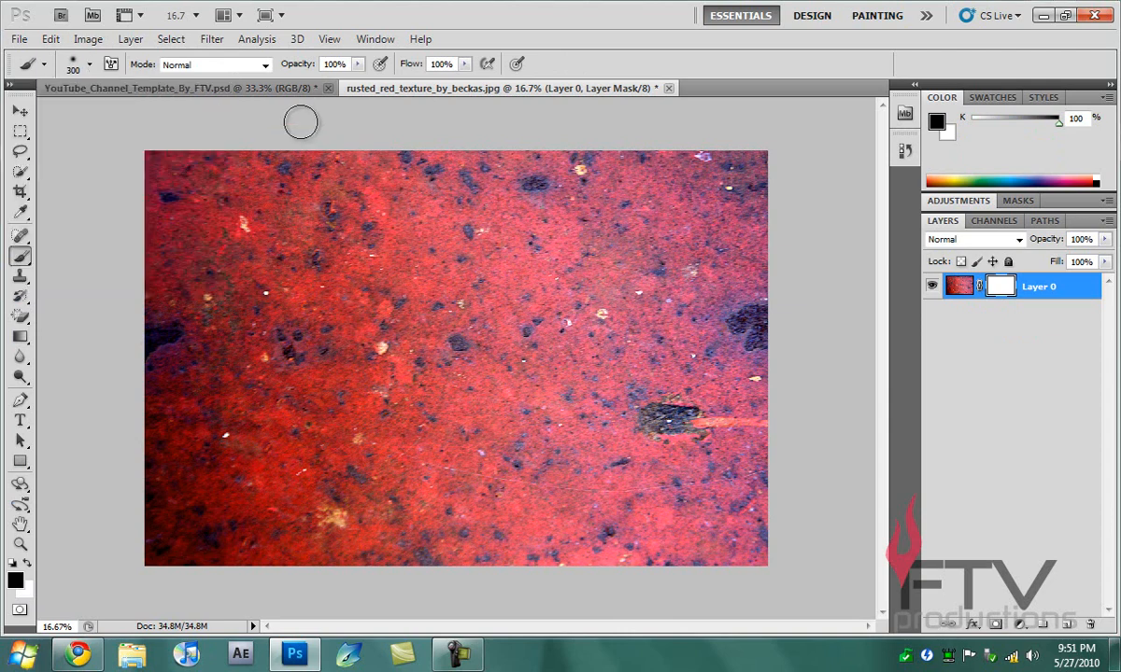
pyautogui.moveTo(563, 120)
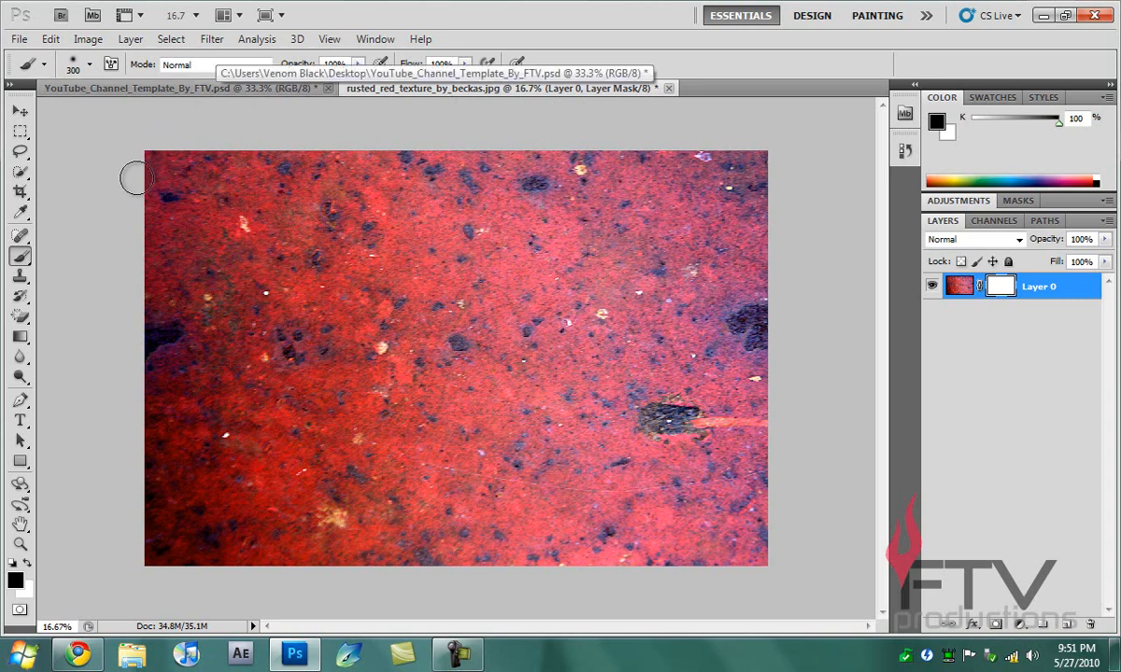
pyautogui.moveTo(140, 164)
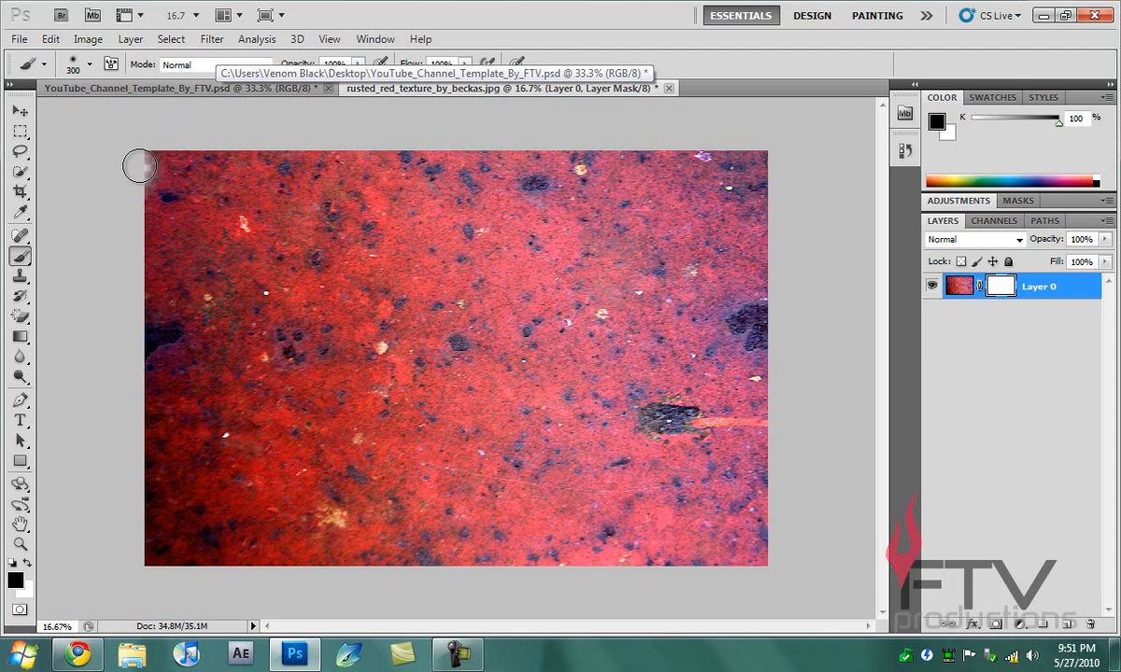
pyautogui.moveTo(140, 167); pyautogui.dragTo(534, 153)
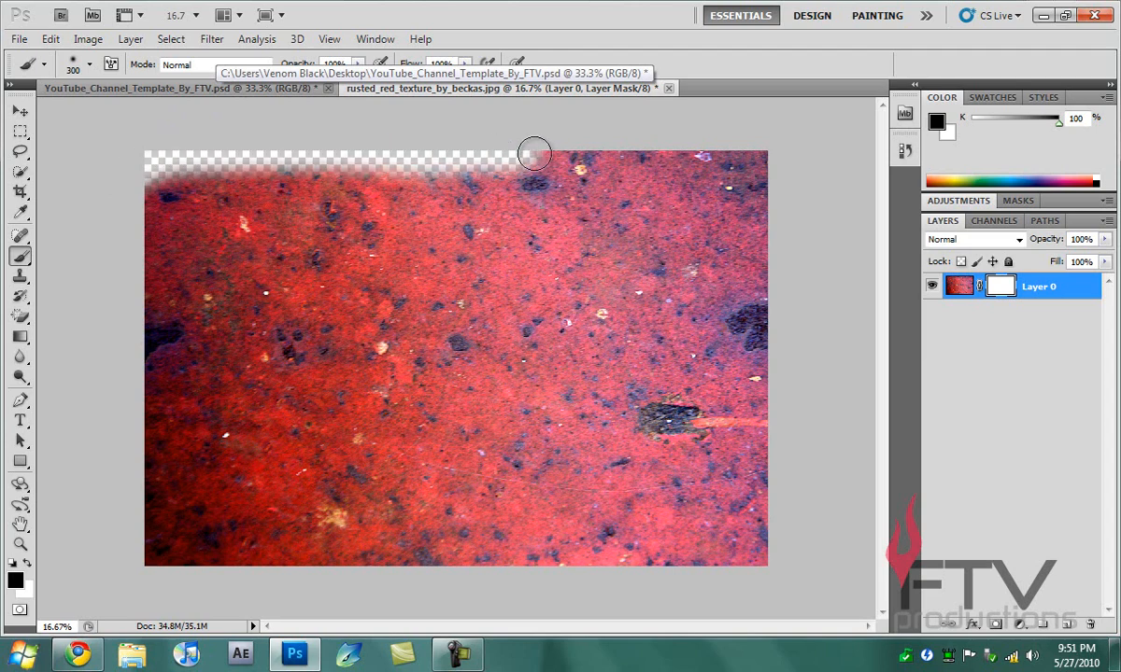
pyautogui.moveTo(534, 153); pyautogui.dragTo(762, 364)
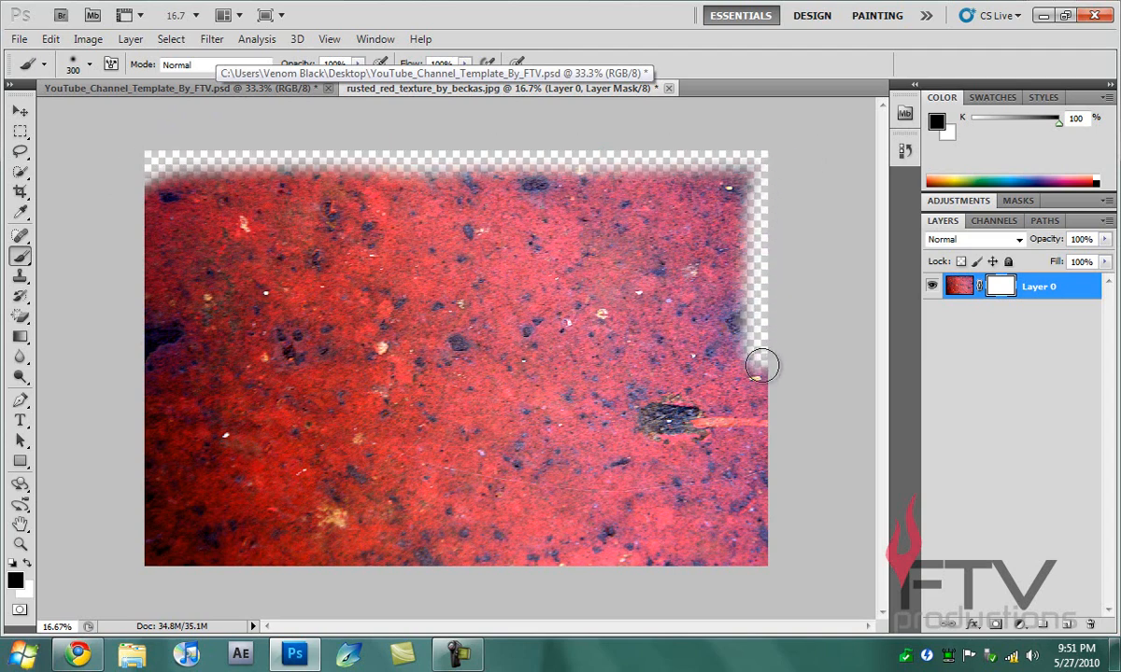
pyautogui.moveTo(762, 364); pyautogui.dragTo(538, 568)
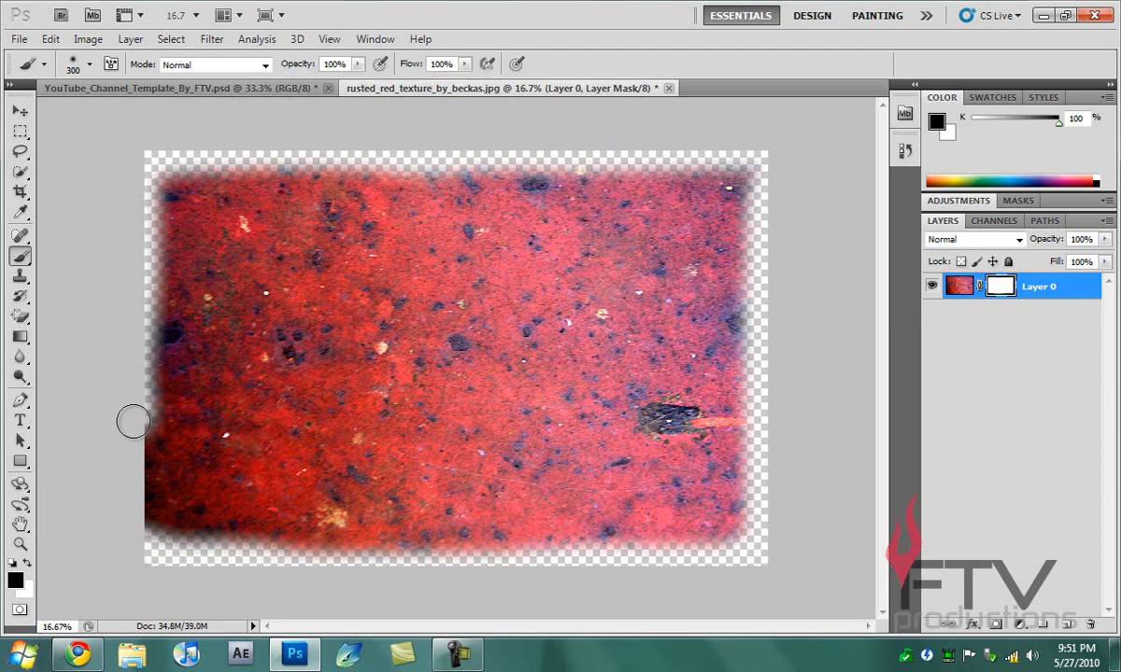
pyautogui.moveTo(132, 423); pyautogui.dragTo(146, 465)
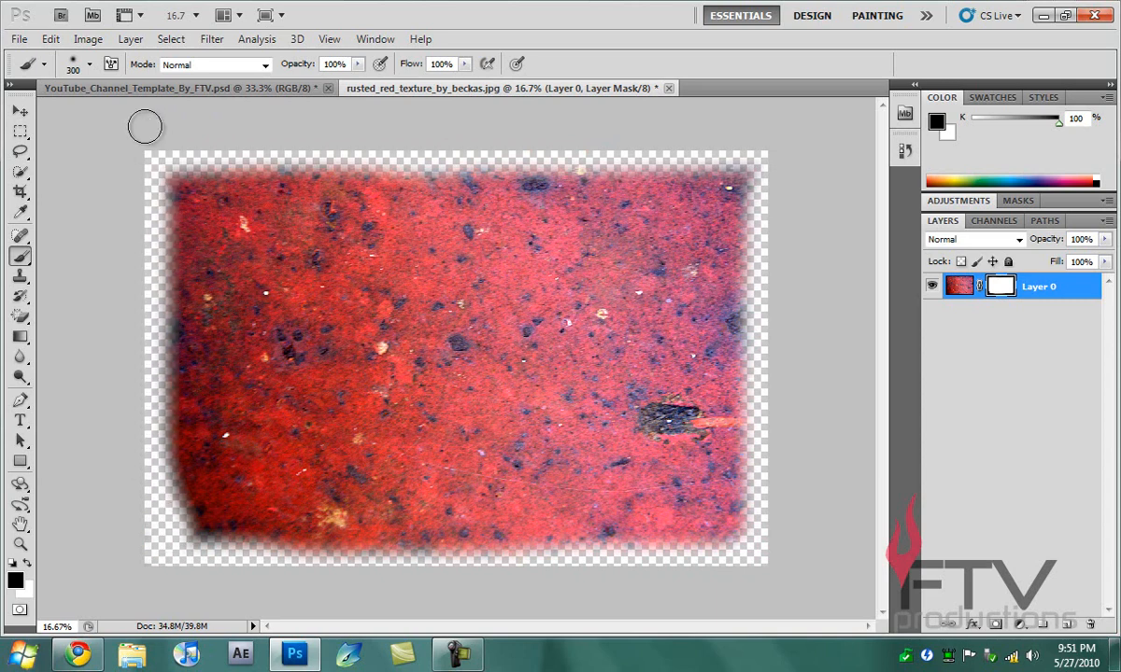
pyautogui.click(12, 116)
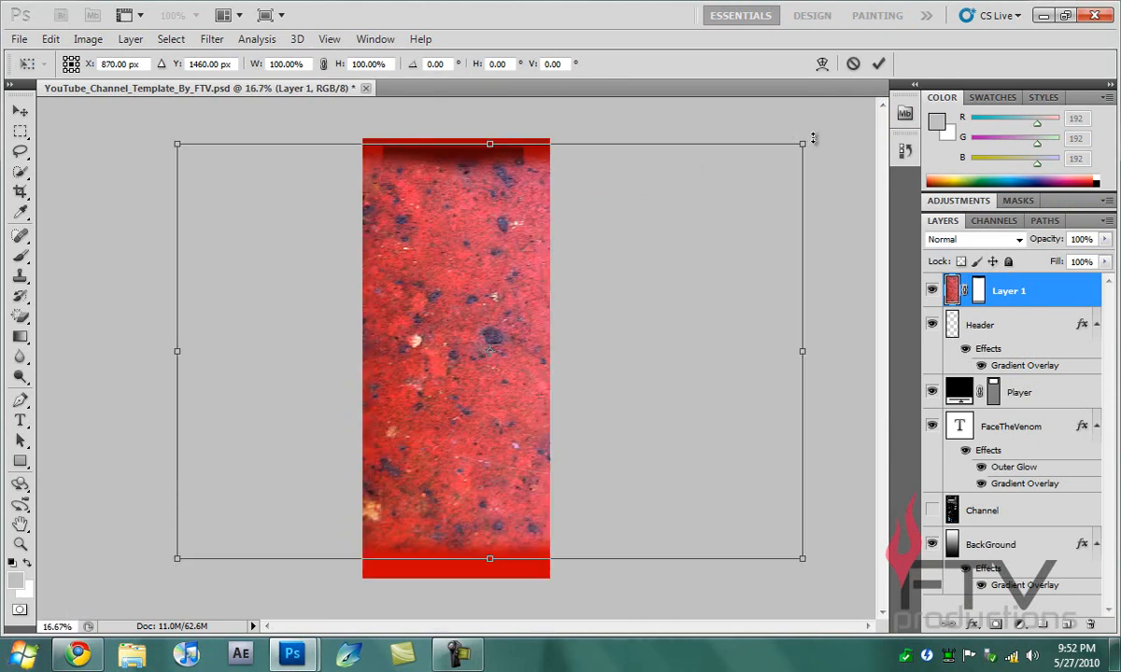
# Scale the texture down with Free Transform, position it over the player area beneath FaceTheVenom, and apply
pyautogui.moveTo(801, 142); pyautogui.dragTo(669, 232)
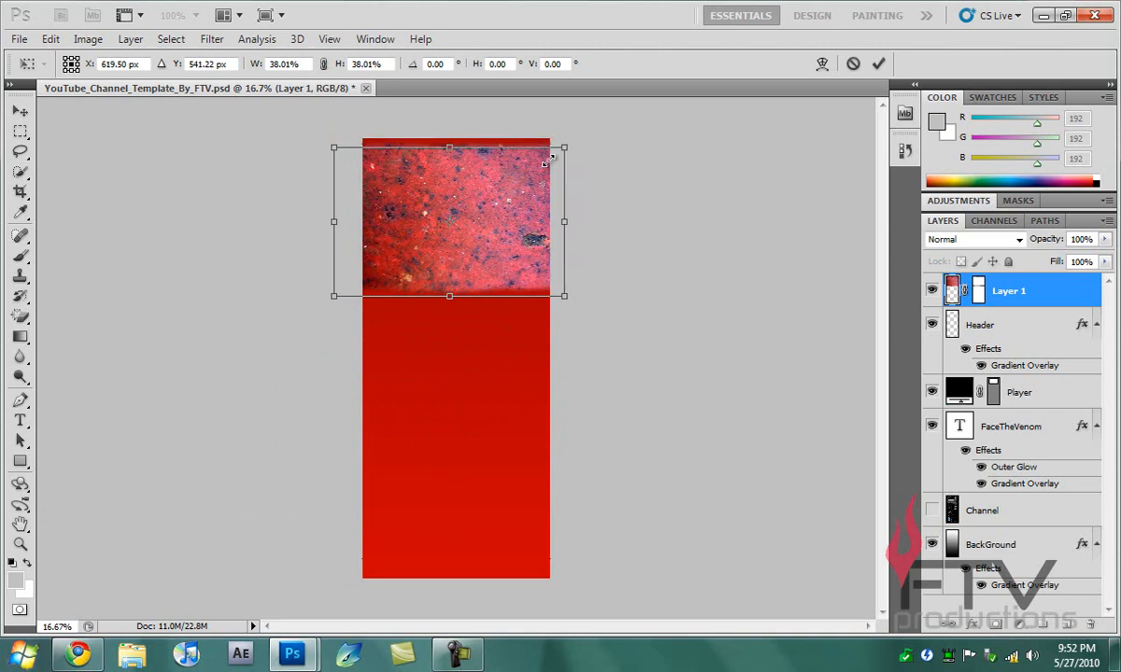
pyautogui.moveTo(563, 296); pyautogui.dragTo(549, 273)
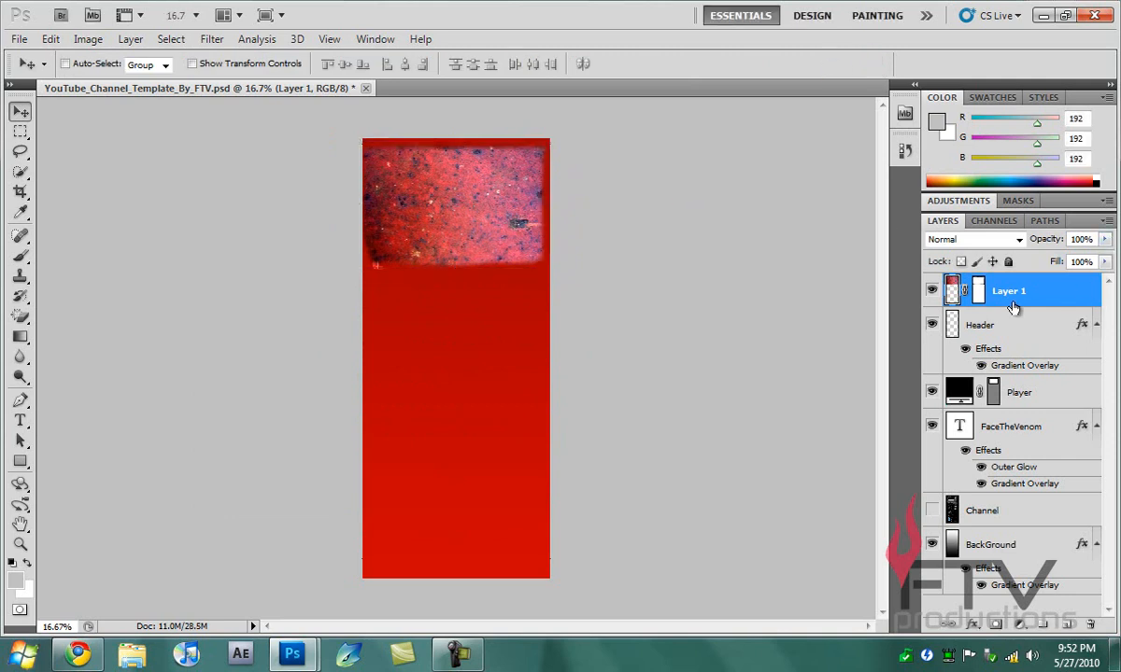
pyautogui.moveTo(1008, 283)
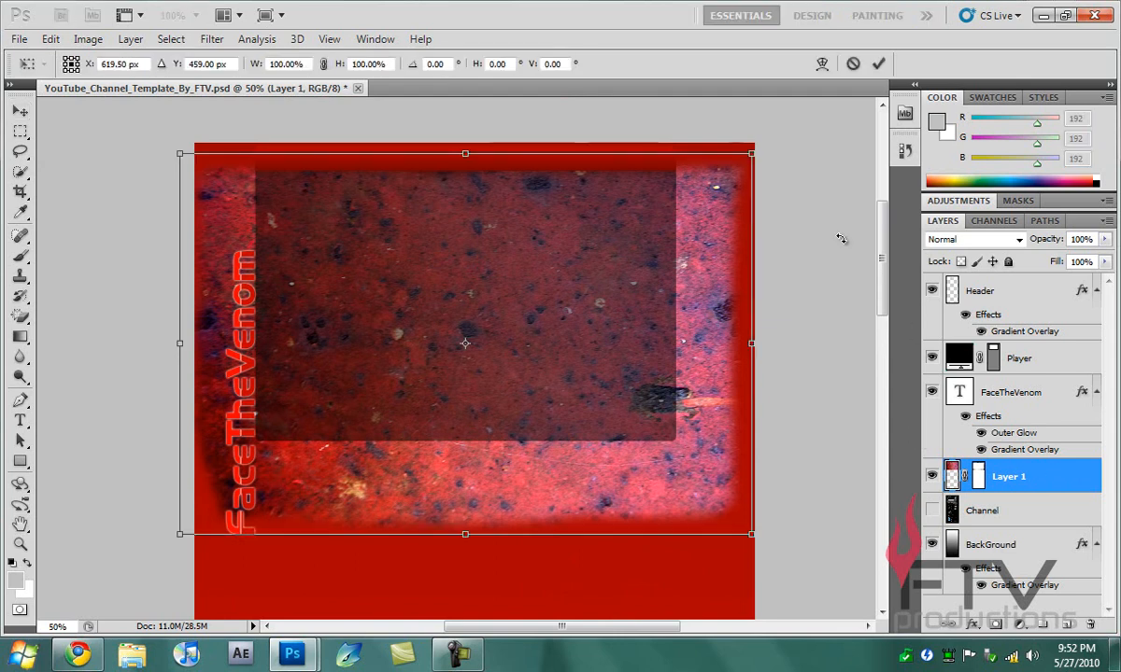
pyautogui.moveTo(751, 153); pyautogui.dragTo(658, 215)
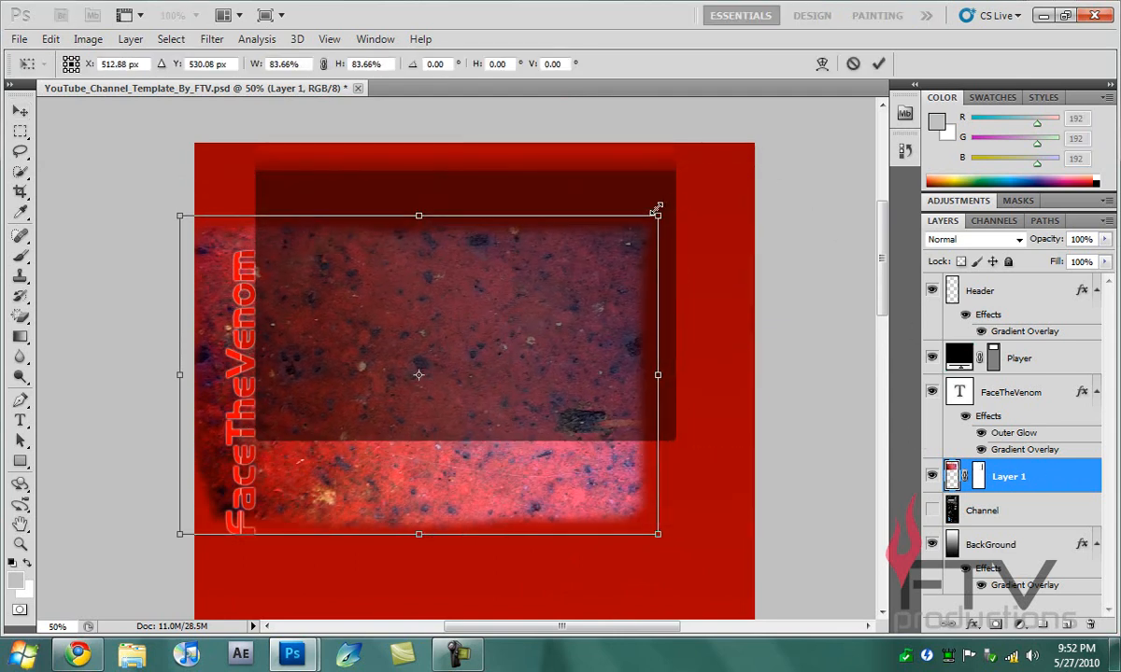
pyautogui.moveTo(418, 374); pyautogui.dragTo(466, 306)
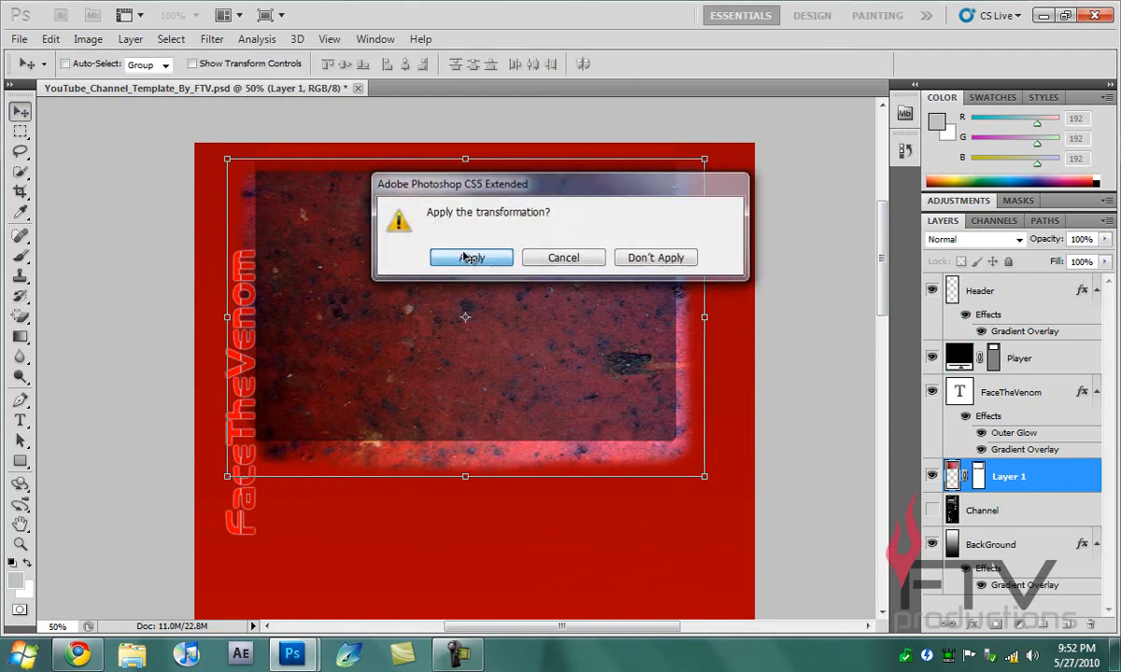
pyautogui.click(470, 258)
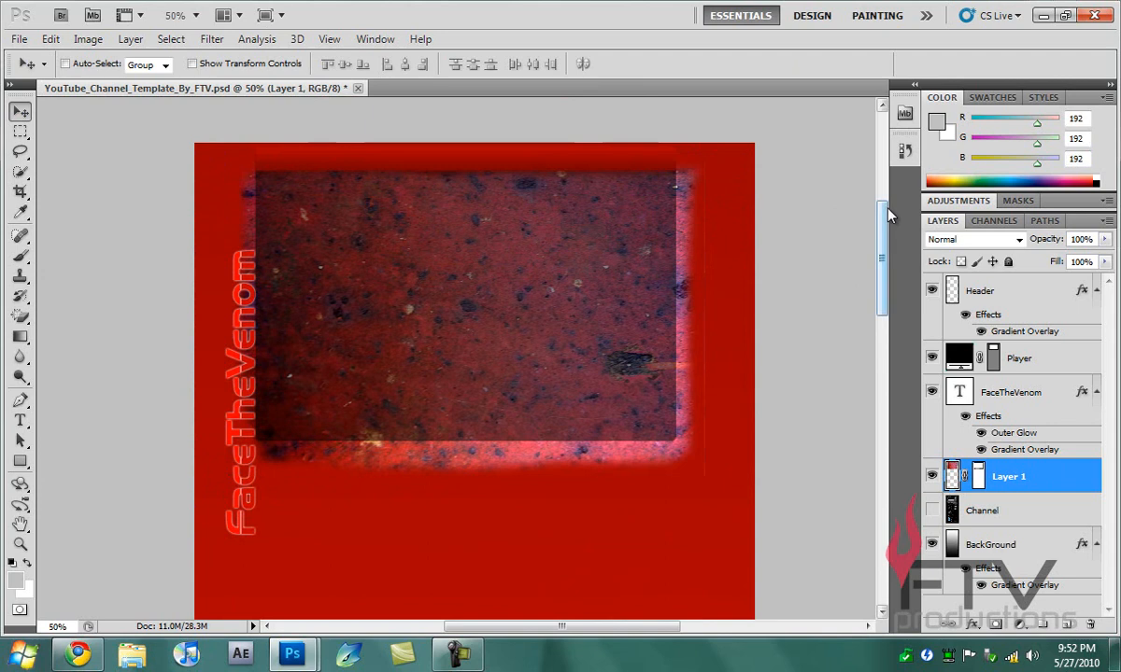
pyautogui.moveTo(886, 221)
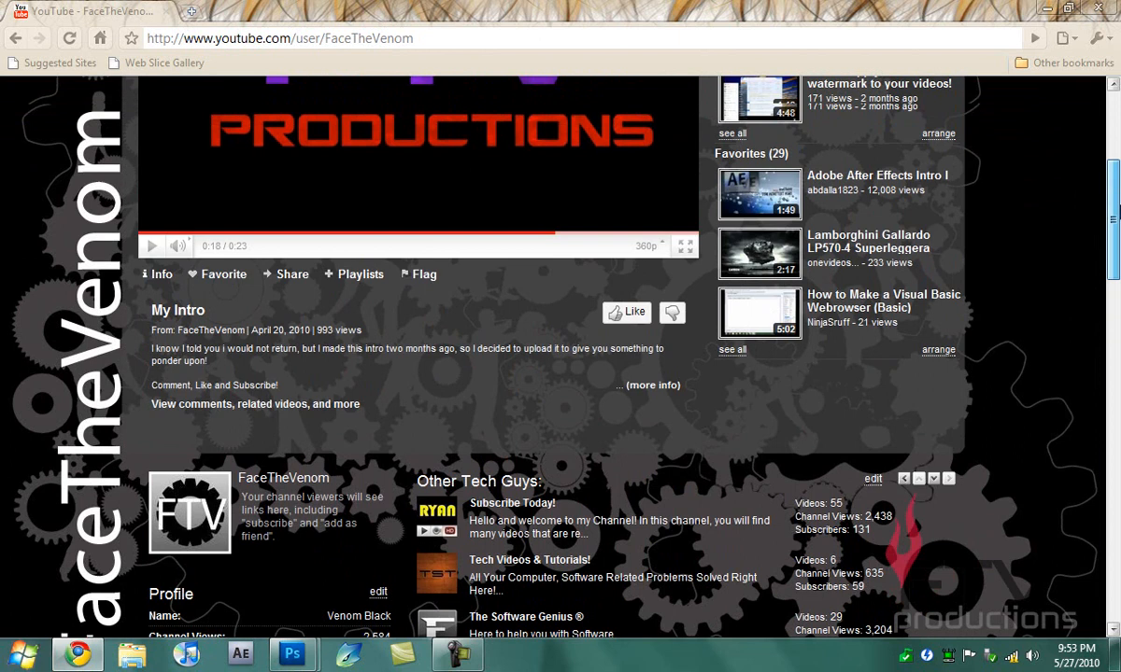
# Scroll through the FaceTheVenom channel page in Chrome, then switch back to Photoshop
pyautogui.scroll(3)
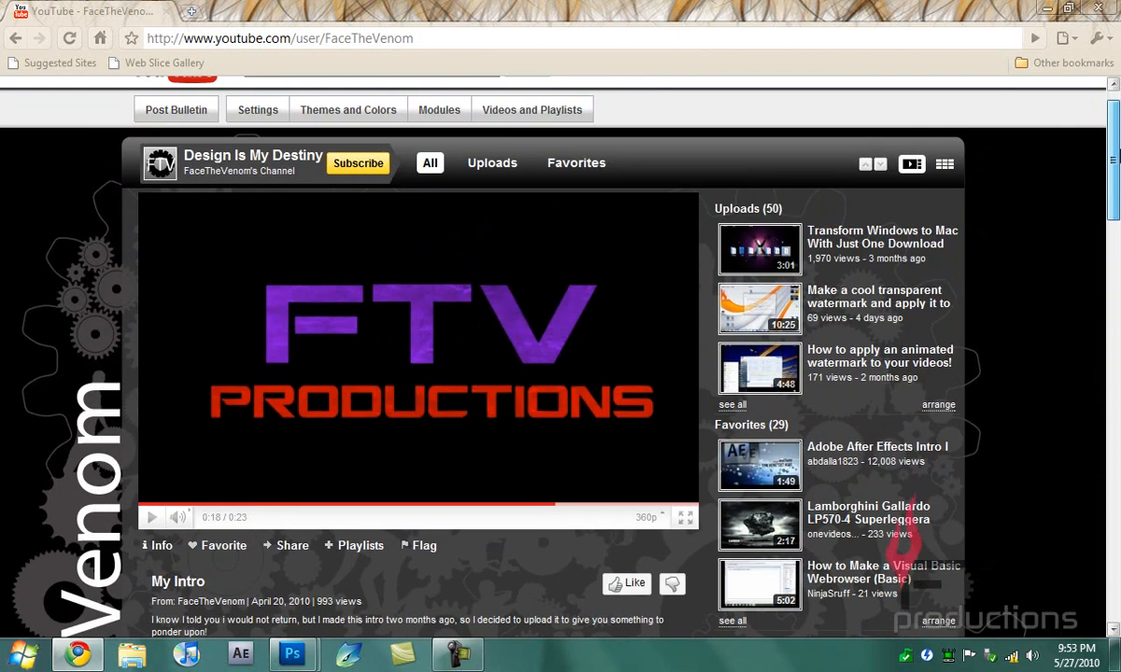
pyautogui.scroll(-3)
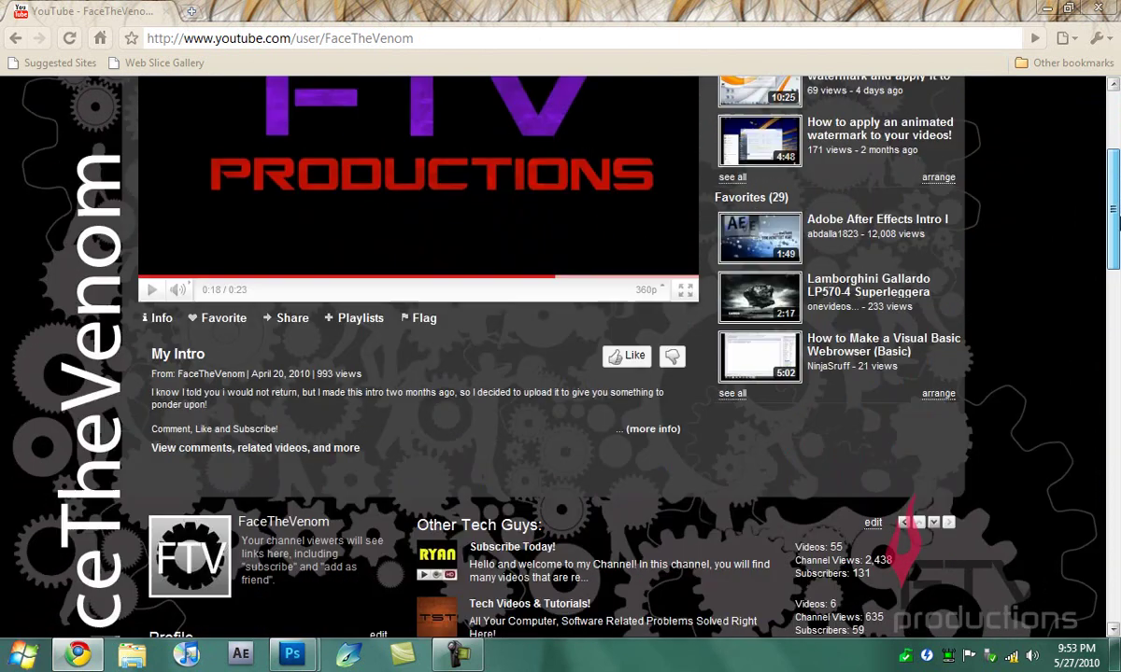
pyautogui.scroll(-3)
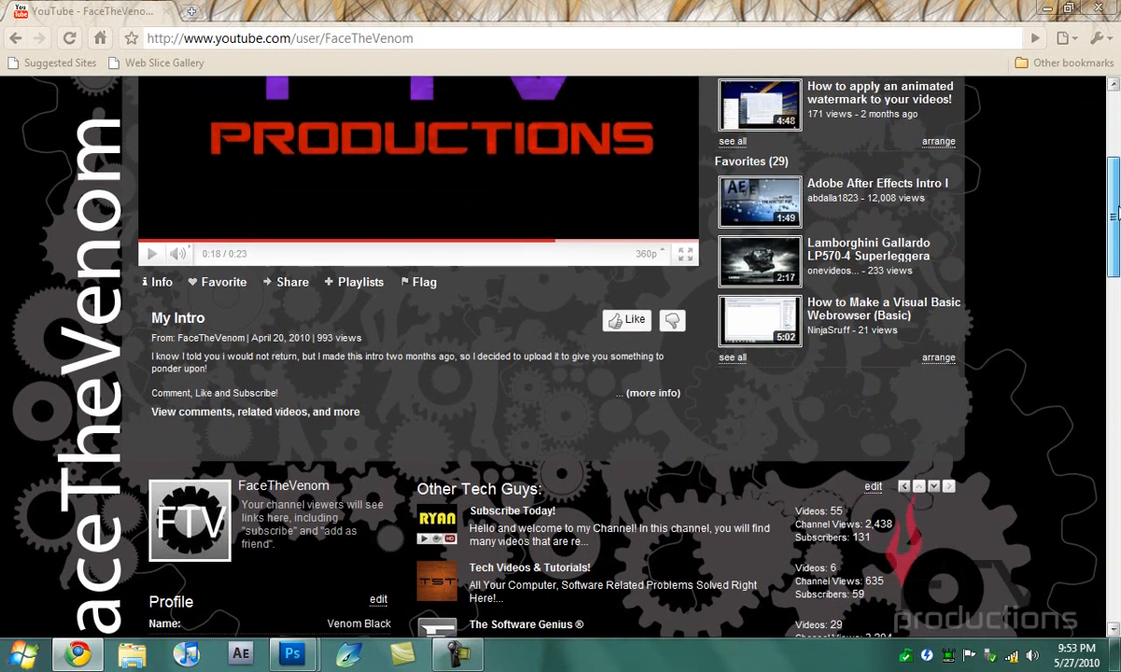
pyautogui.scroll(-3)
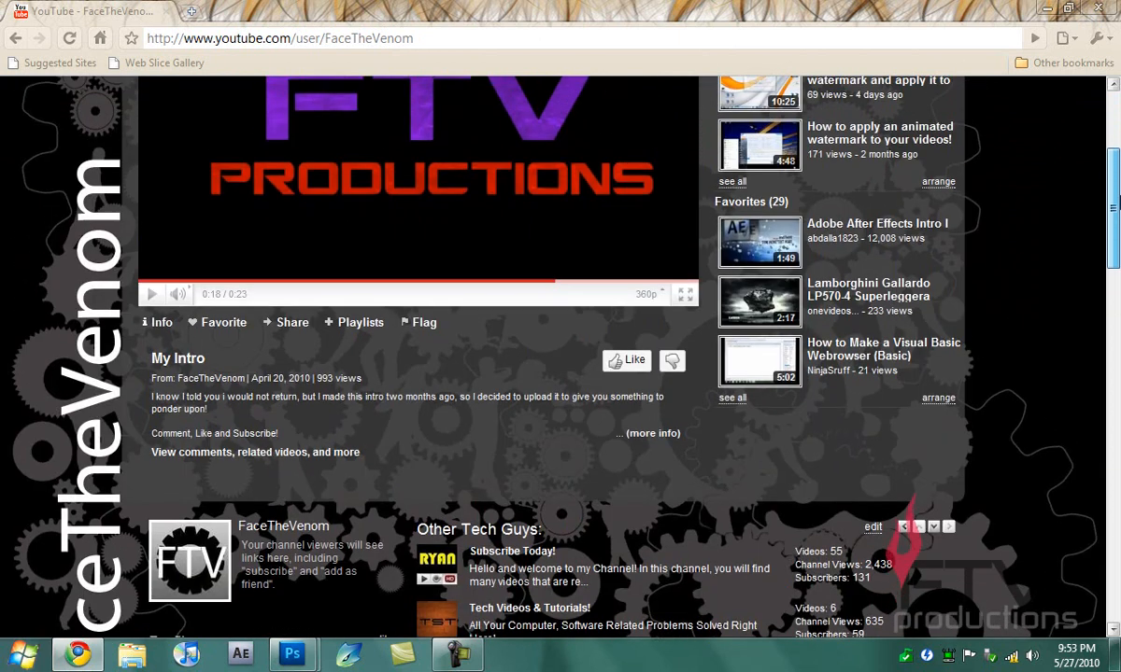
pyautogui.scroll(3)
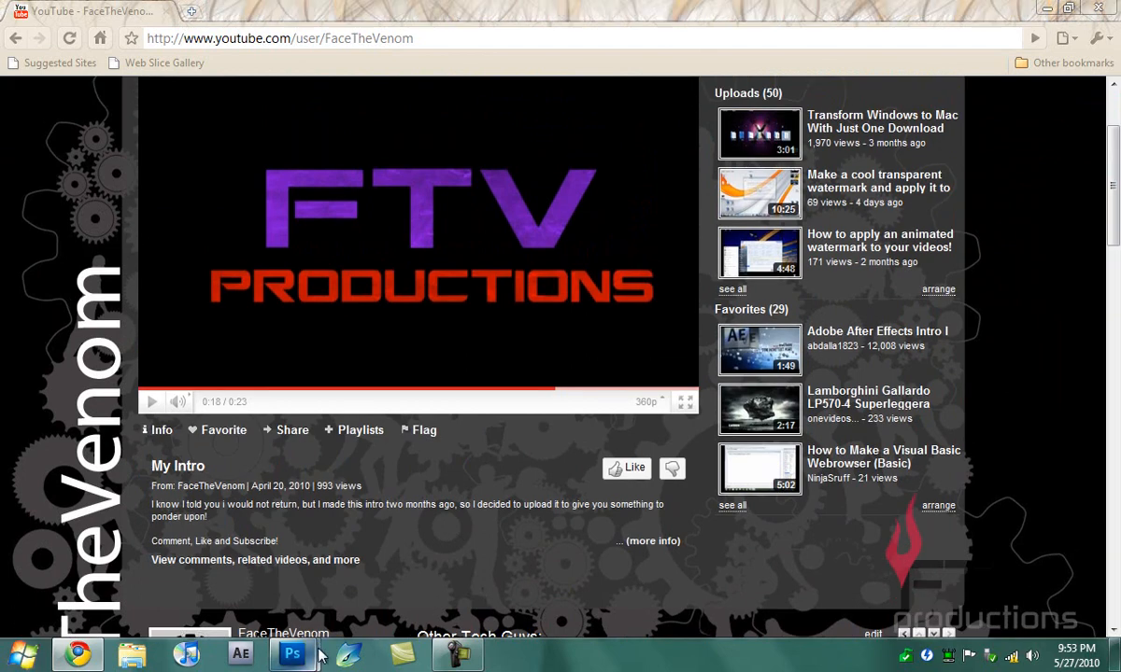
pyautogui.click(288, 654)
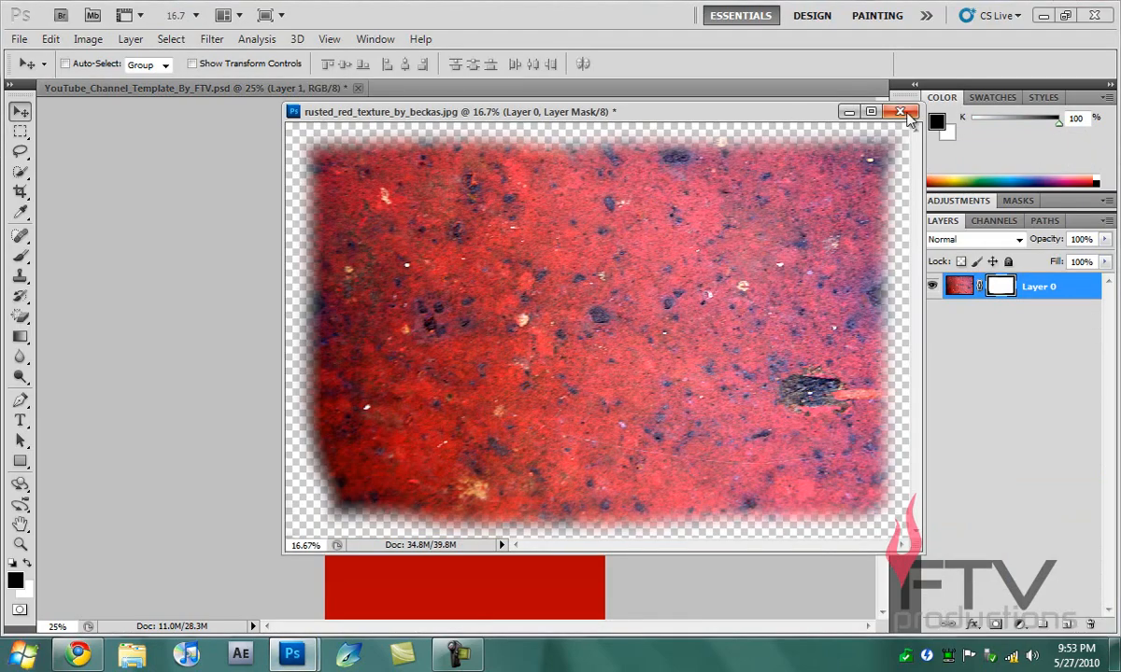
# Close the texture document, add white 'Subscribe' type, rotate it -90° and apply, placing it at the bottom-left
pyautogui.click(900, 114)
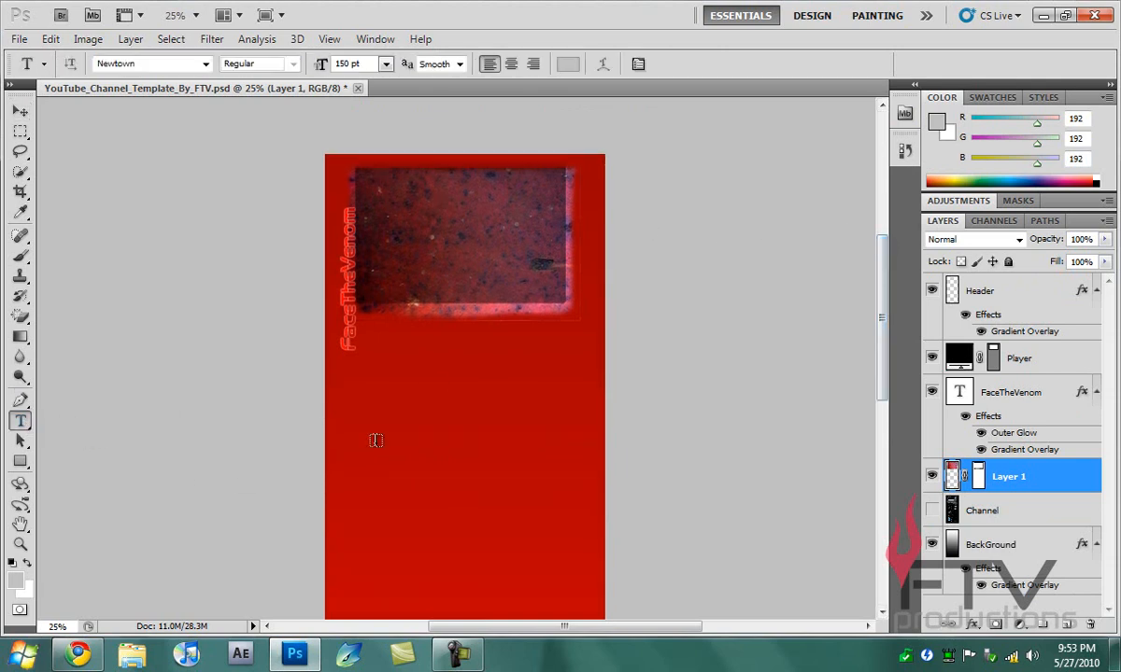
pyautogui.write('Subscribe')
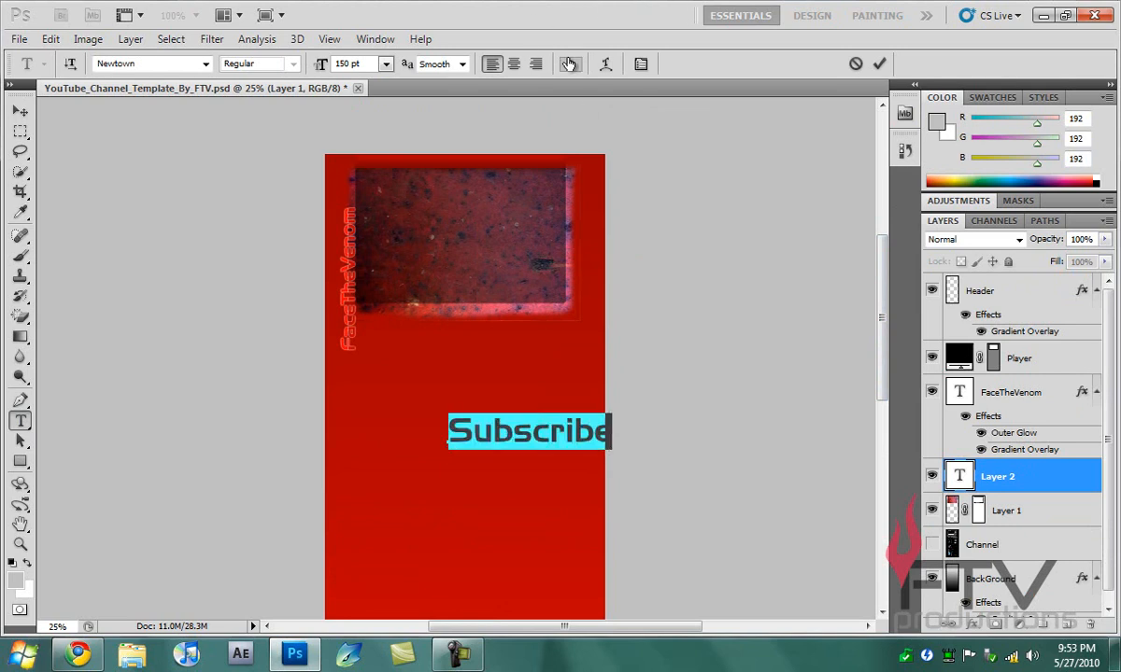
pyautogui.click(568, 64)
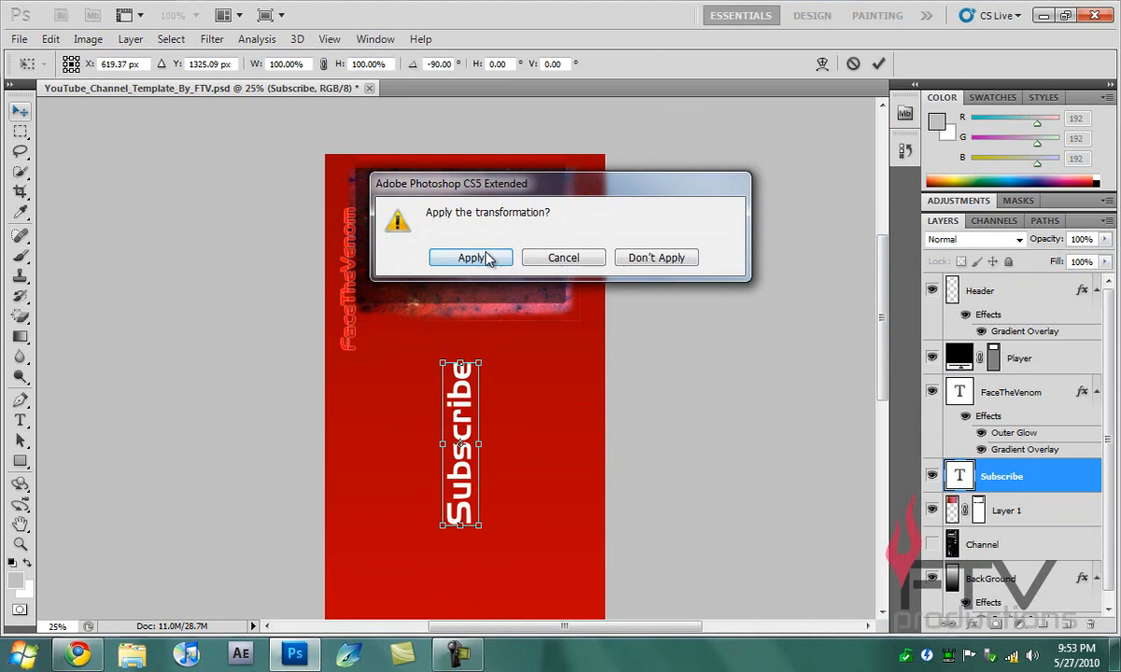
pyautogui.click(471, 258)
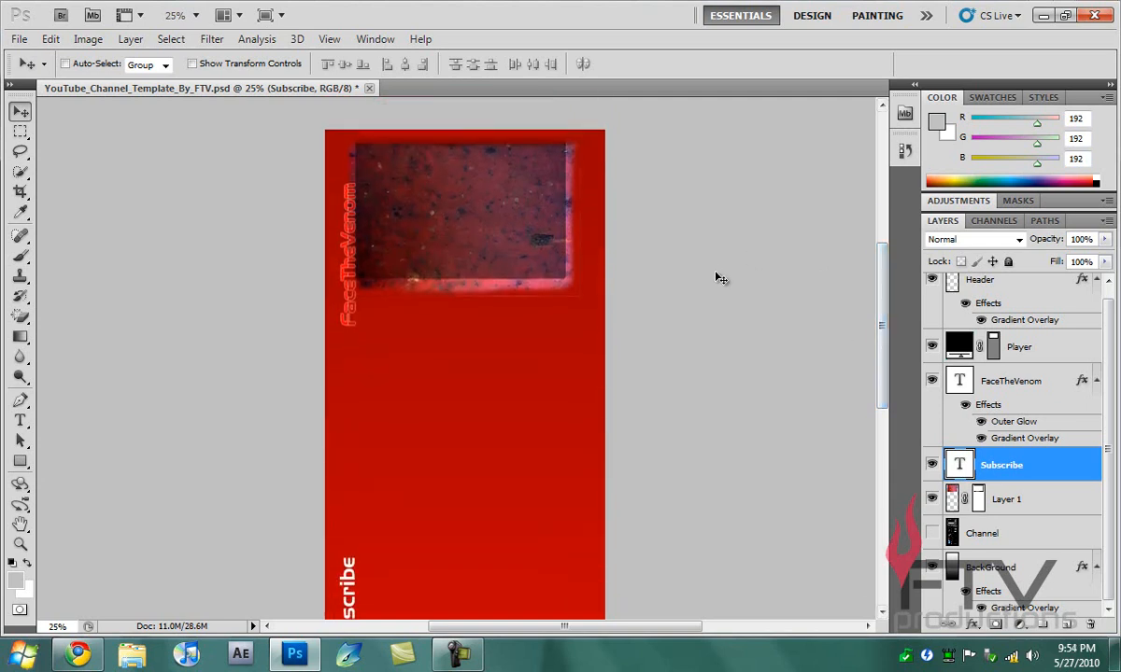
# Save As JPEG and set Quality to 7 (Medium) in JPEG Options, confirming with OK
pyautogui.click(33, 39)
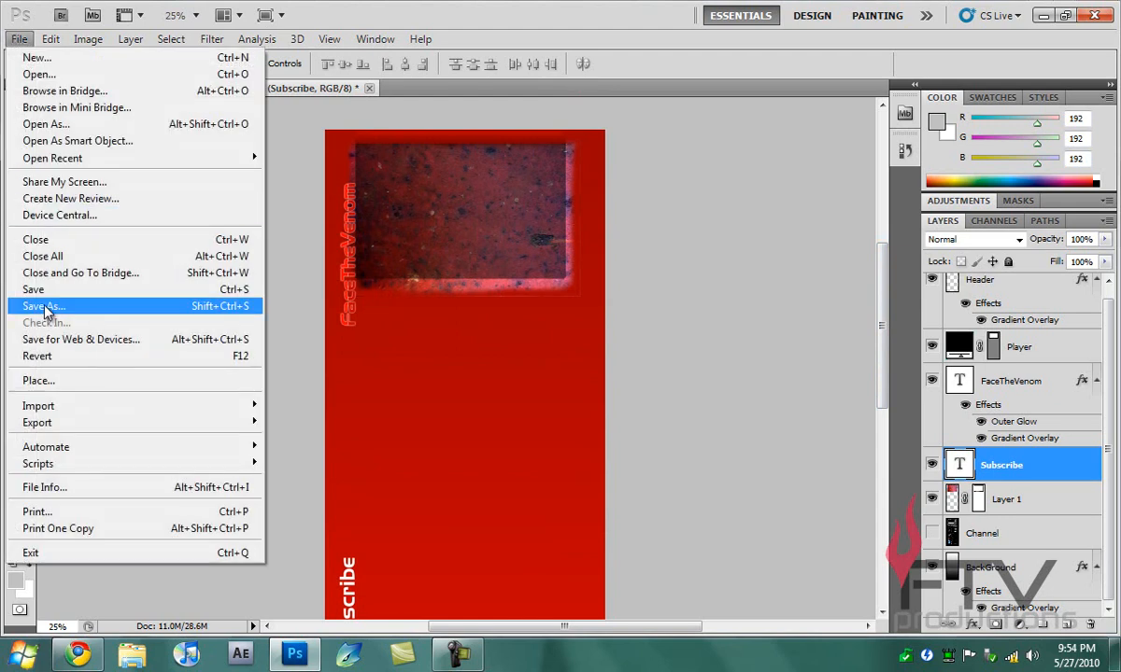
pyautogui.click(43, 306)
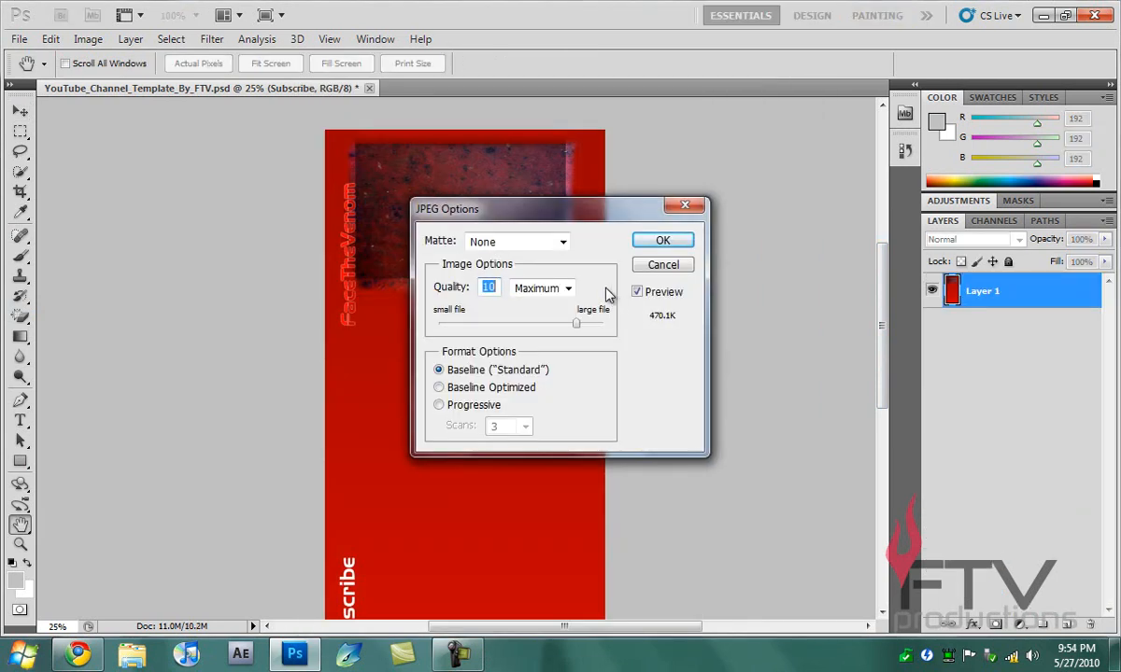
pyautogui.moveTo(576, 325)
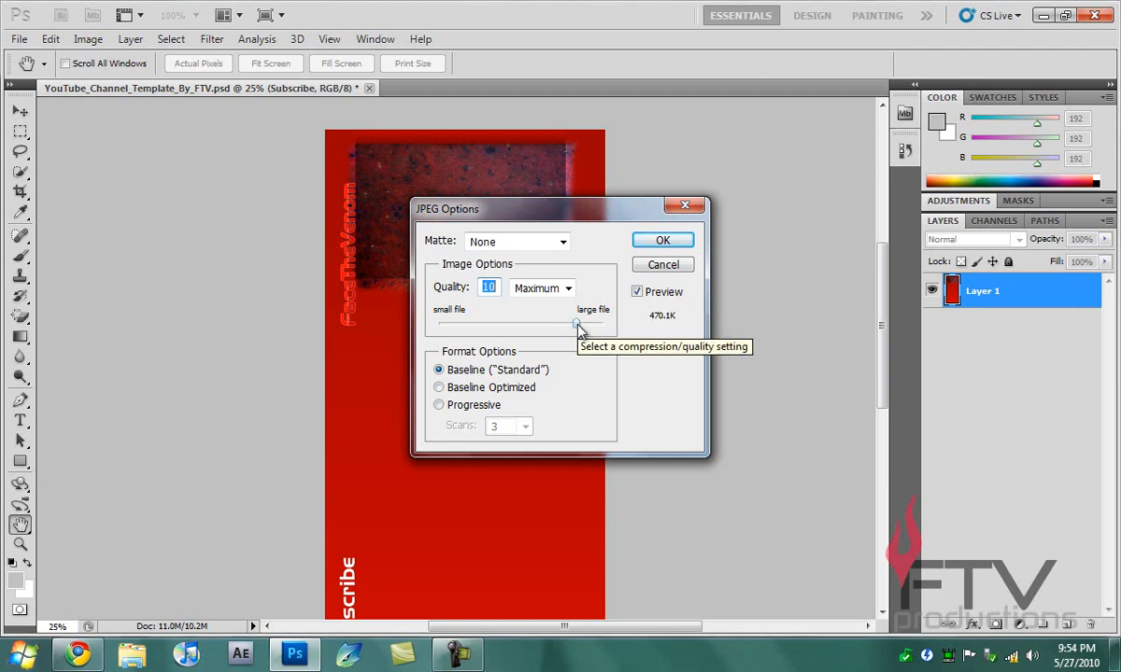
pyautogui.moveTo(577, 325); pyautogui.dragTo(551, 325)
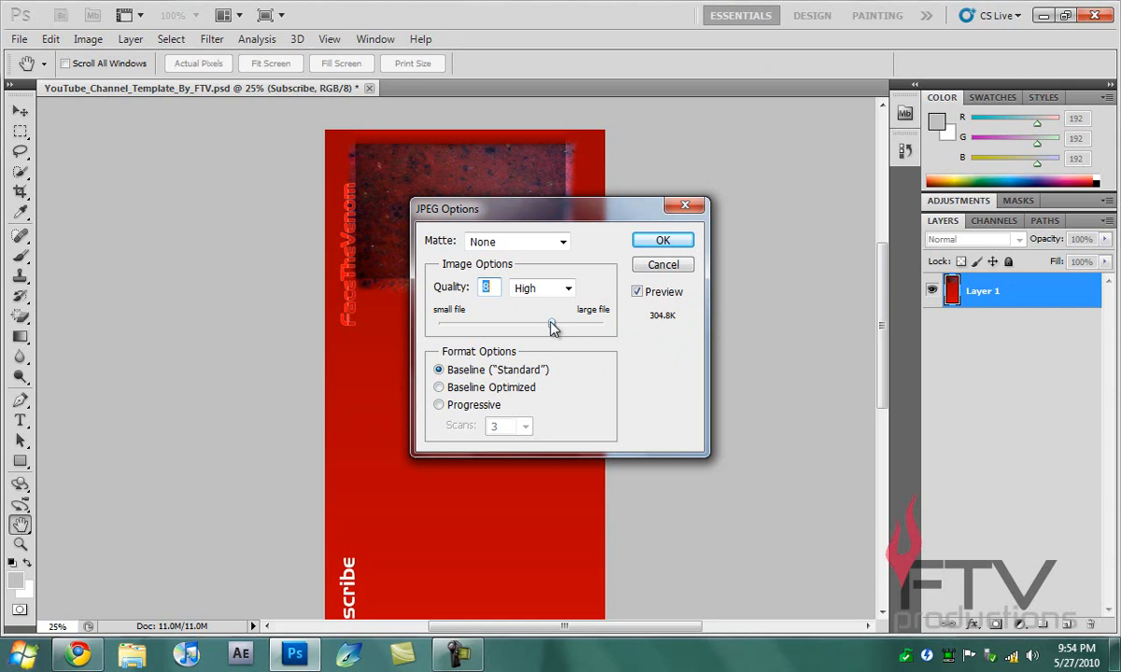
pyautogui.moveTo(553, 327); pyautogui.dragTo(542, 327)
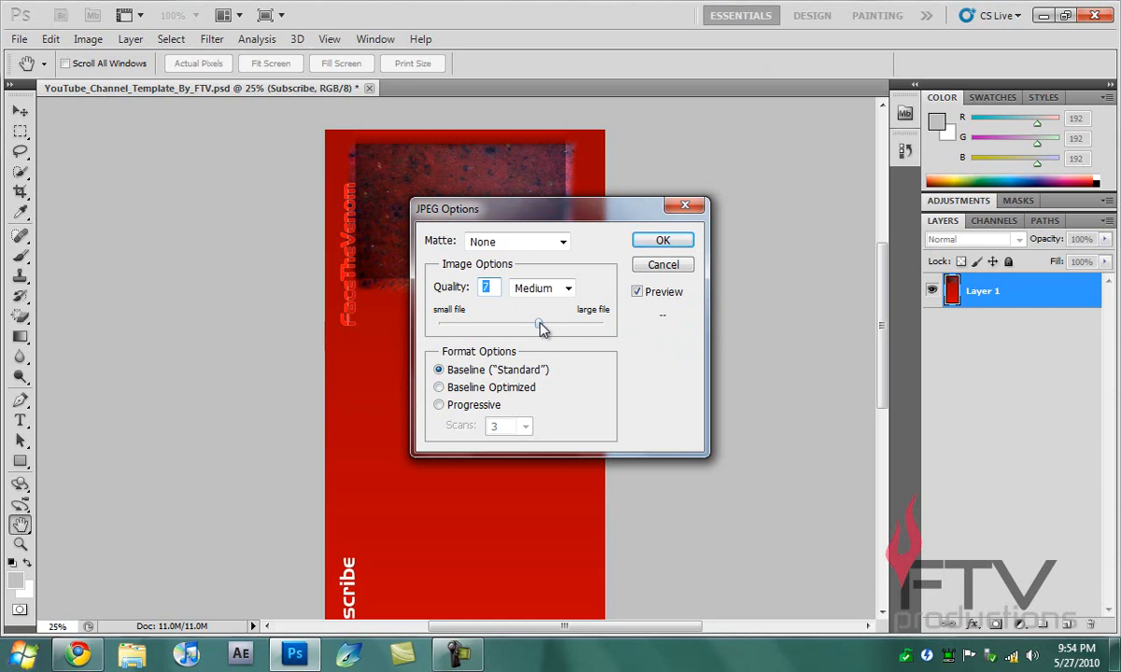
pyautogui.moveTo(545, 323); pyautogui.dragTo(537, 323)
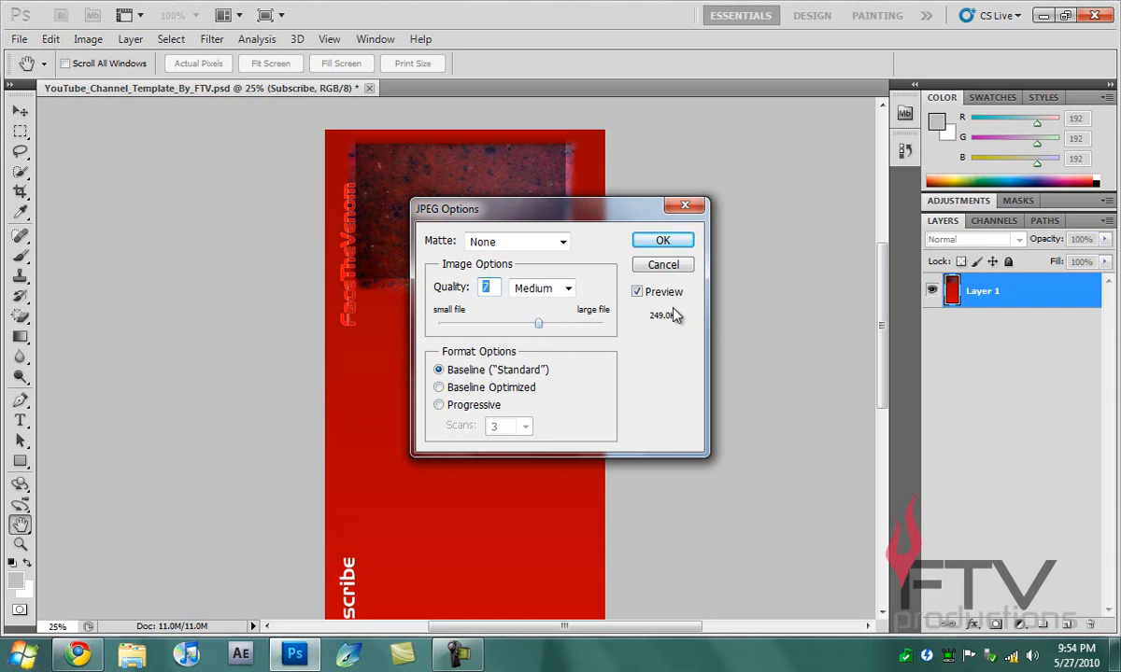
pyautogui.click(661, 239)
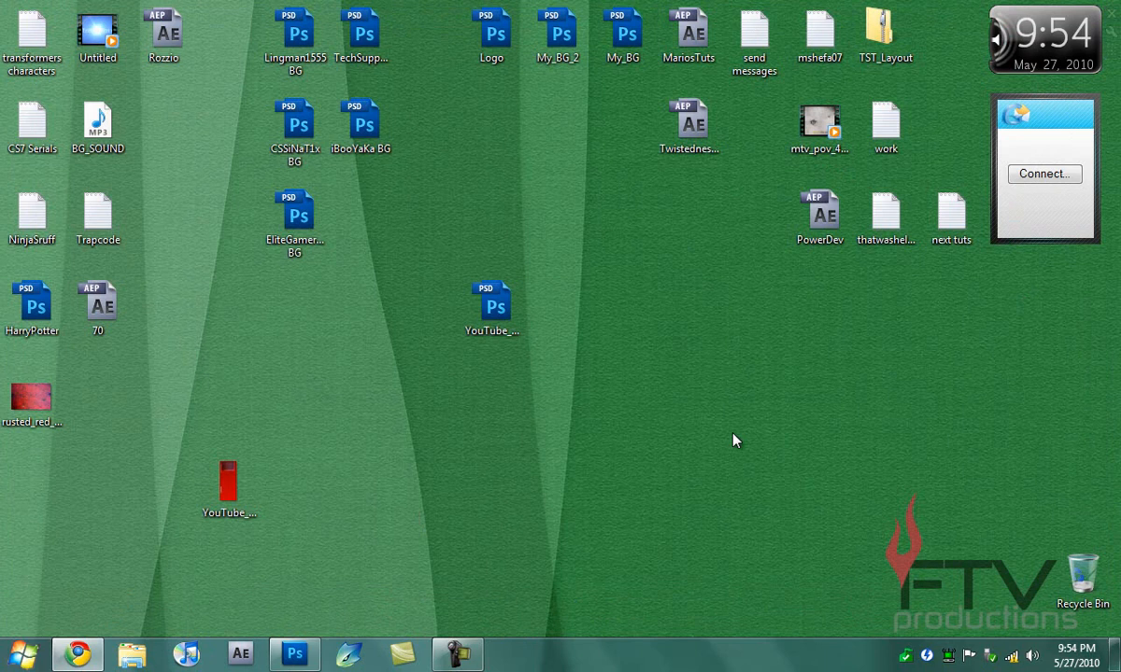
# Minimize Photoshop to check the desktop files, then restore the Photoshop template
pyautogui.click(228, 482)
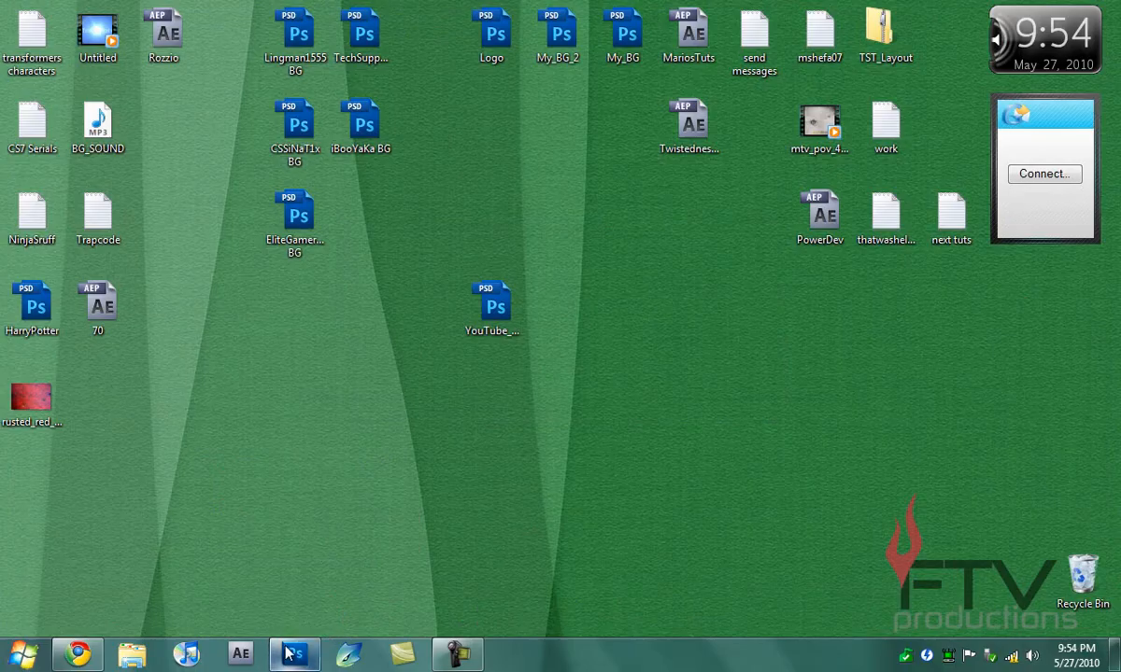
pyautogui.click(295, 653)
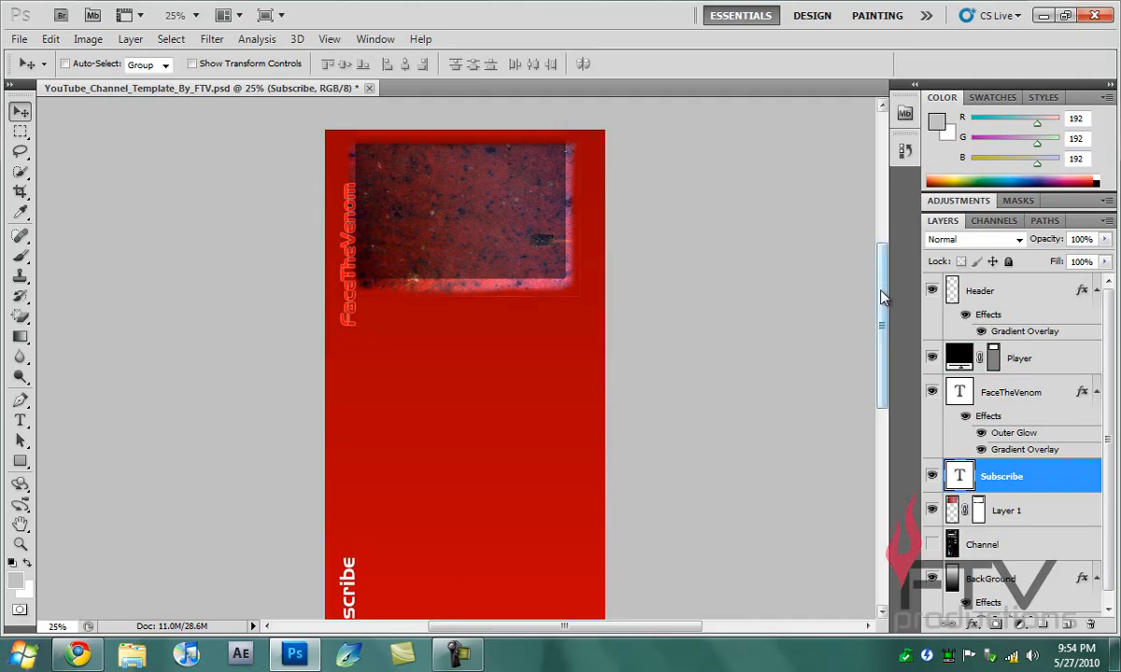
pyautogui.scroll(-3)
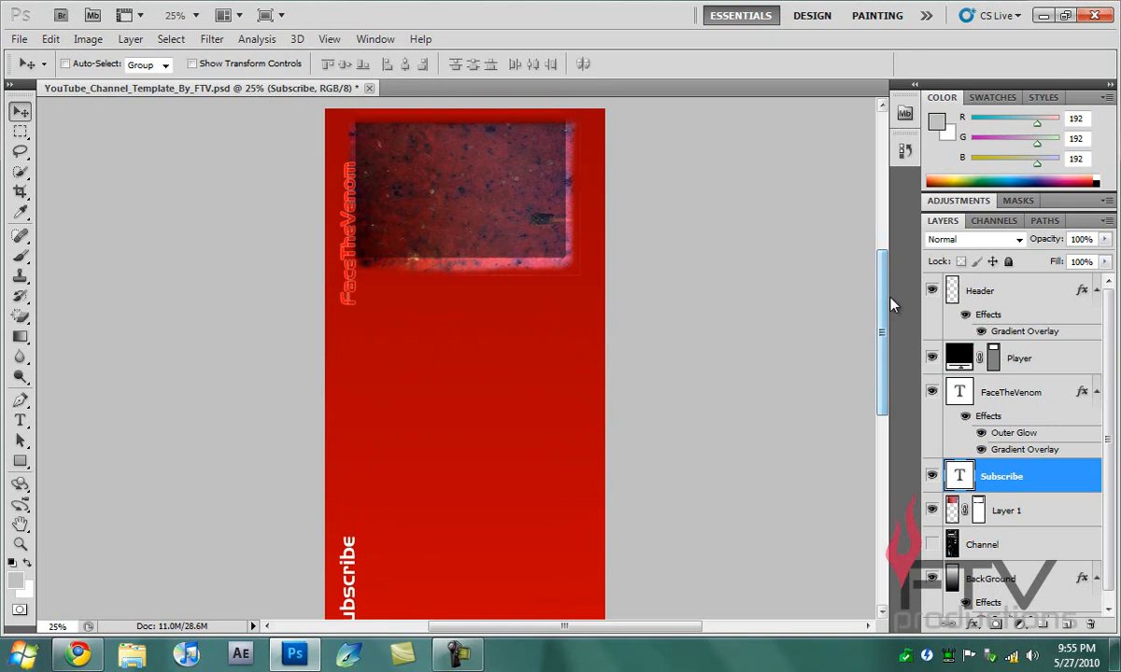
pyautogui.moveTo(882, 308)
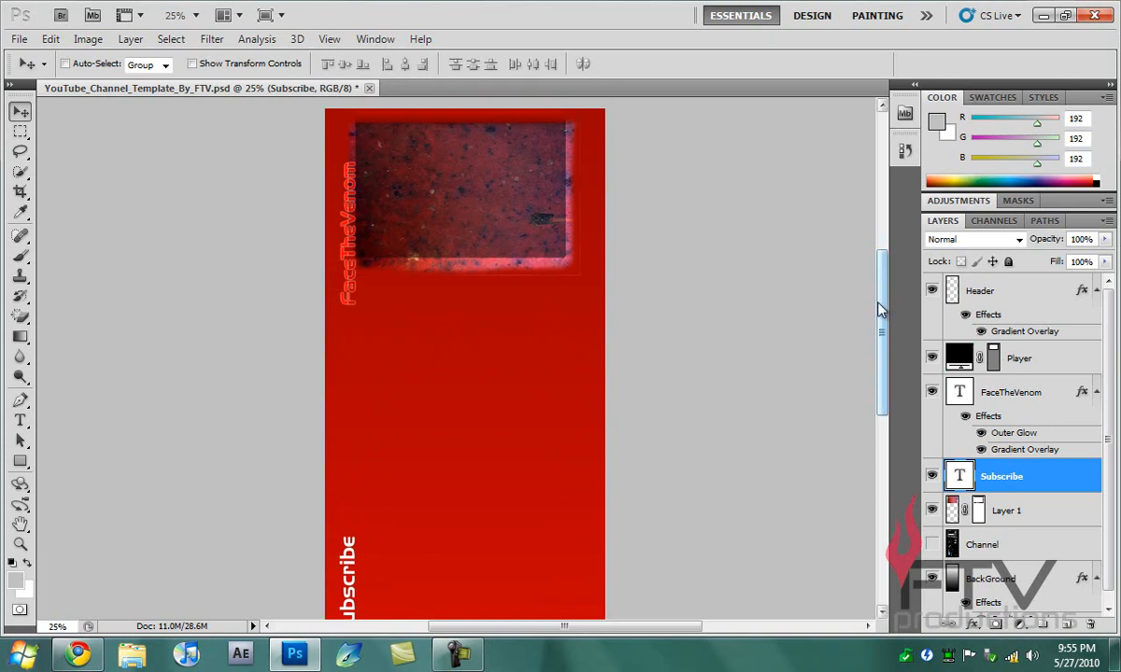